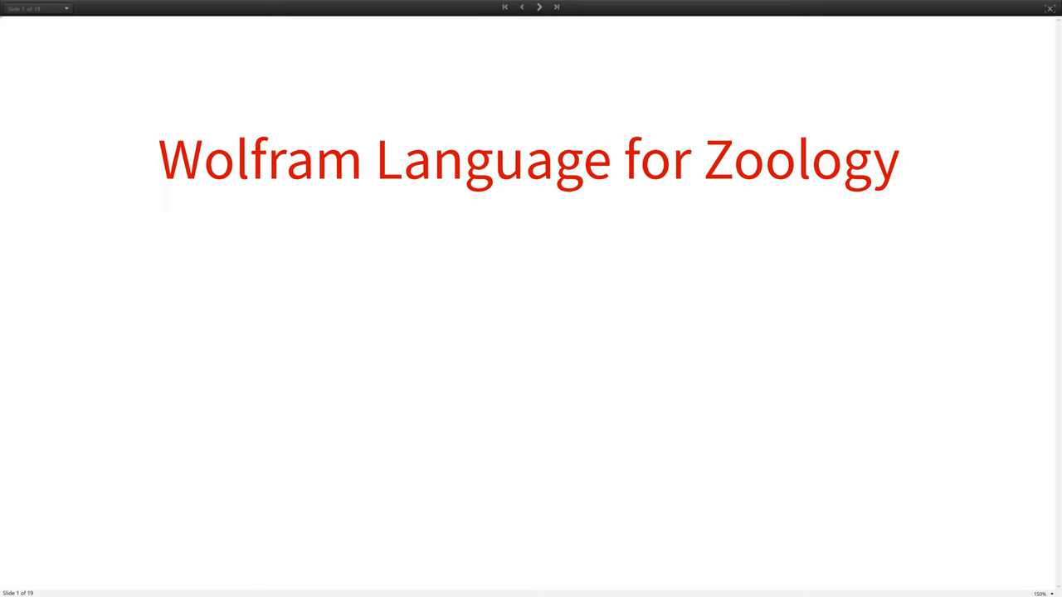
# Step: Advance from the 'Wolfram Language for Zoology' title slide to slide 2, Goal
pyautogui.click(540, 7)
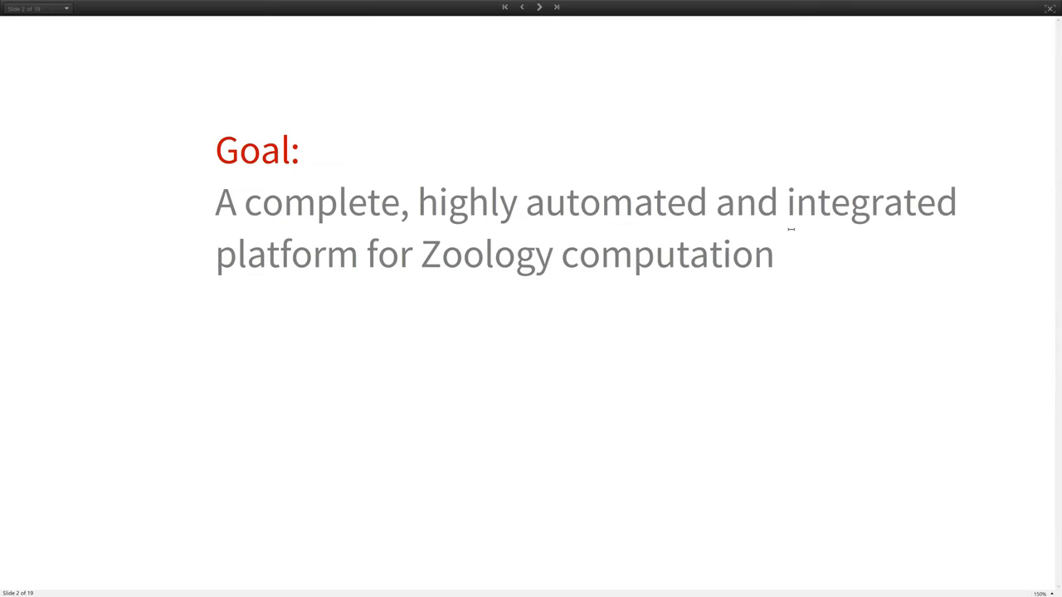
pyautogui.moveTo(506, 218)
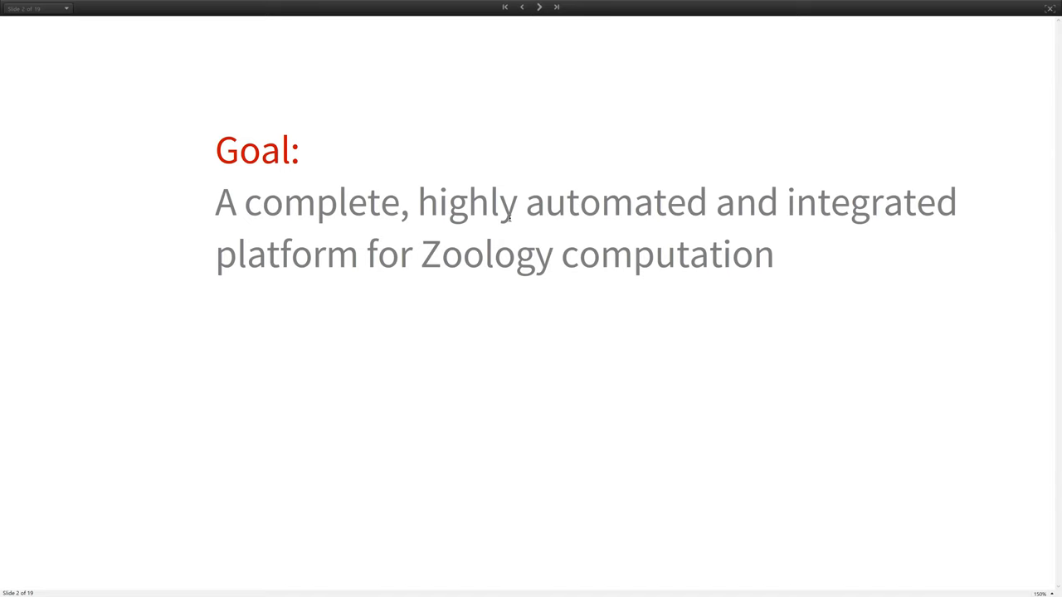
# Step: Step past the Complete Platform for Computation slide to slide 5, Example: Compare Species
pyautogui.click(540, 6)
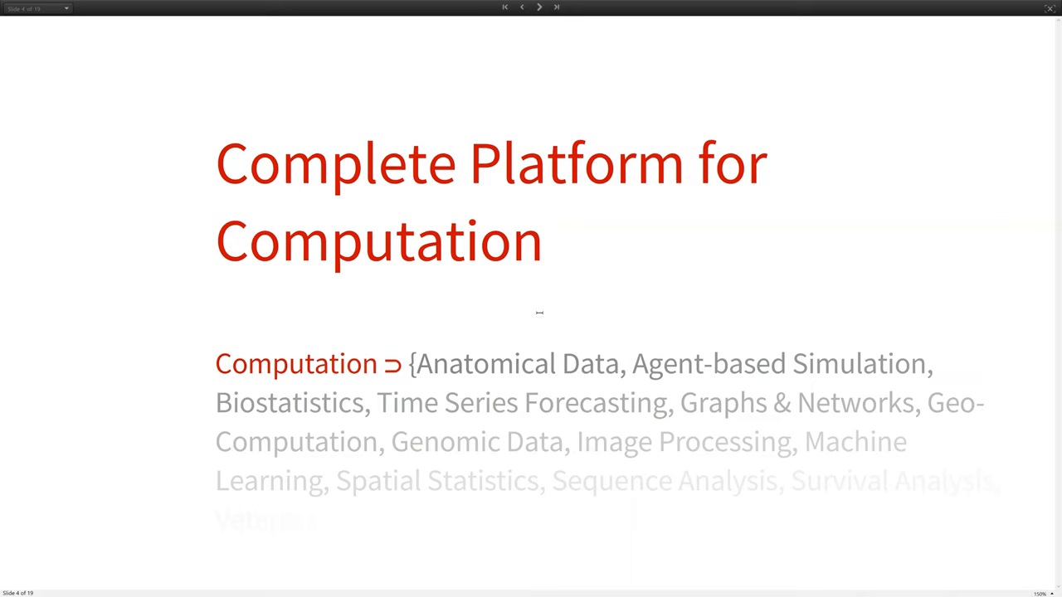
pyautogui.click(539, 6)
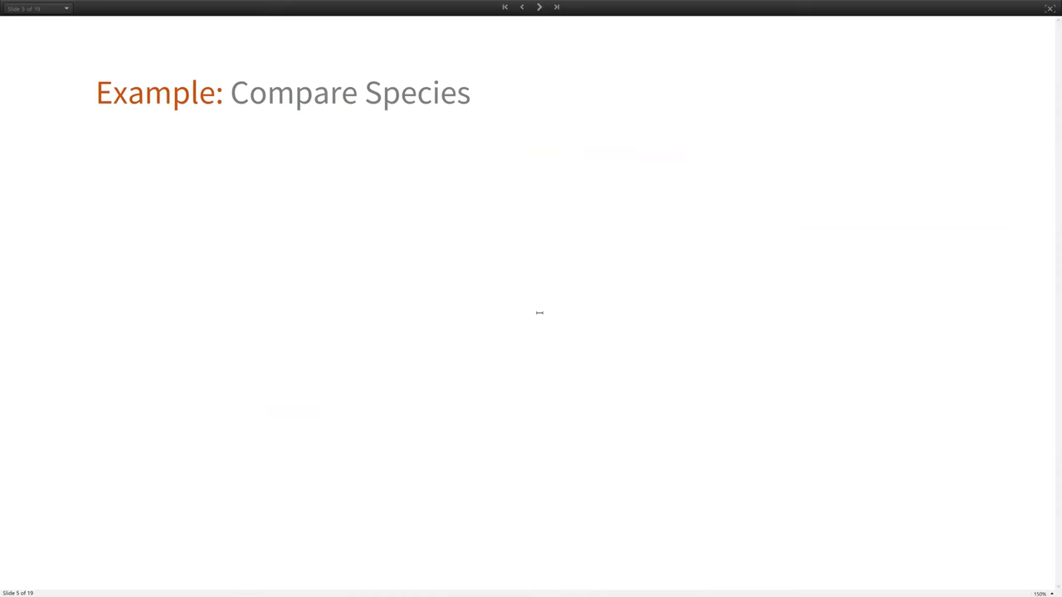
# Step: List the western gorilla's properties, such as taxonomic level and name, and show its EntityValue dataset
pyautogui.click(538, 6)
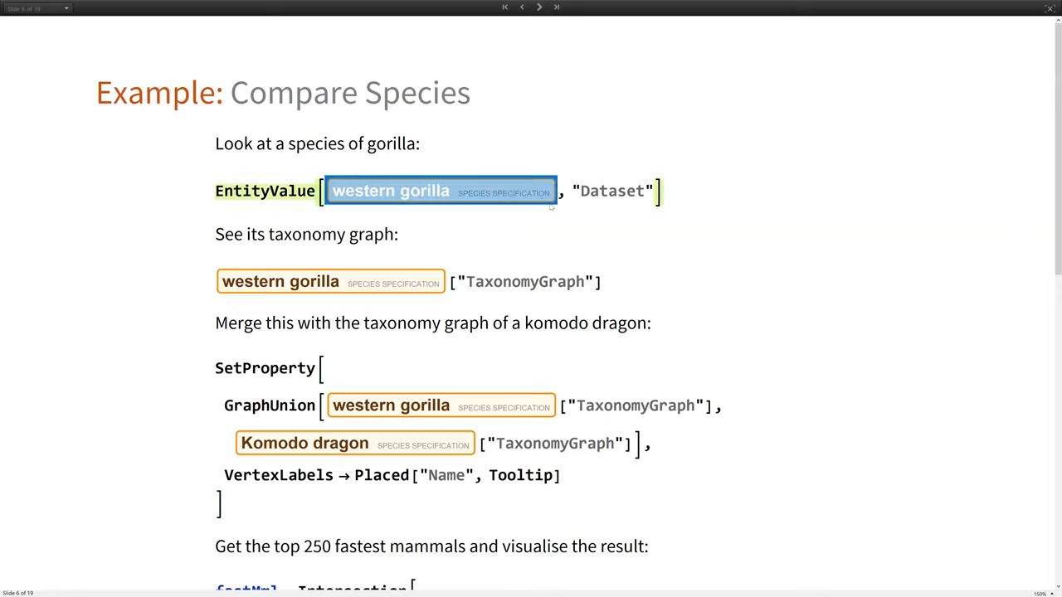
pyautogui.moveTo(515, 211)
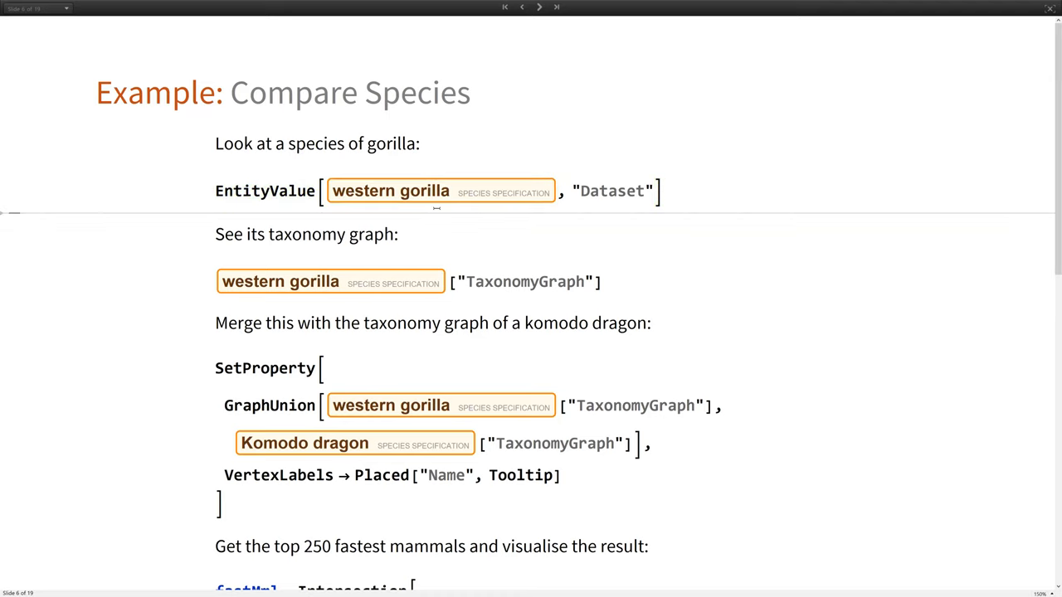
pyautogui.click(440, 191)
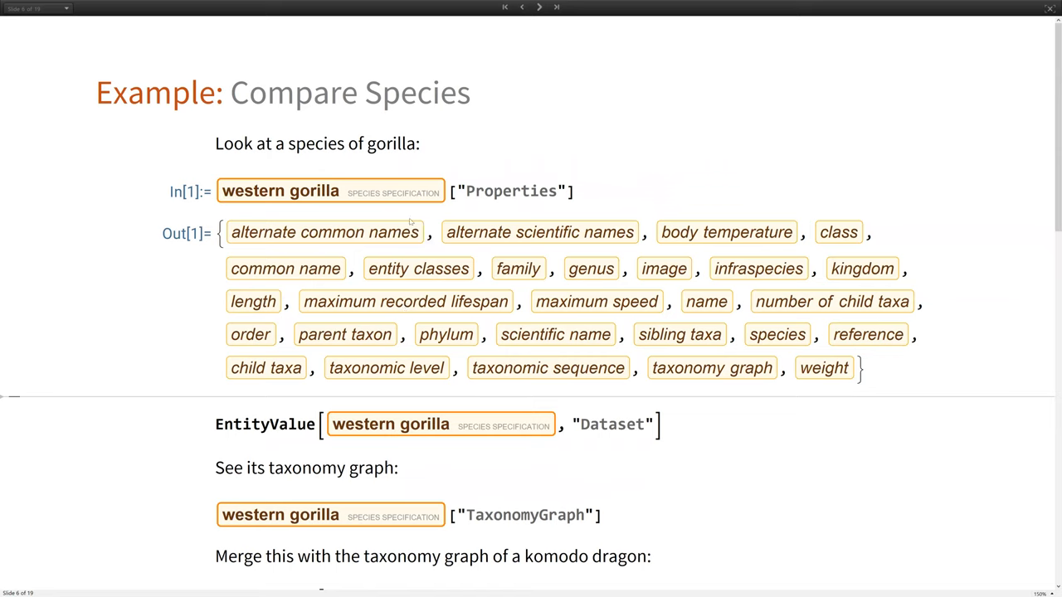
pyautogui.scroll(3)
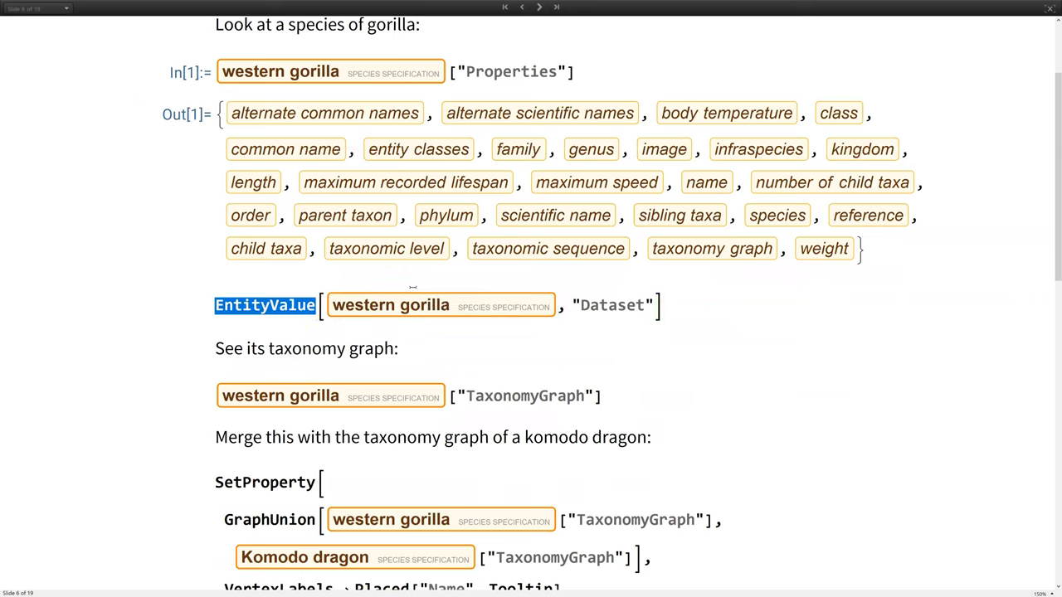
pyautogui.click(387, 248)
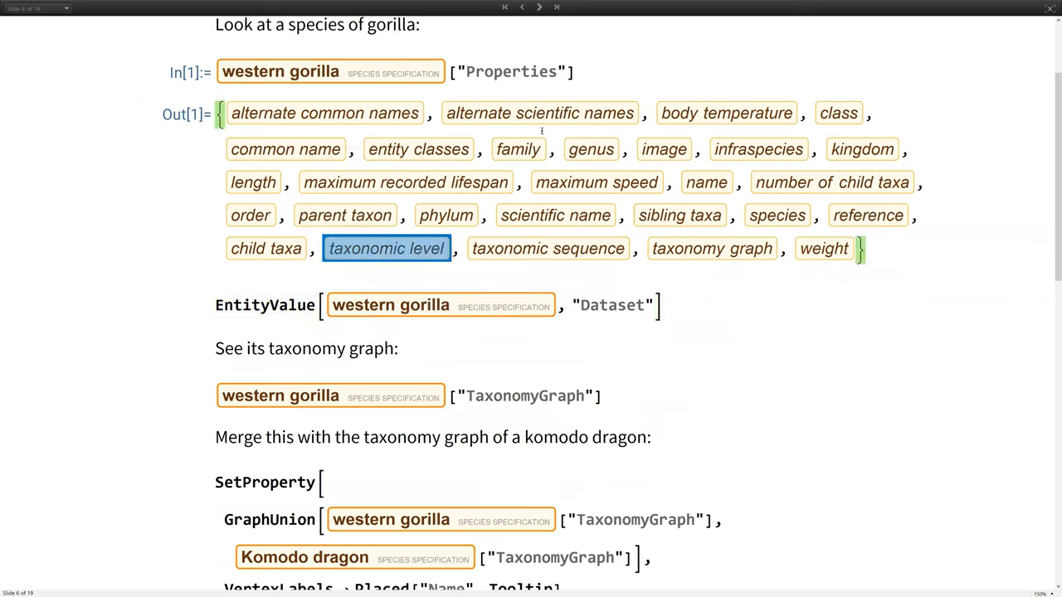
pyautogui.click(539, 113)
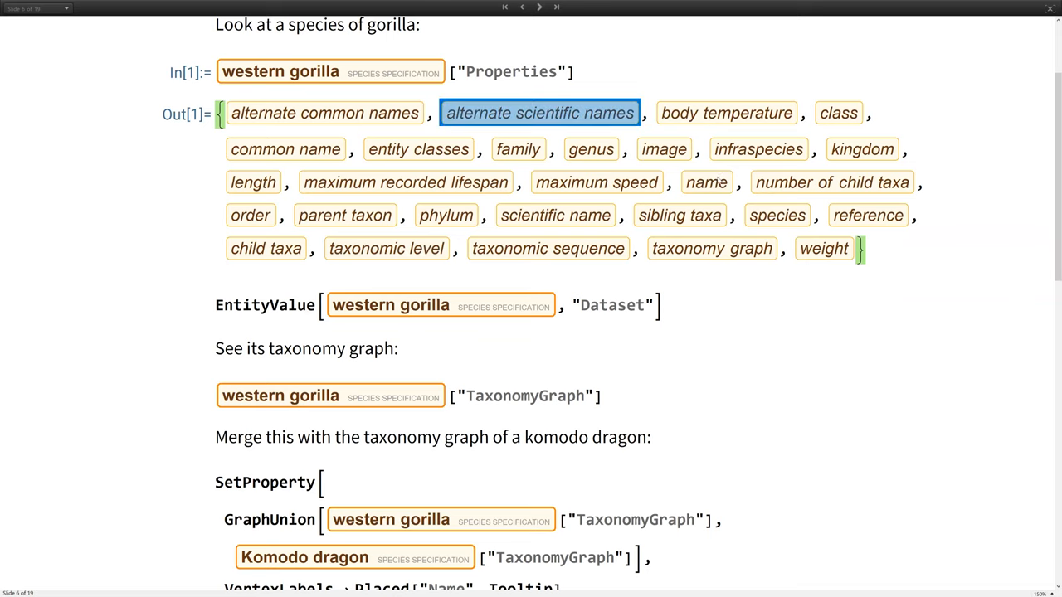
pyautogui.click(706, 182)
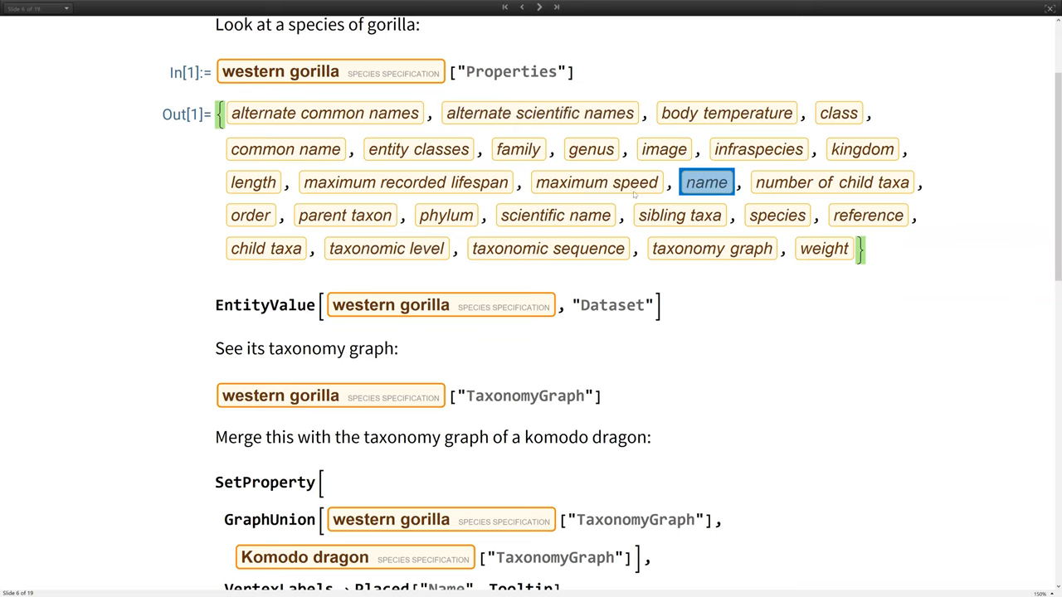
pyautogui.moveTo(445, 215)
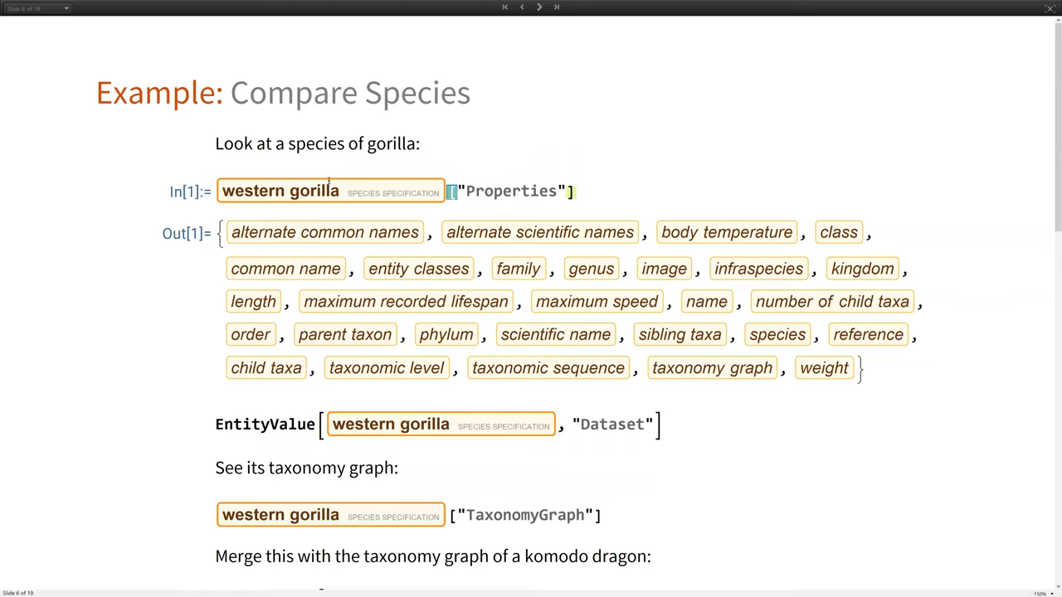
pyautogui.scroll(-3)
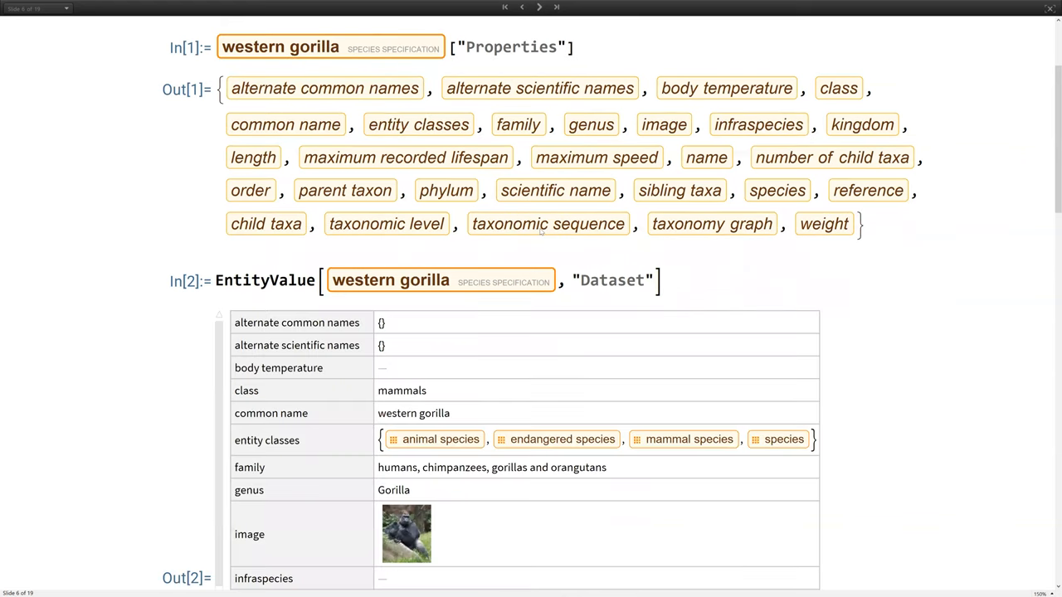
# Step: Evaluate the gorilla TaxonomyGraph cell, then the GraphUnion cell merging it with the Komodo dragon's
pyautogui.scroll(-3)
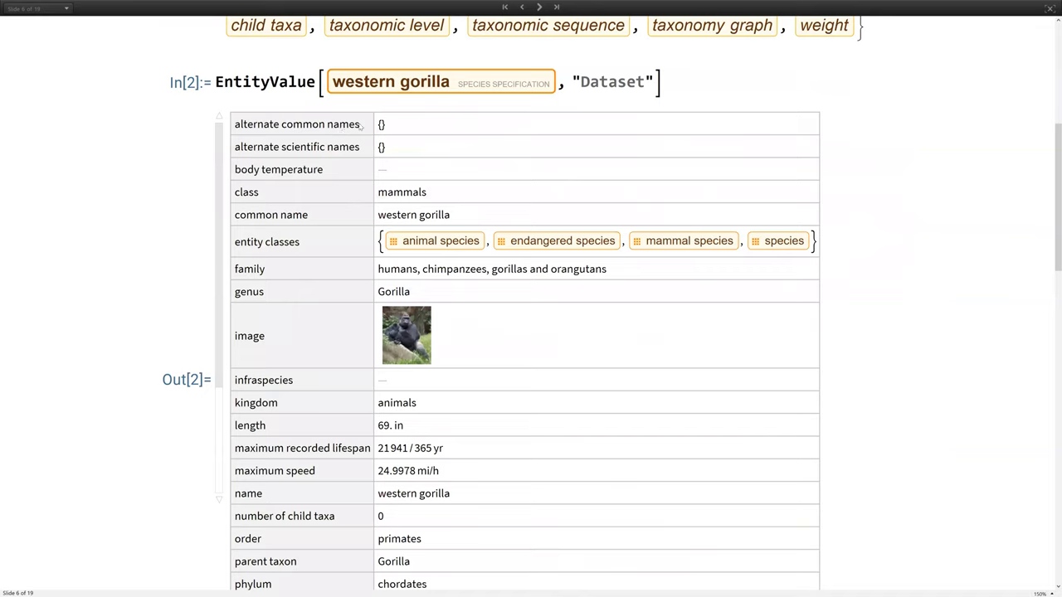
pyautogui.moveTo(311, 201)
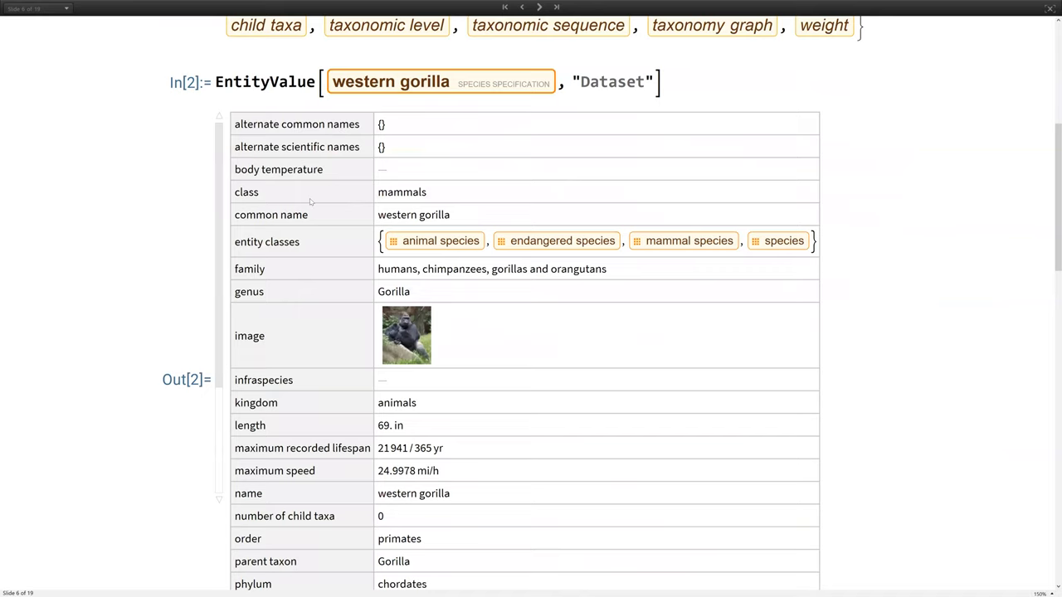
pyautogui.moveTo(442, 354)
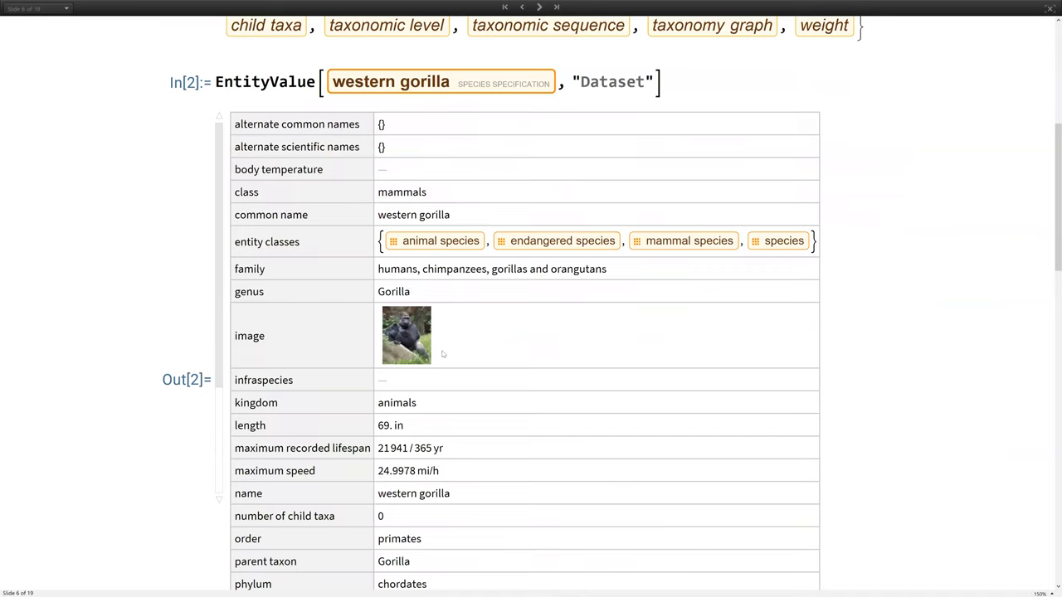
pyautogui.scroll(-3)
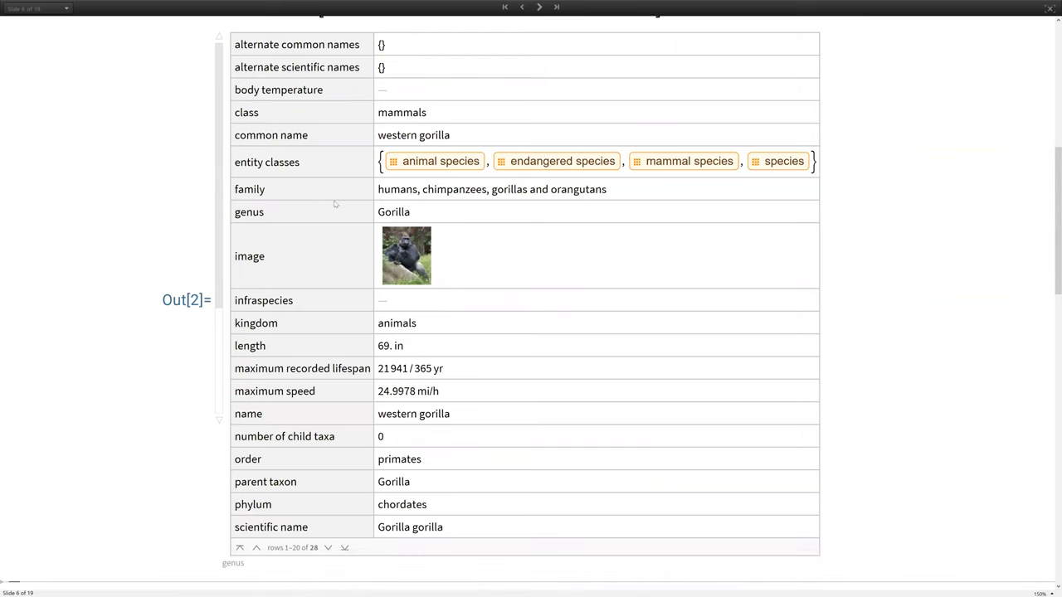
pyautogui.scroll(-3)
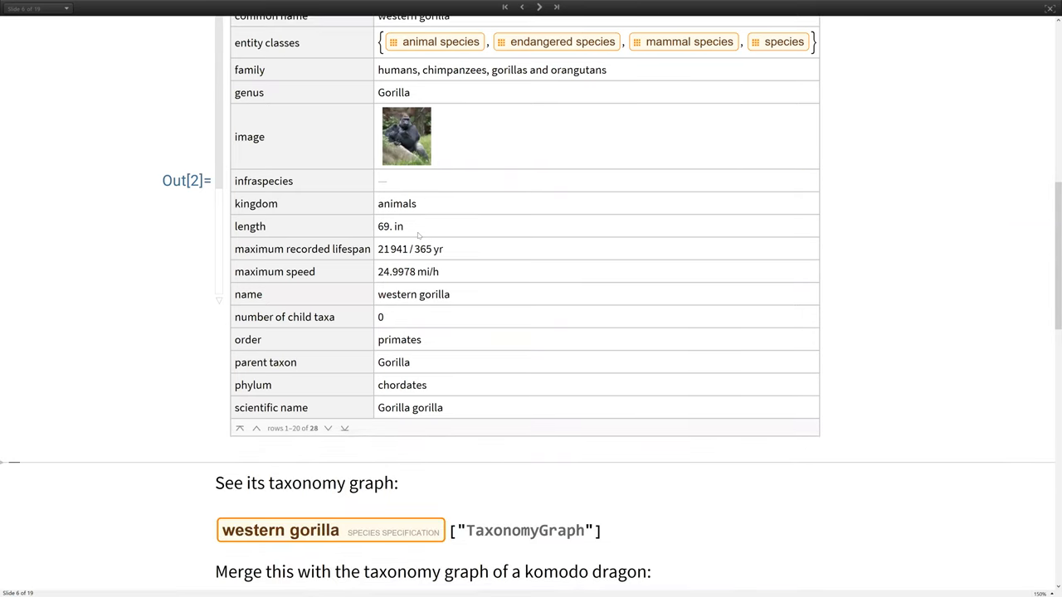
pyautogui.moveTo(509, 256)
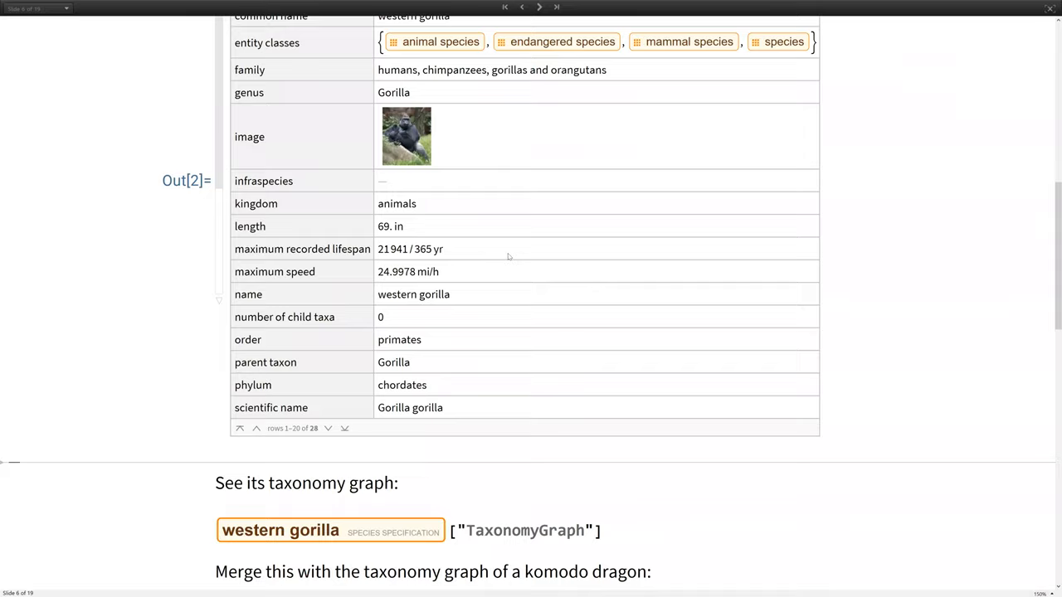
pyautogui.scroll(-3)
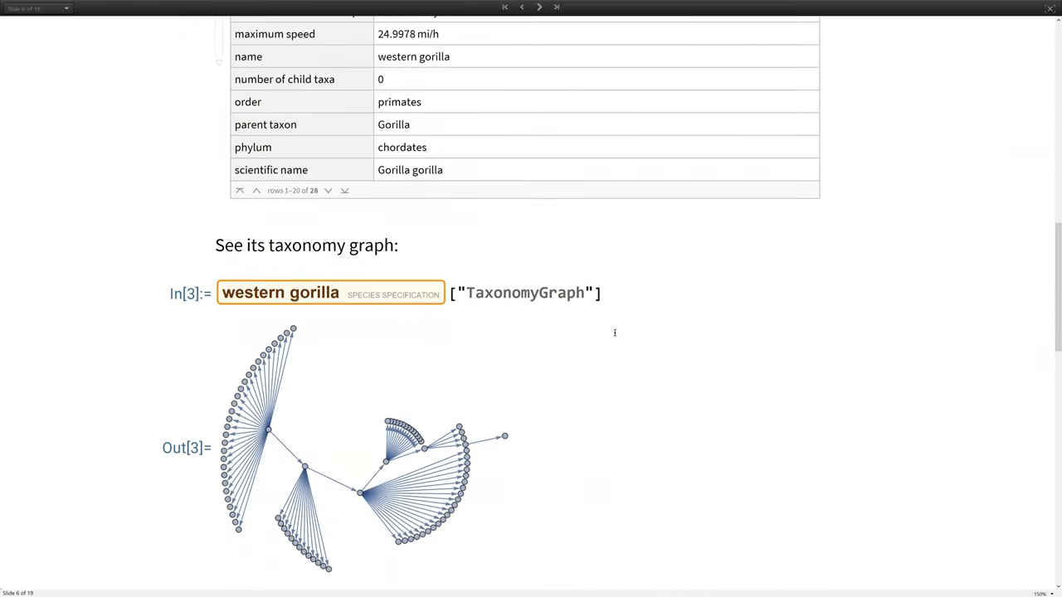
pyautogui.scroll(-3)
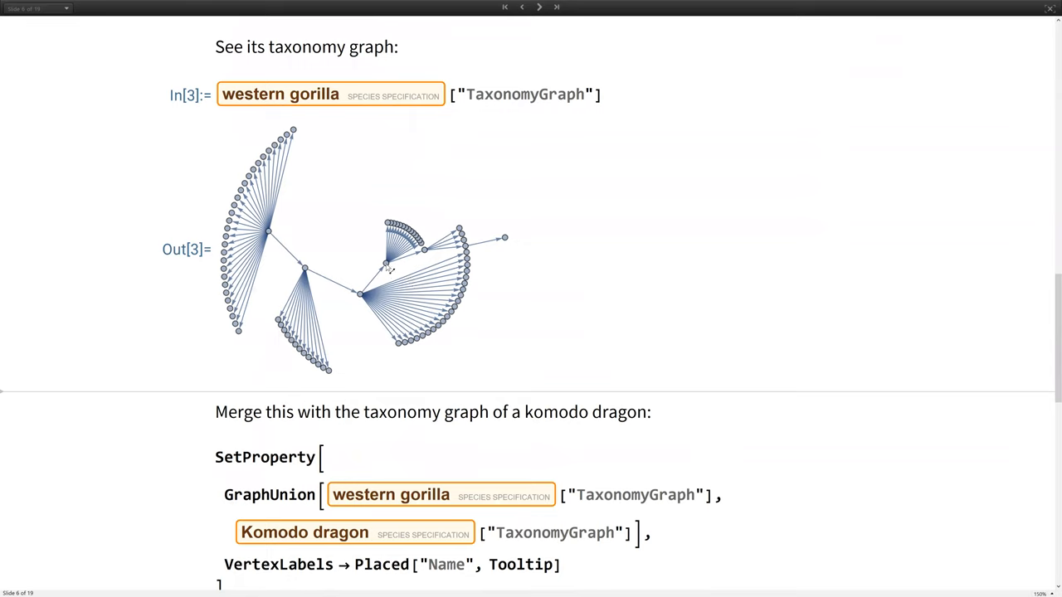
pyautogui.moveTo(386, 240)
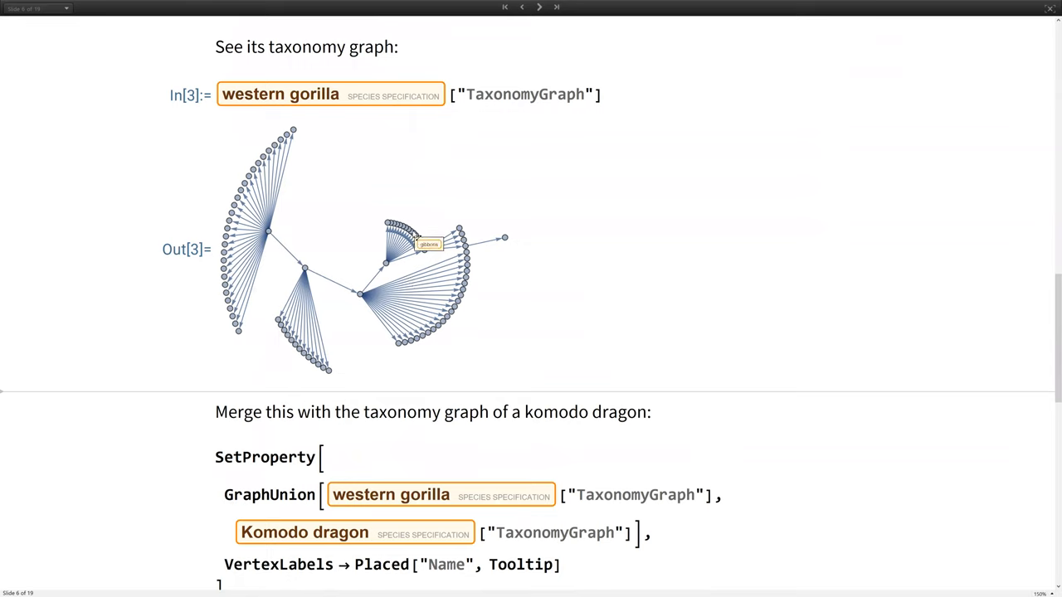
pyautogui.moveTo(336, 274)
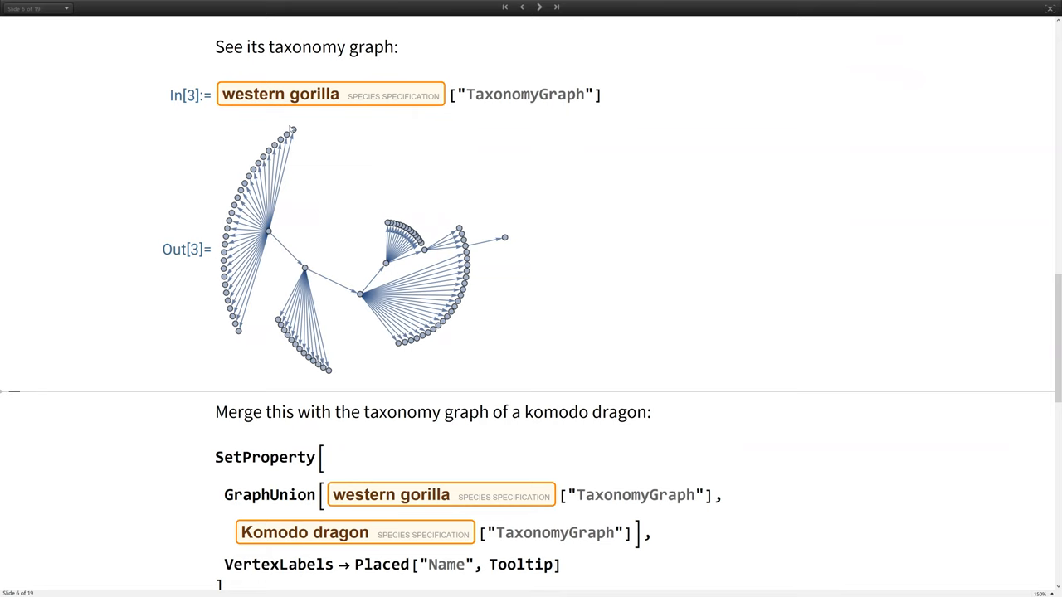
pyautogui.scroll(-3)
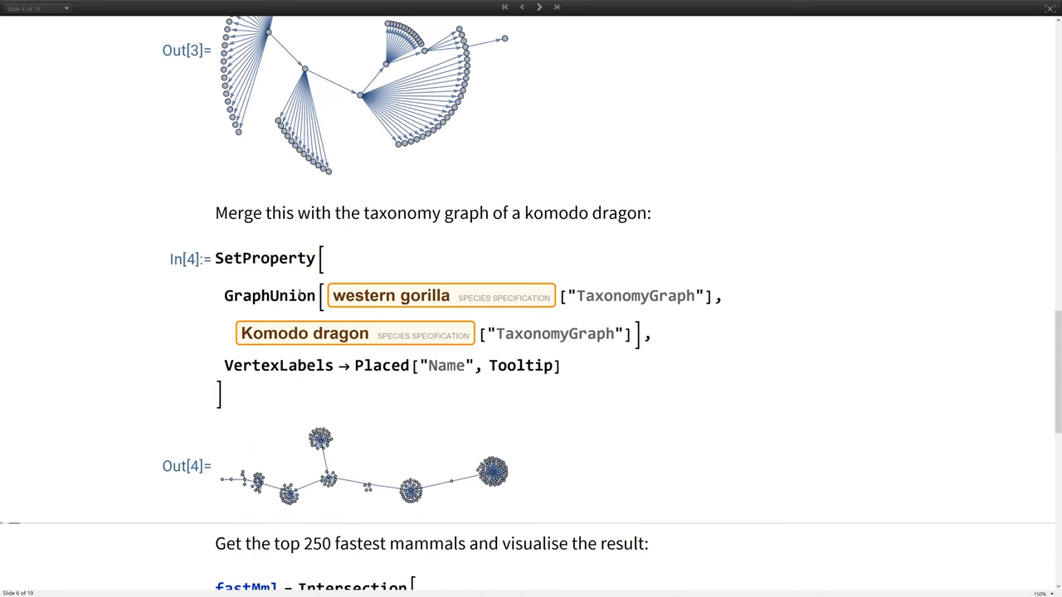
# Step: Evaluate SetProperty GraphUnion with VertexLabels Tooltip and hover nodes like hagfishes and gila monsters
pyautogui.doubleClick(269, 295)
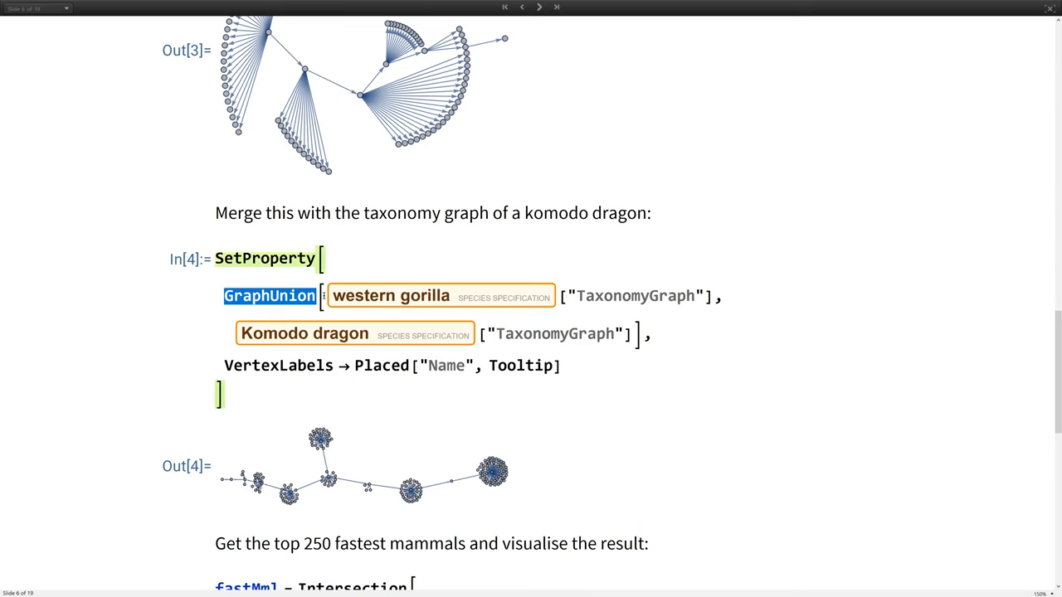
pyautogui.moveTo(390, 295)
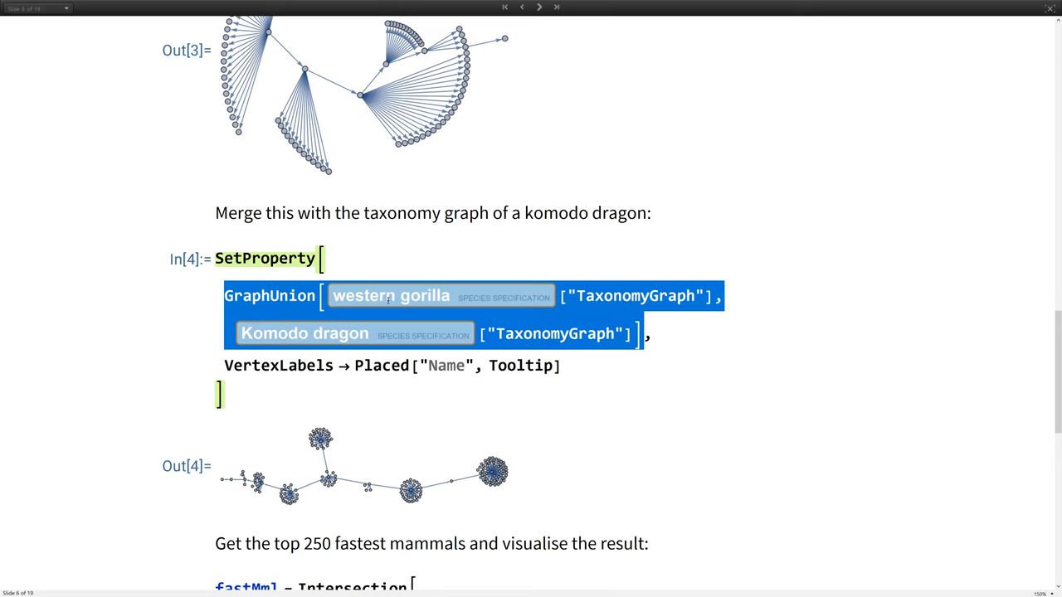
pyautogui.moveTo(436, 333)
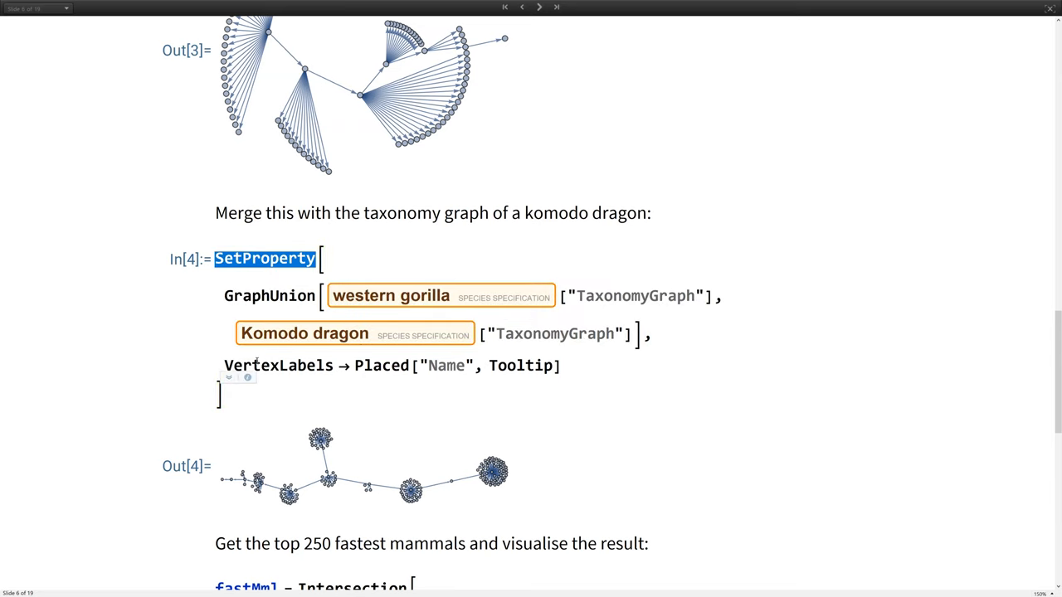
pyautogui.scroll(-3)
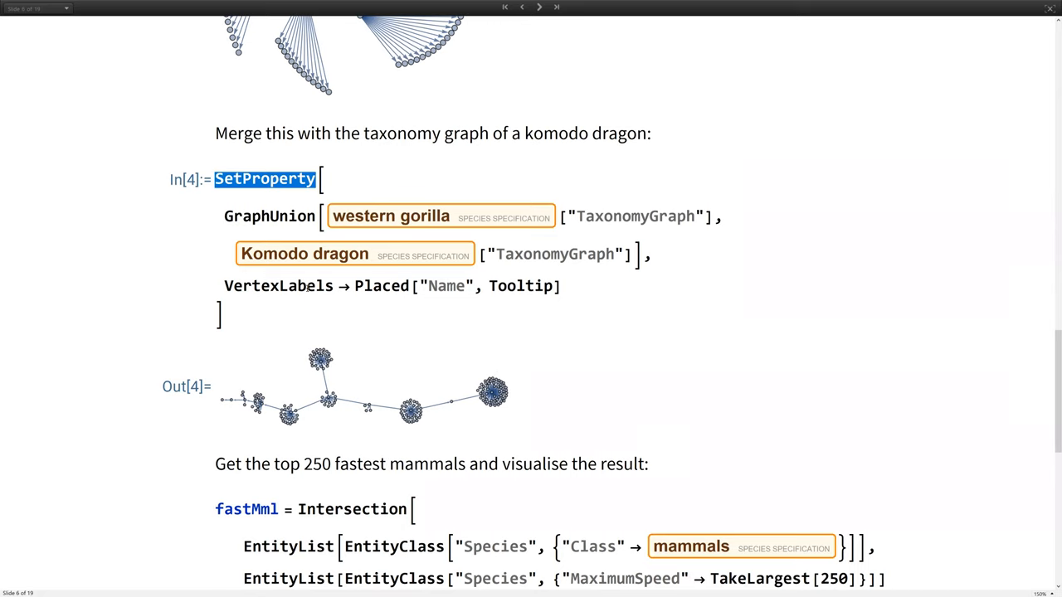
pyautogui.click(365, 385)
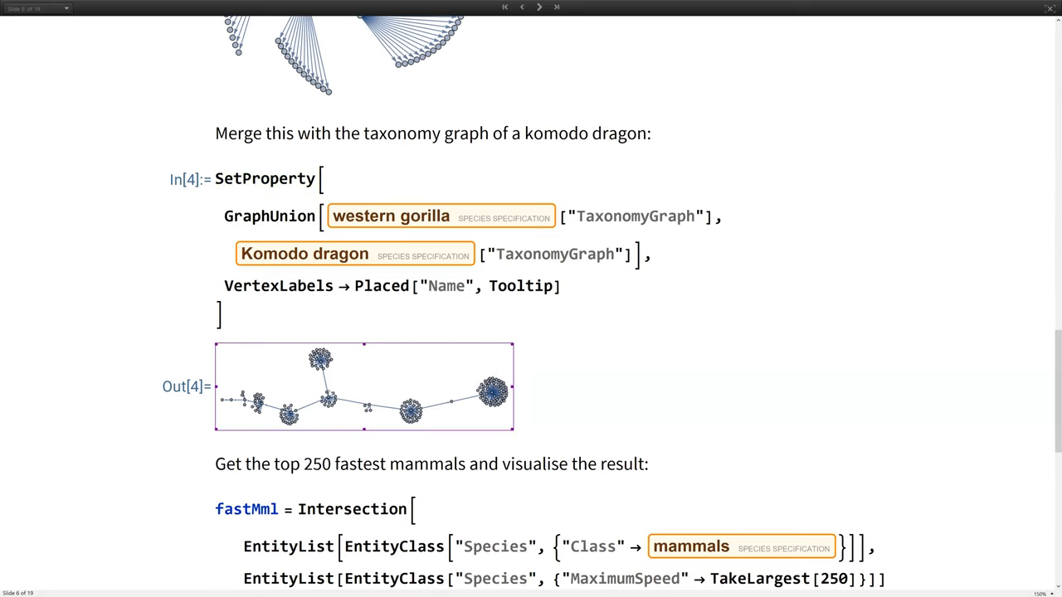
pyautogui.moveTo(341, 403)
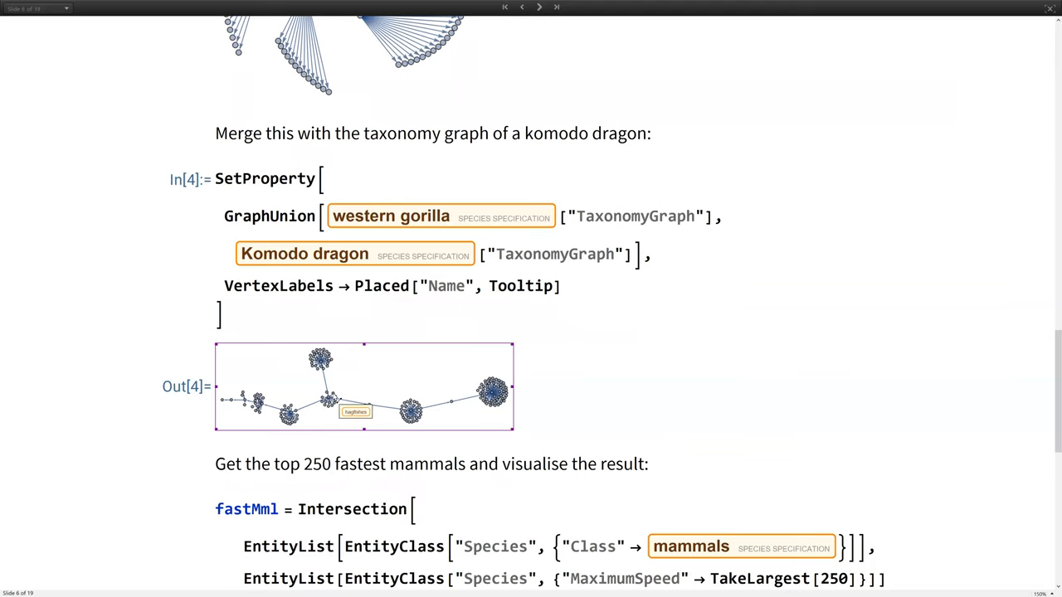
pyautogui.moveTo(412, 413)
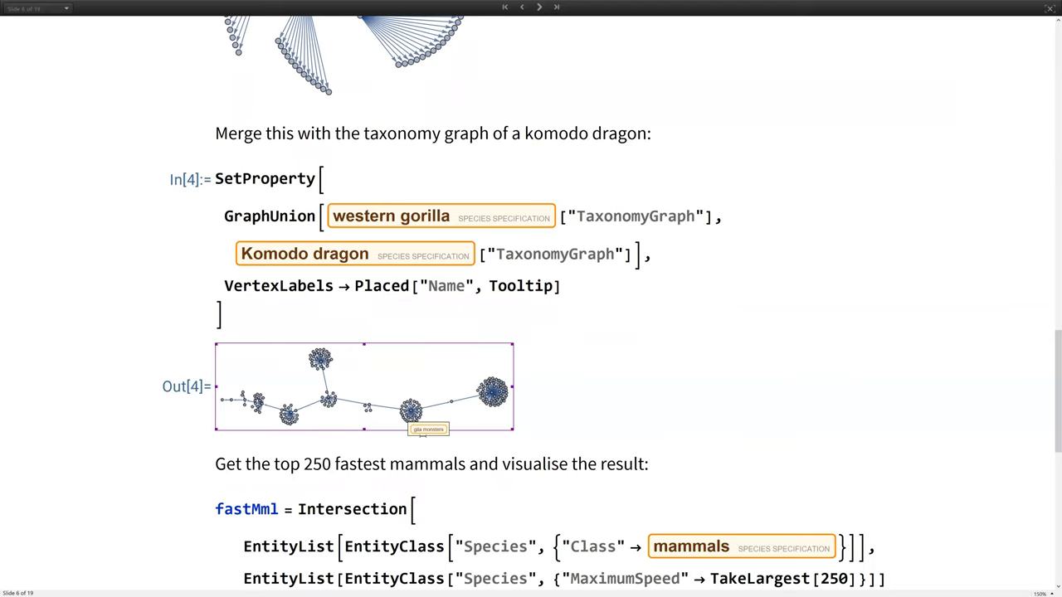
pyautogui.scroll(-3)
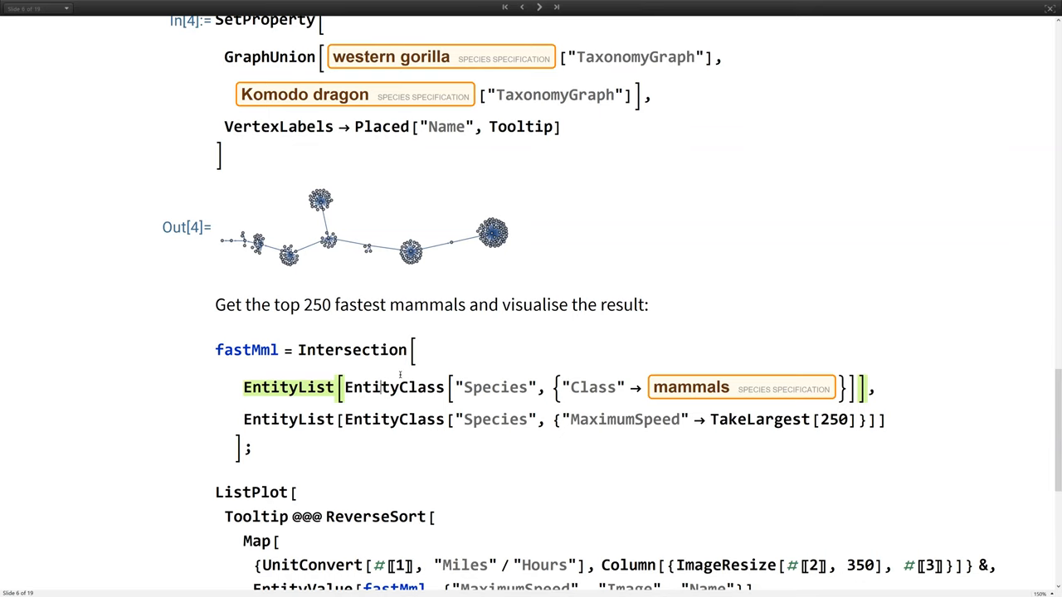
# Step: Evaluate fastMml as mammals intersected with the 250 fastest species, then list it
pyautogui.scroll(-3)
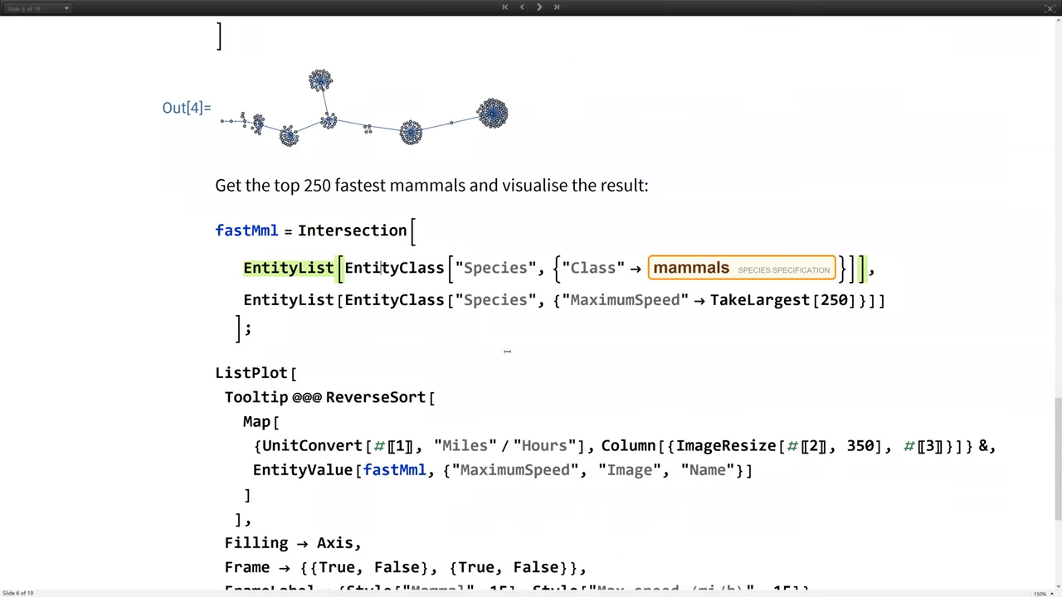
pyautogui.moveTo(577, 257)
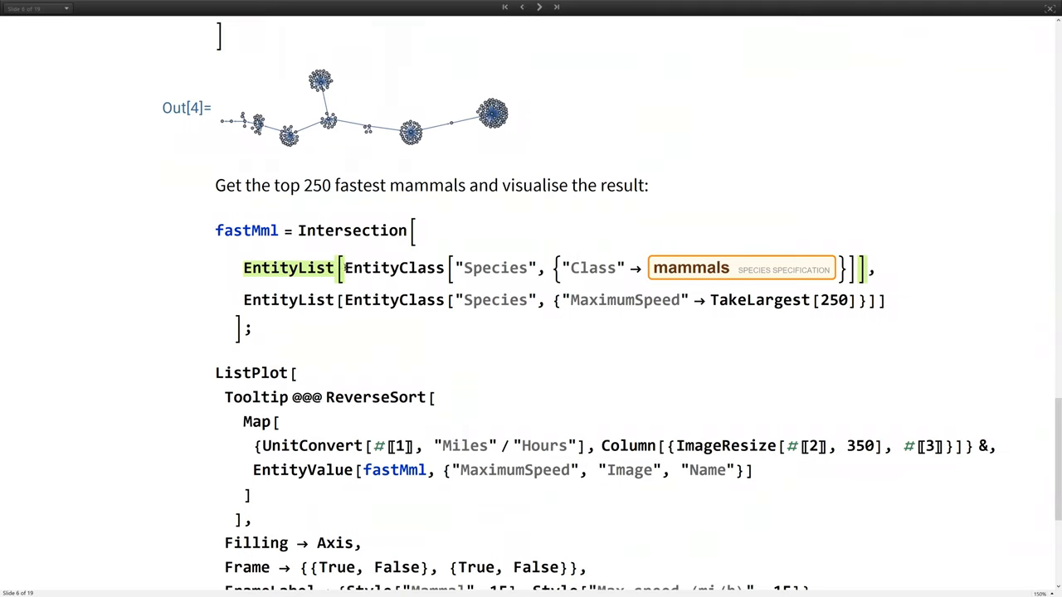
pyautogui.doubleClick(392, 268)
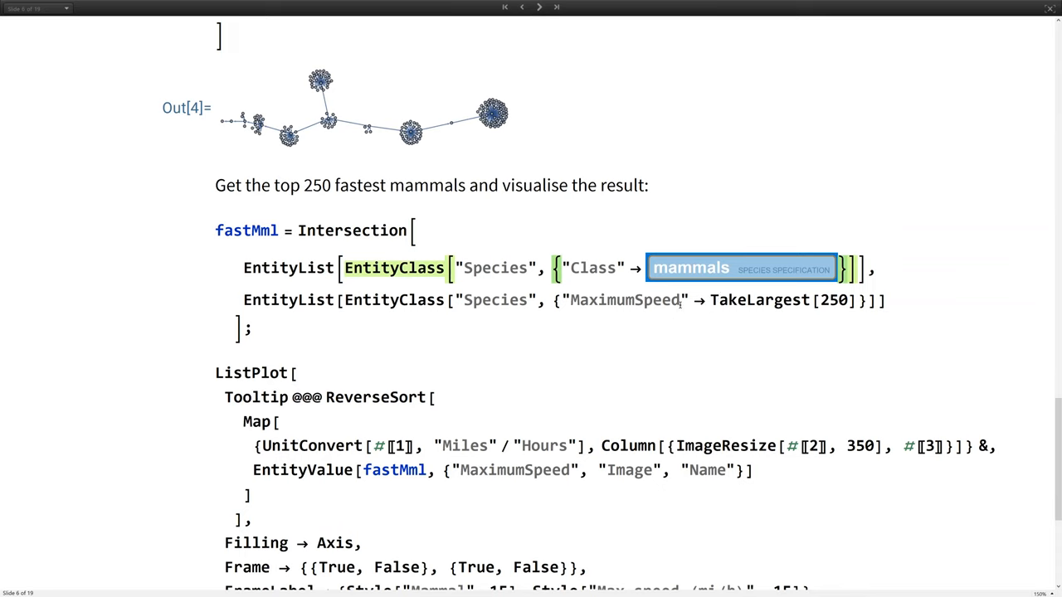
pyautogui.doubleClick(625, 300)
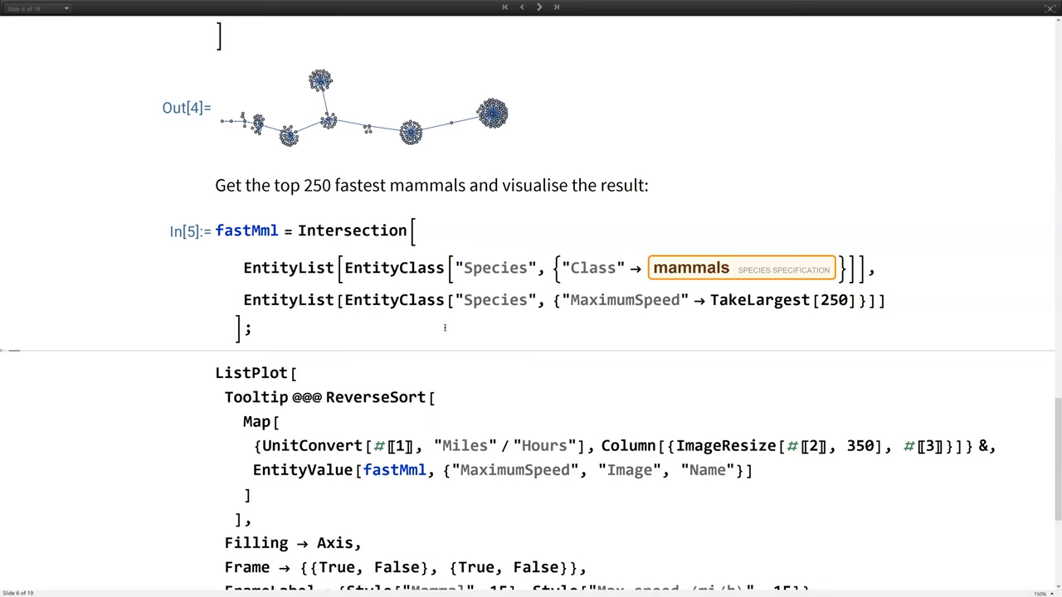
pyautogui.moveTo(398, 315)
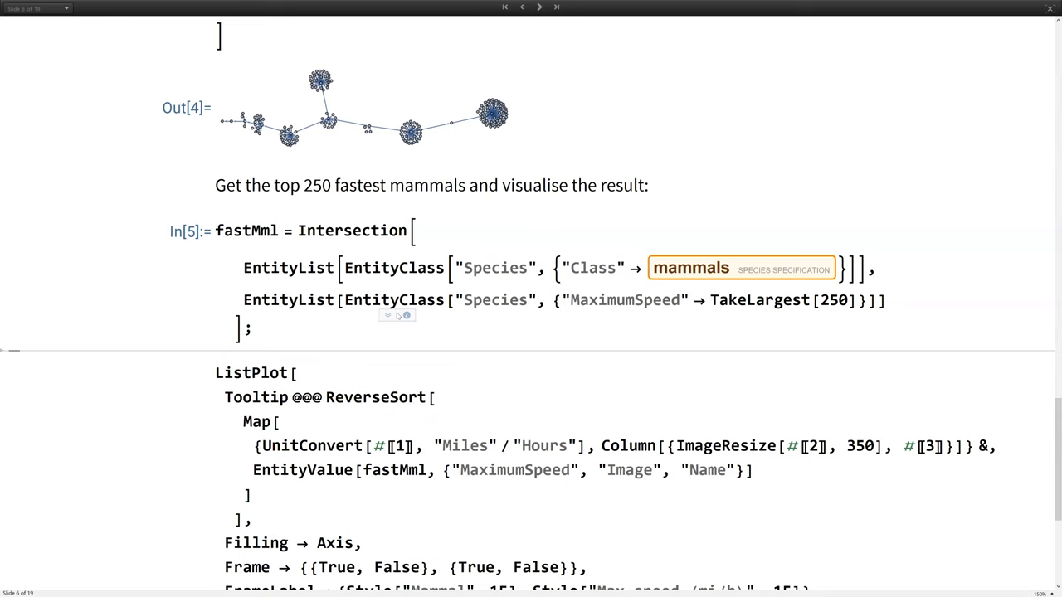
pyautogui.scroll(-3)
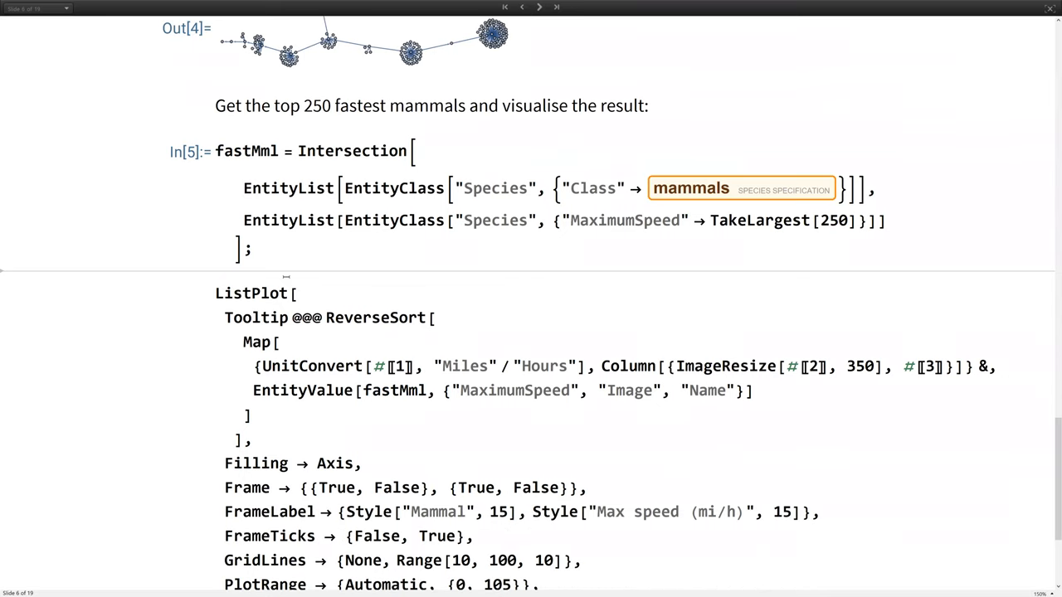
pyautogui.moveTo(298, 280)
pyautogui.write('f')
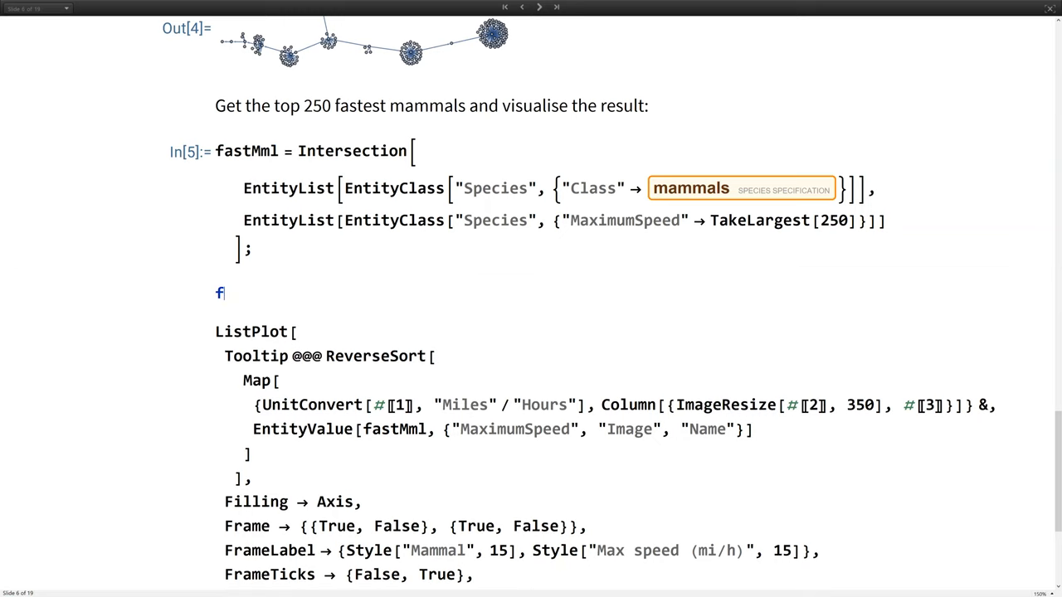
pyautogui.write('astMml')
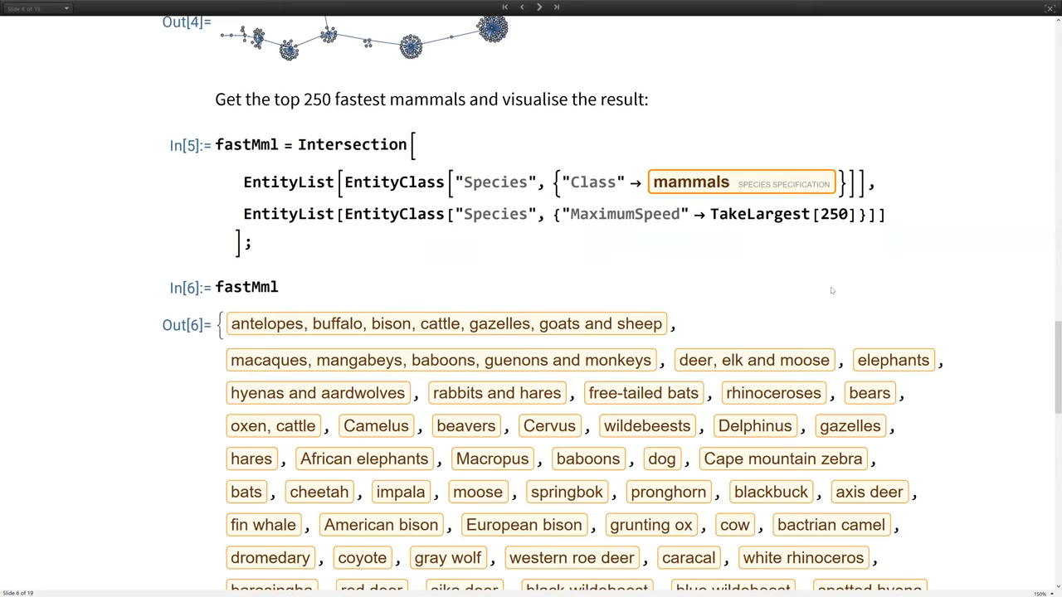
pyautogui.scroll(-3)
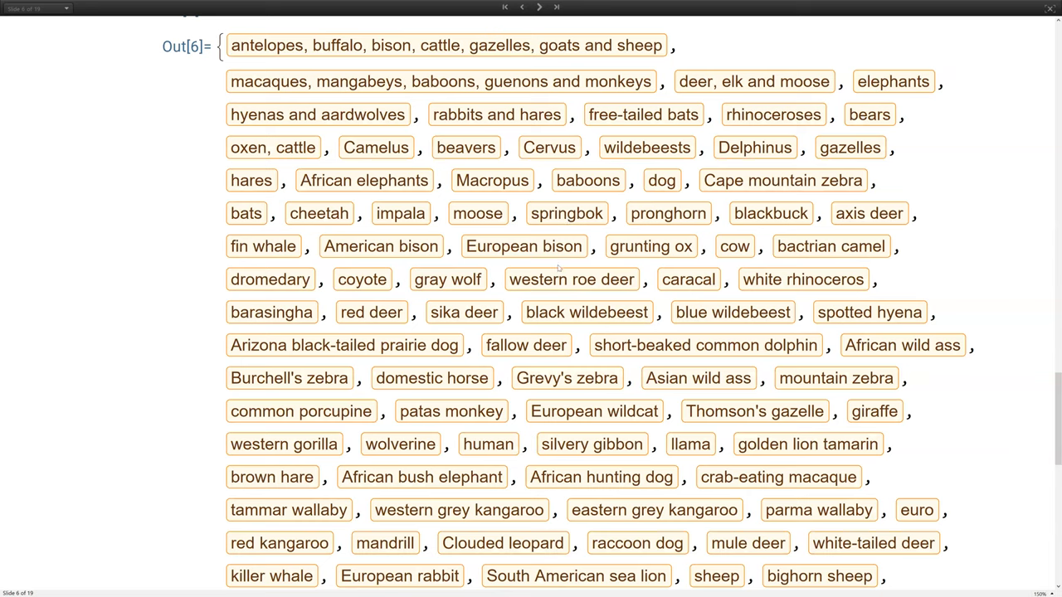
# Step: Point out the leopard in Out[6] and evaluate the ListPlot cell, downloading 218 values
pyautogui.scroll(-3)
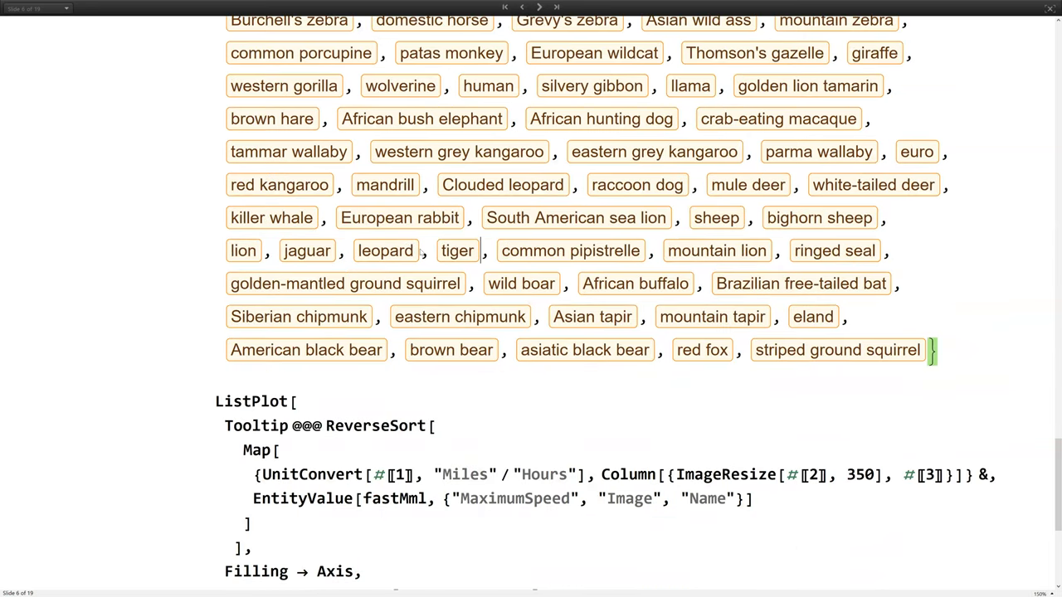
pyautogui.click(385, 250)
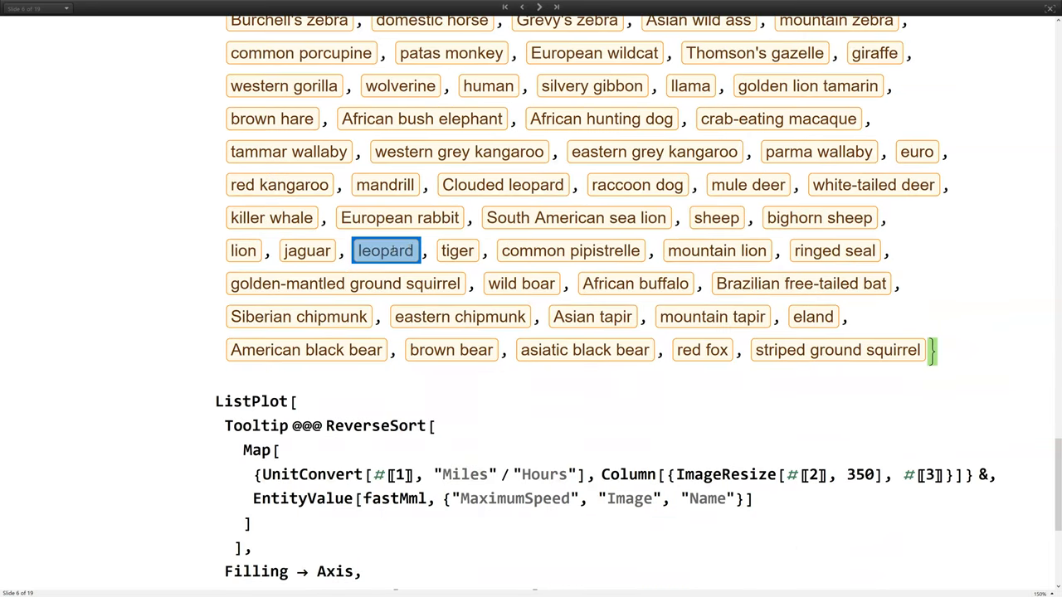
pyautogui.scroll(-3)
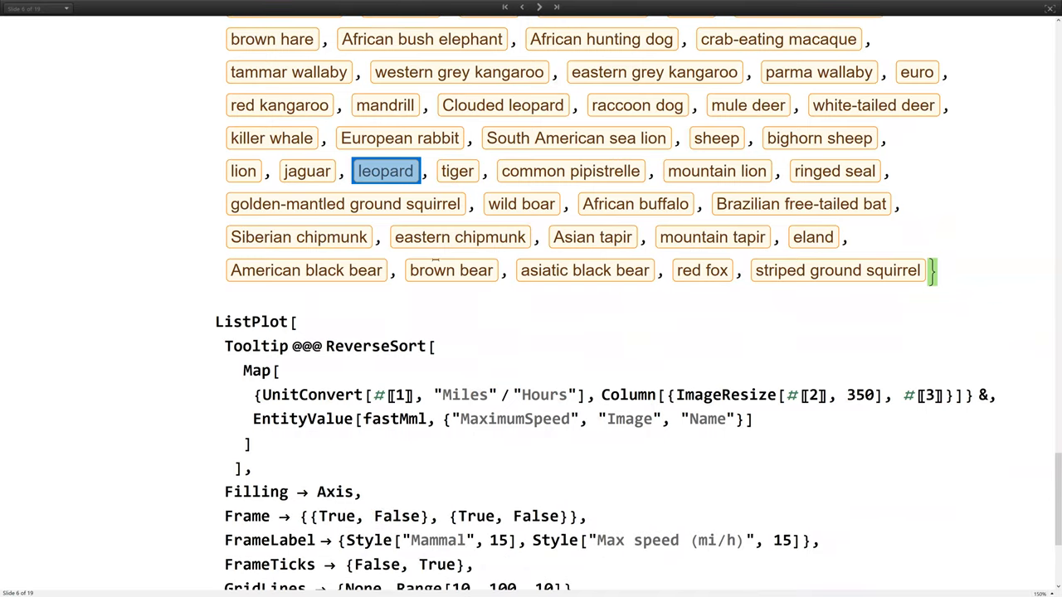
pyautogui.moveTo(421, 280)
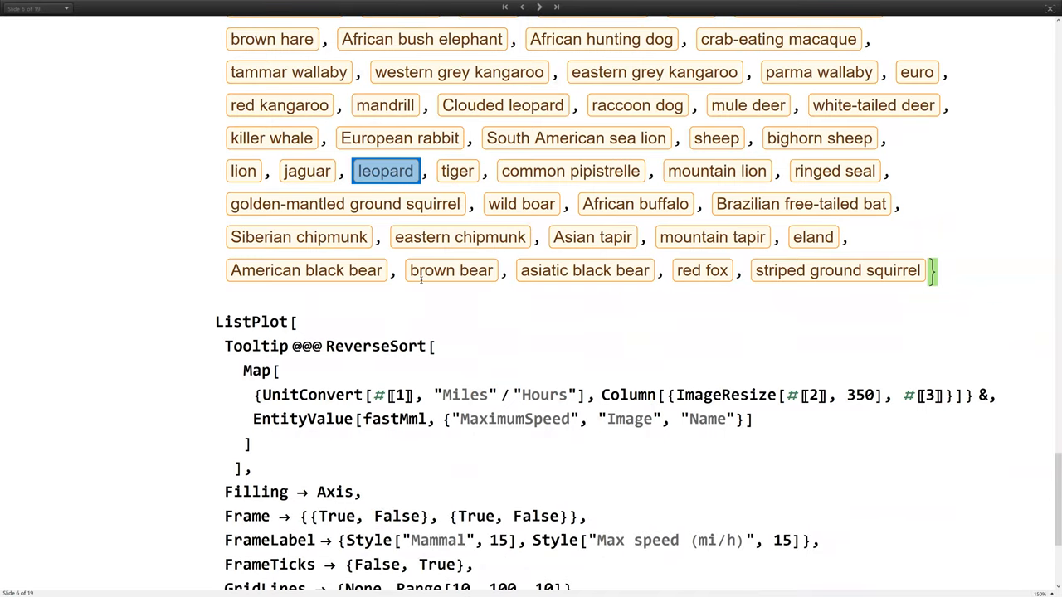
pyautogui.scroll(-3)
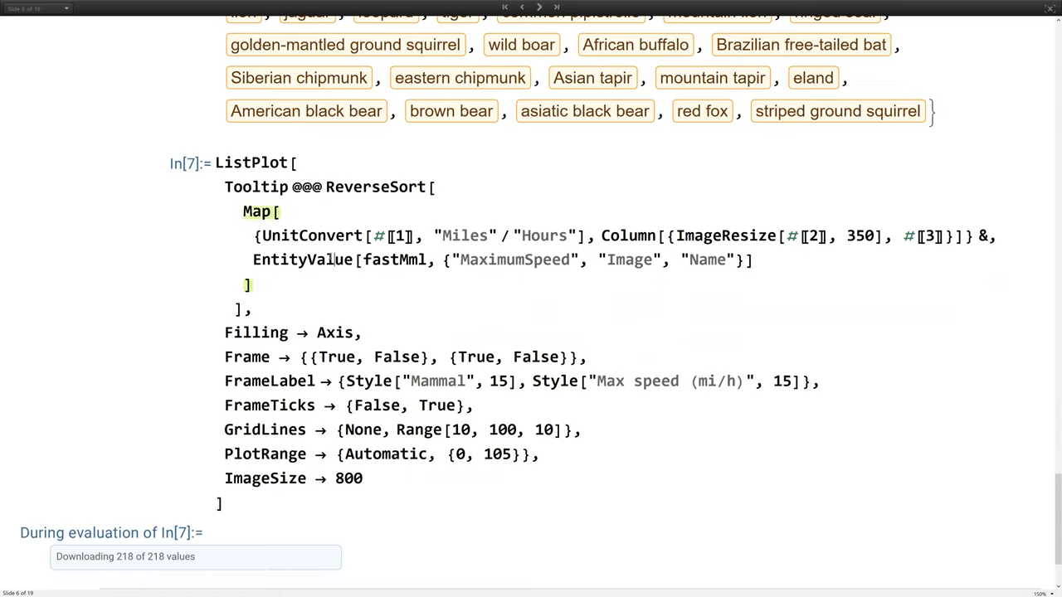
# Step: Highlight EntityValue and "MaximumSpeed" in the plot code, then view speeds sorted from ~100 mi/h
pyautogui.doubleClick(302, 260)
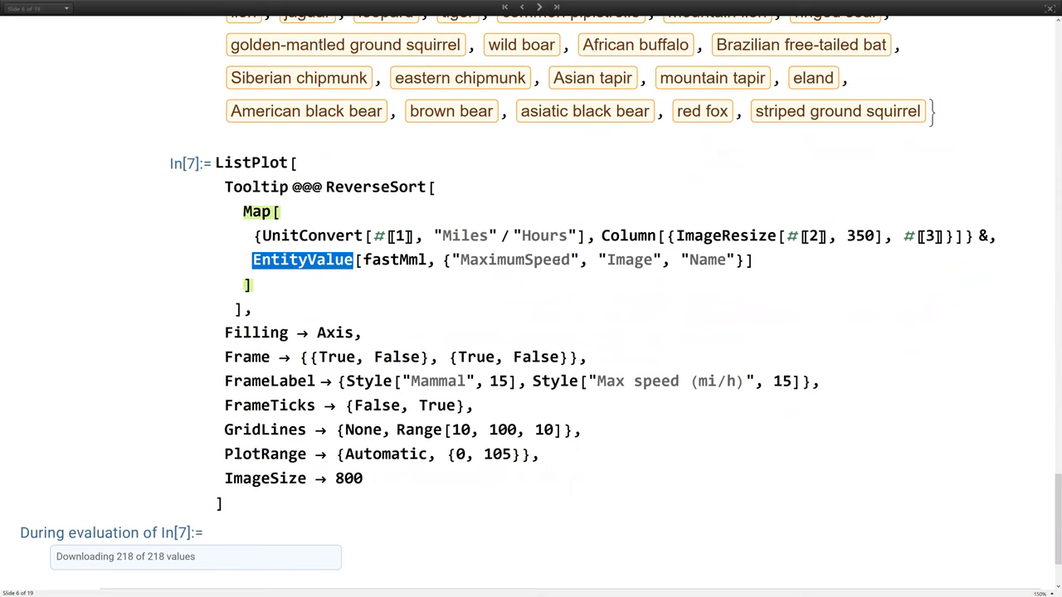
pyautogui.doubleClick(515, 260)
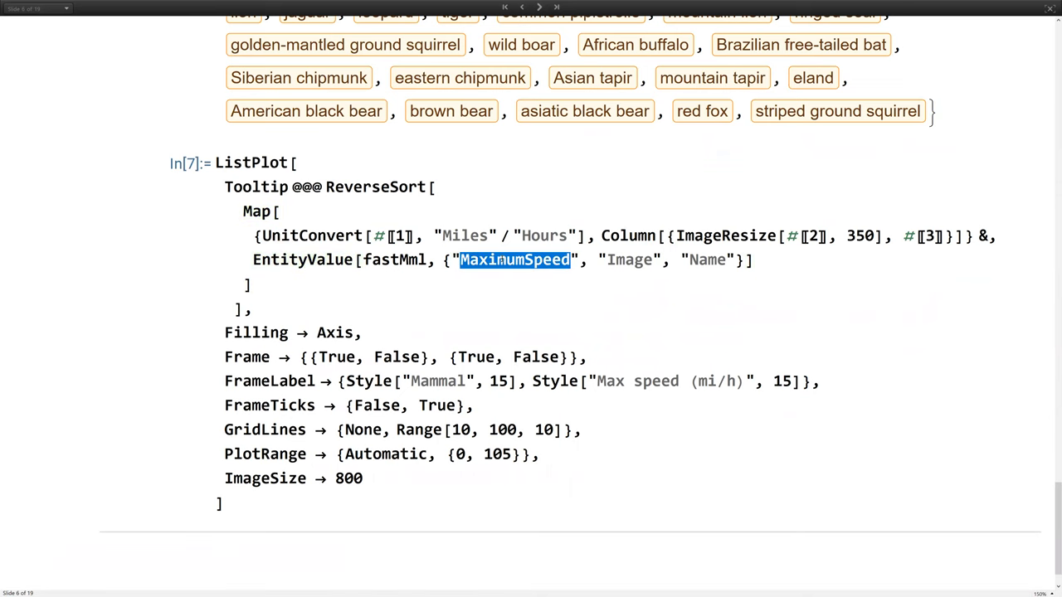
pyautogui.scroll(-3)
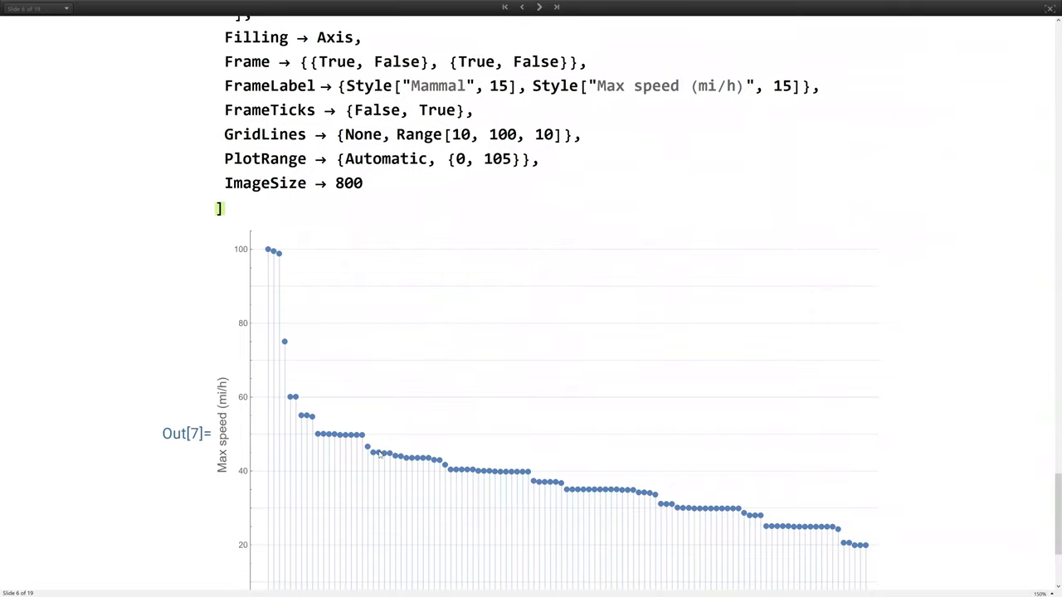
pyautogui.scroll(3)
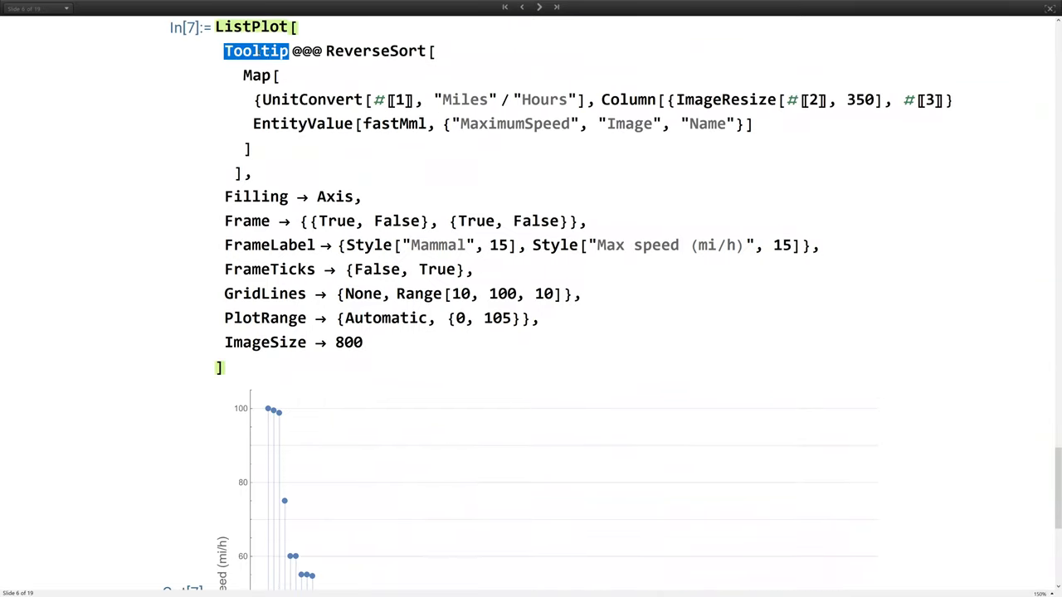
pyautogui.scroll(-3)
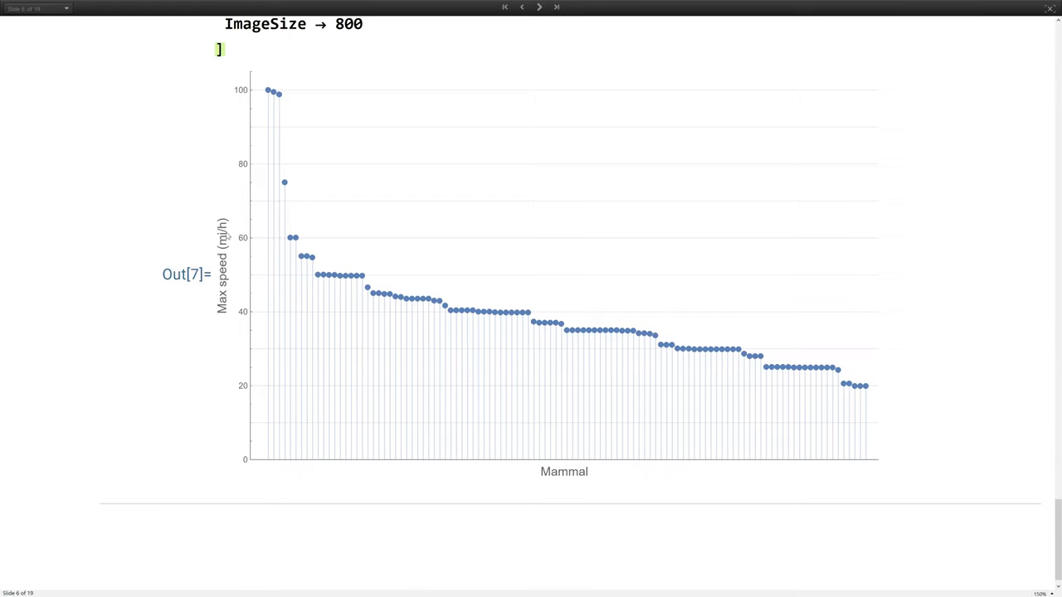
pyautogui.moveTo(234, 202)
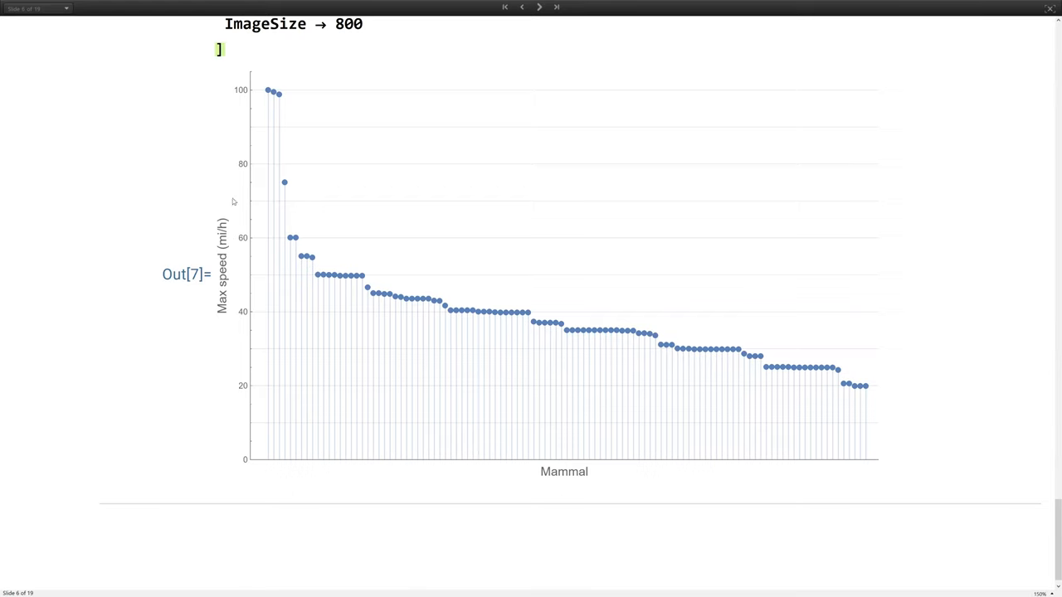
pyautogui.moveTo(268, 91)
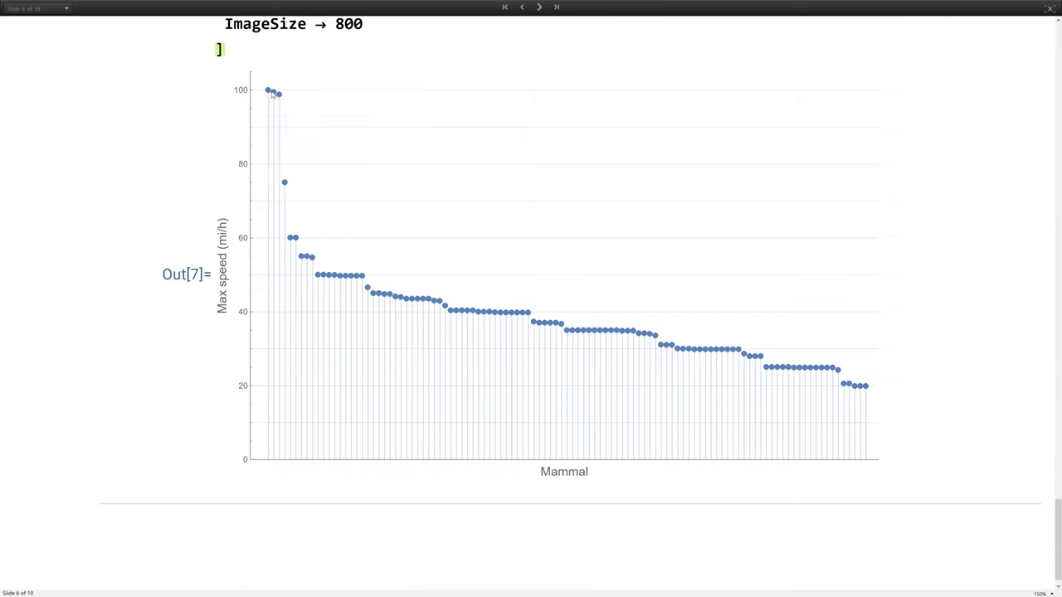
pyautogui.moveTo(277, 93)
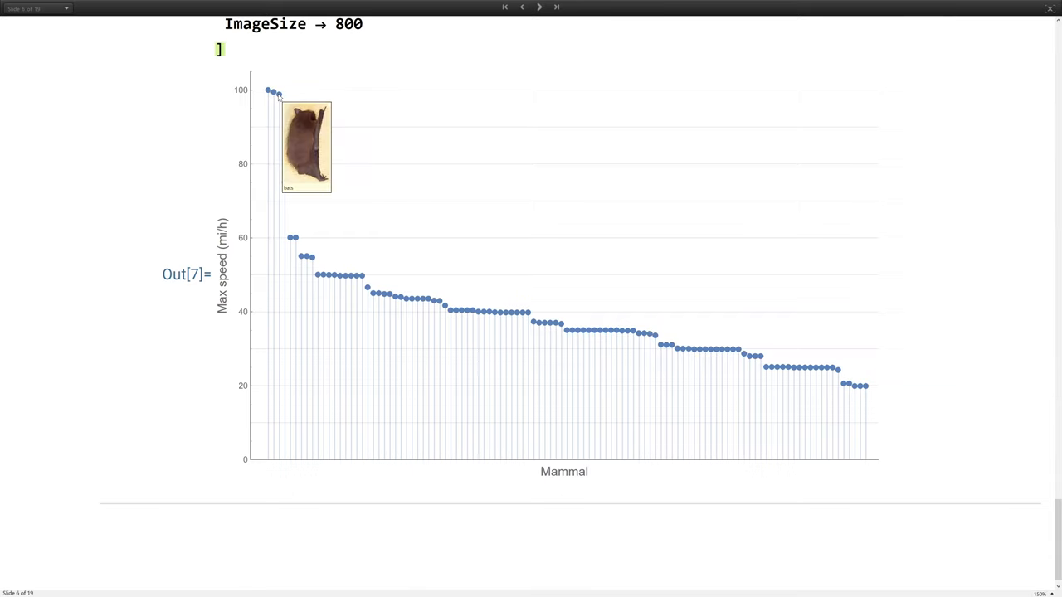
pyautogui.moveTo(281, 104)
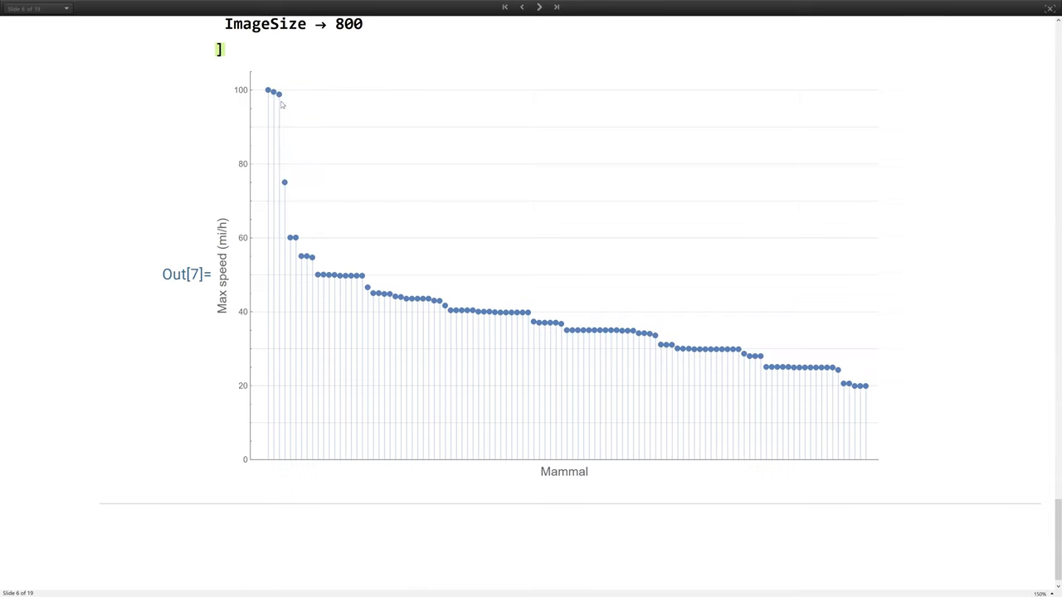
pyautogui.moveTo(264, 110)
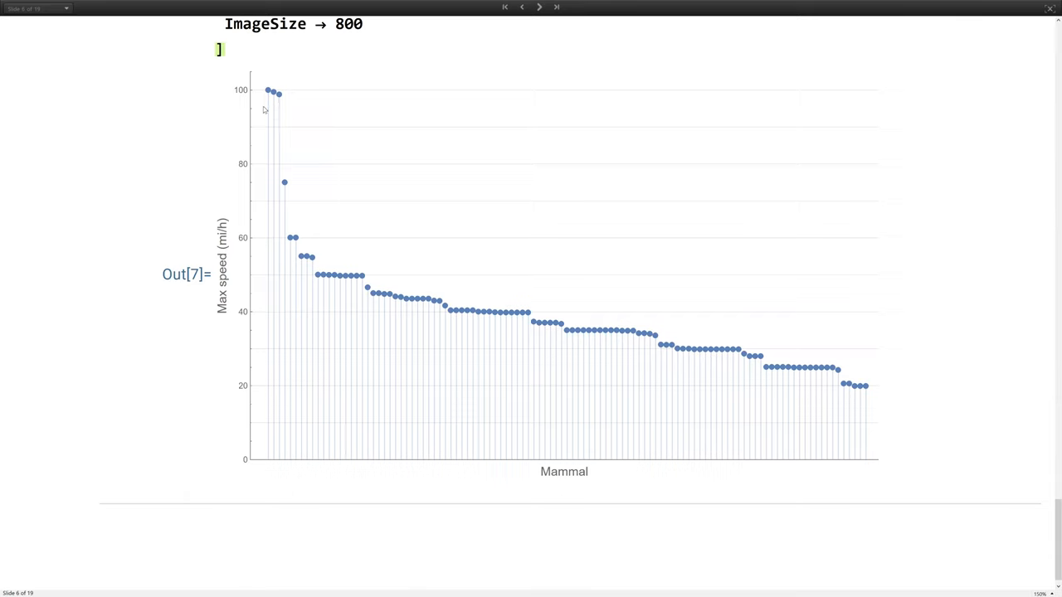
pyautogui.moveTo(284, 182)
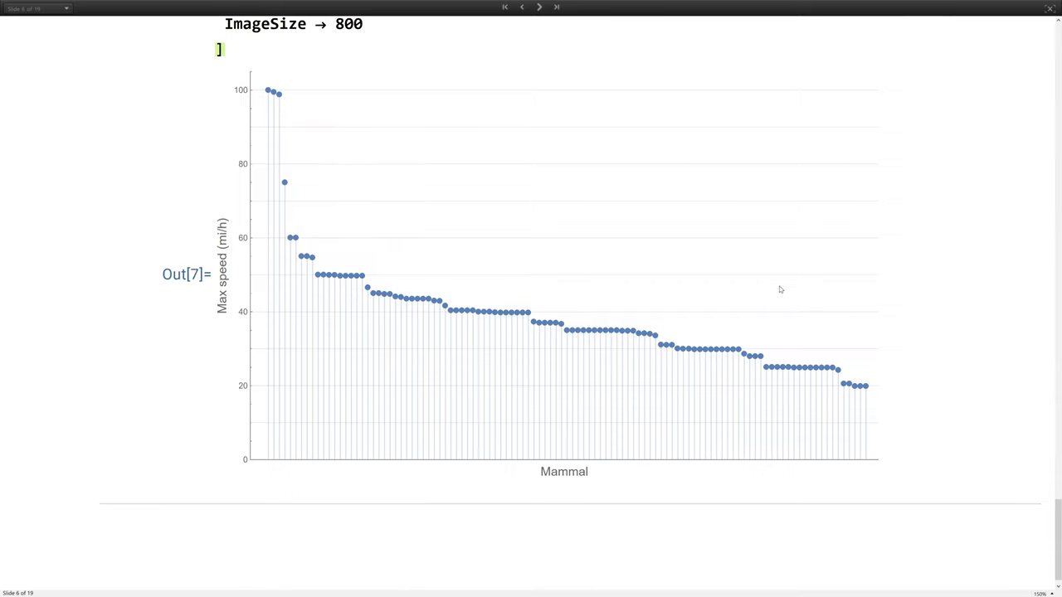
pyautogui.moveTo(867, 386)
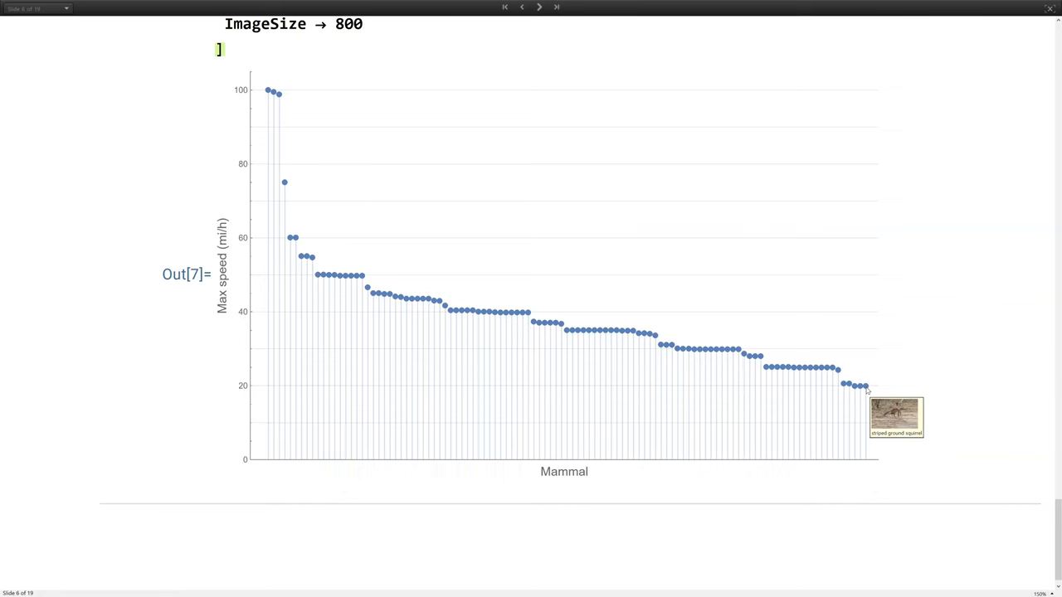
pyautogui.moveTo(525, 369)
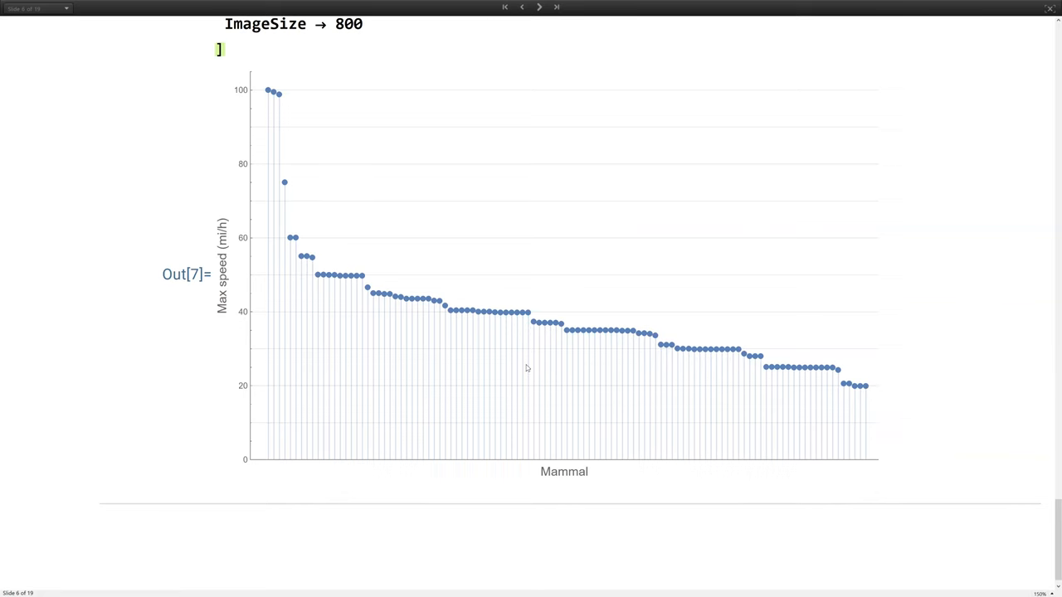
pyautogui.scroll(3)
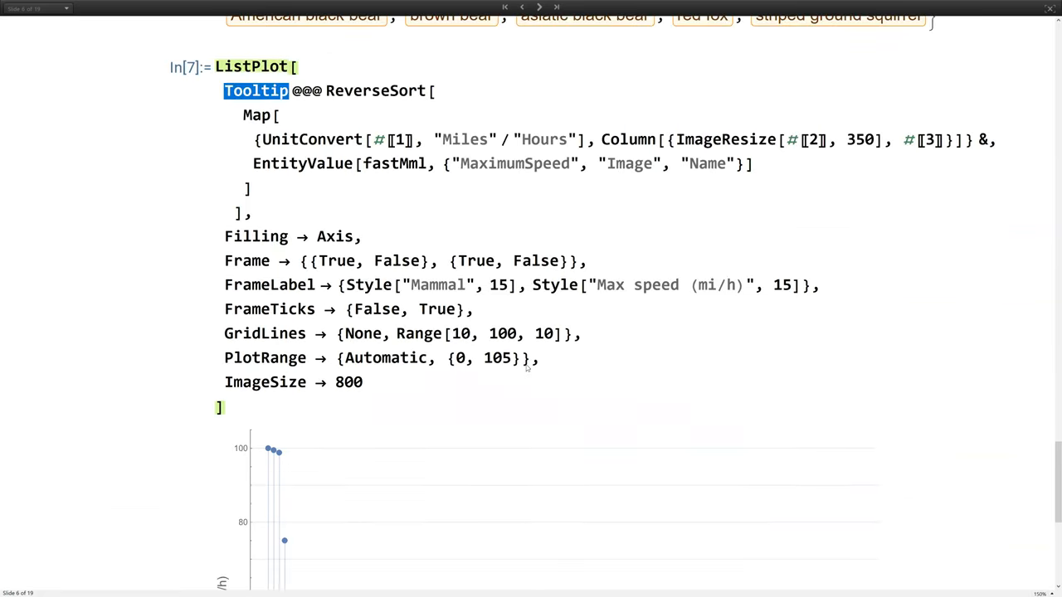
pyautogui.scroll(3)
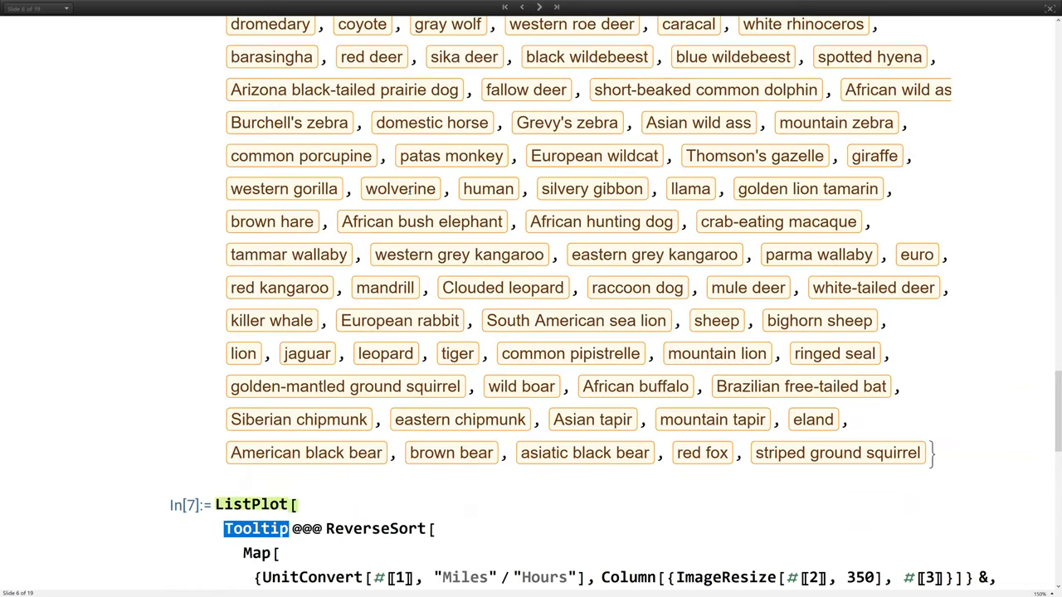
pyautogui.scroll(3)
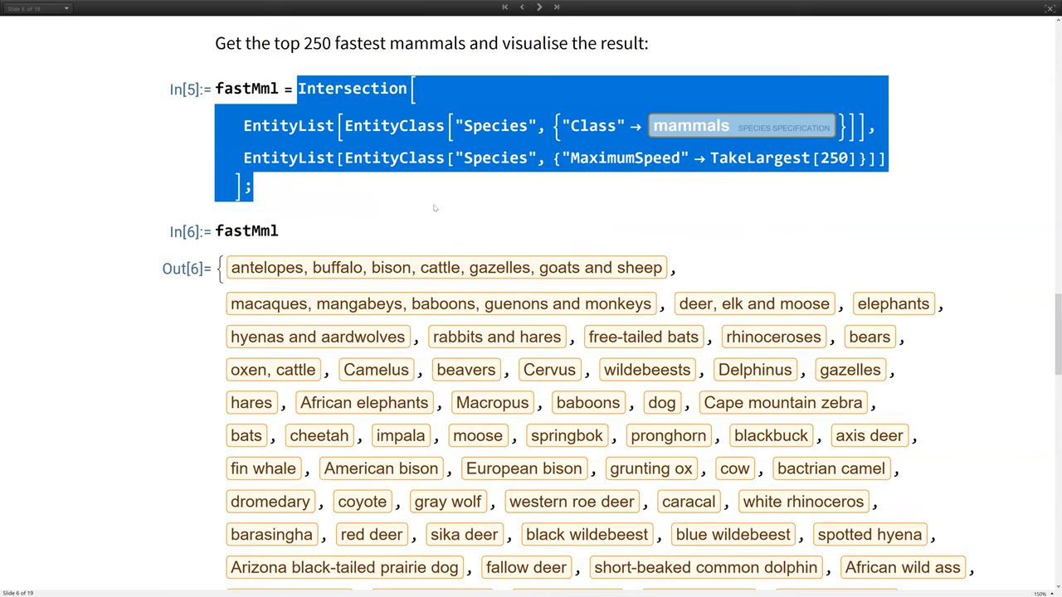
pyautogui.scroll(-3)
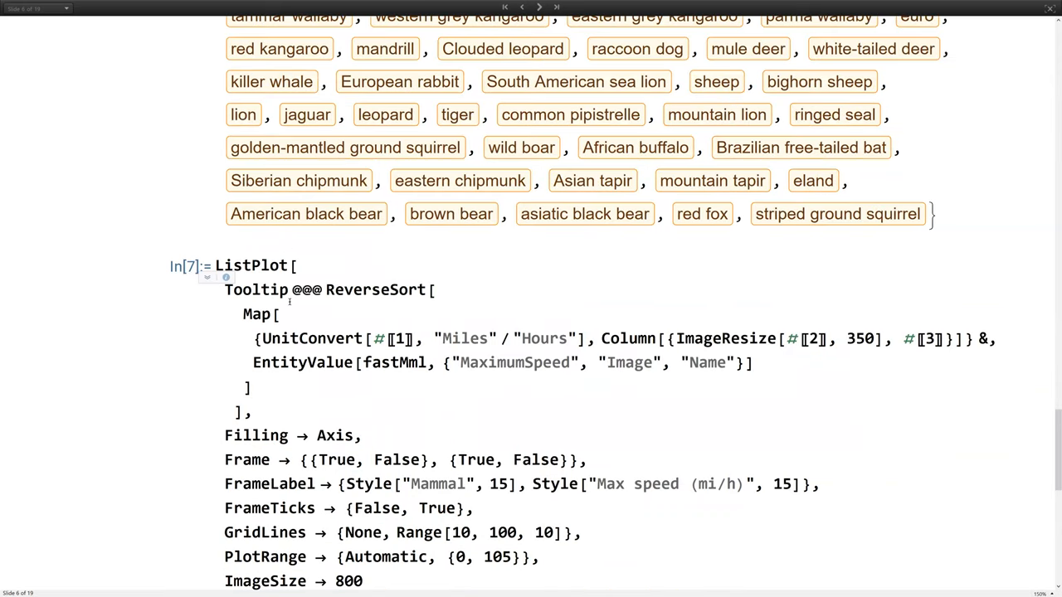
pyautogui.scroll(-3)
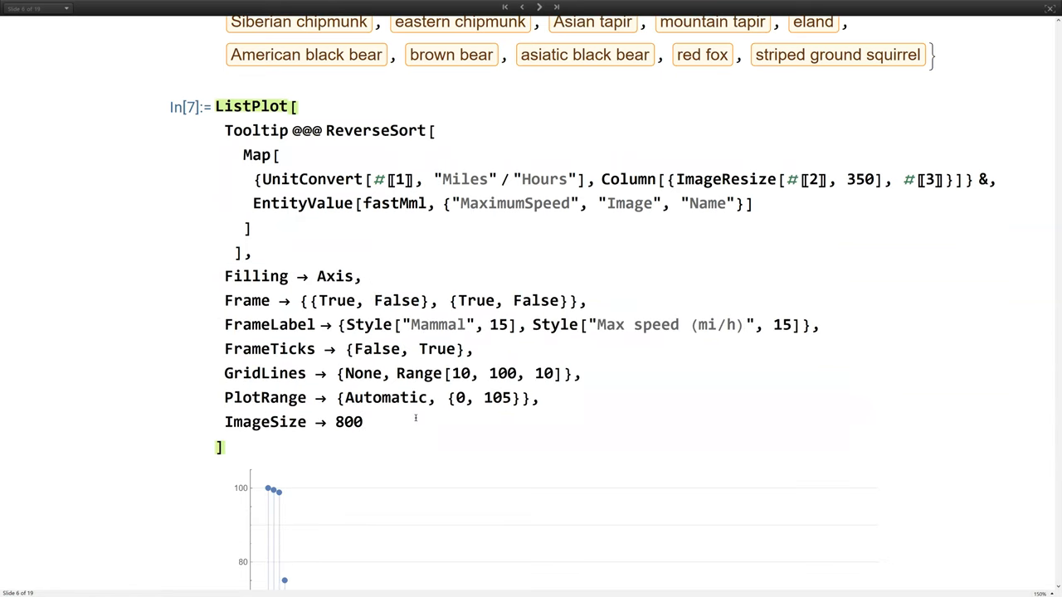
# Step: Go to the Image Recognition slide and select the elephants-and-zebras image cell to run
pyautogui.click(540, 8)
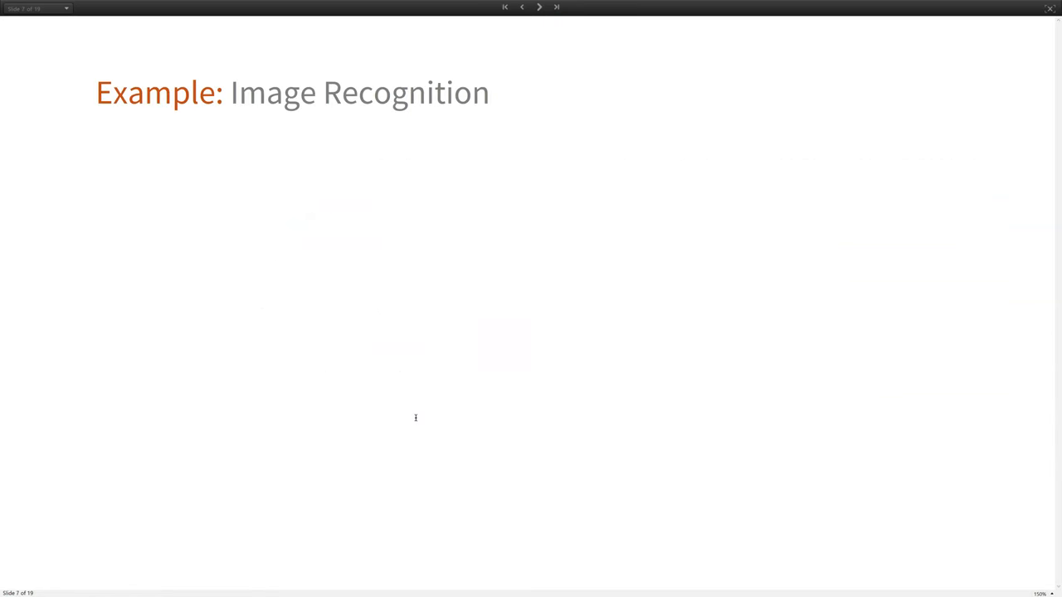
pyautogui.moveTo(405, 267)
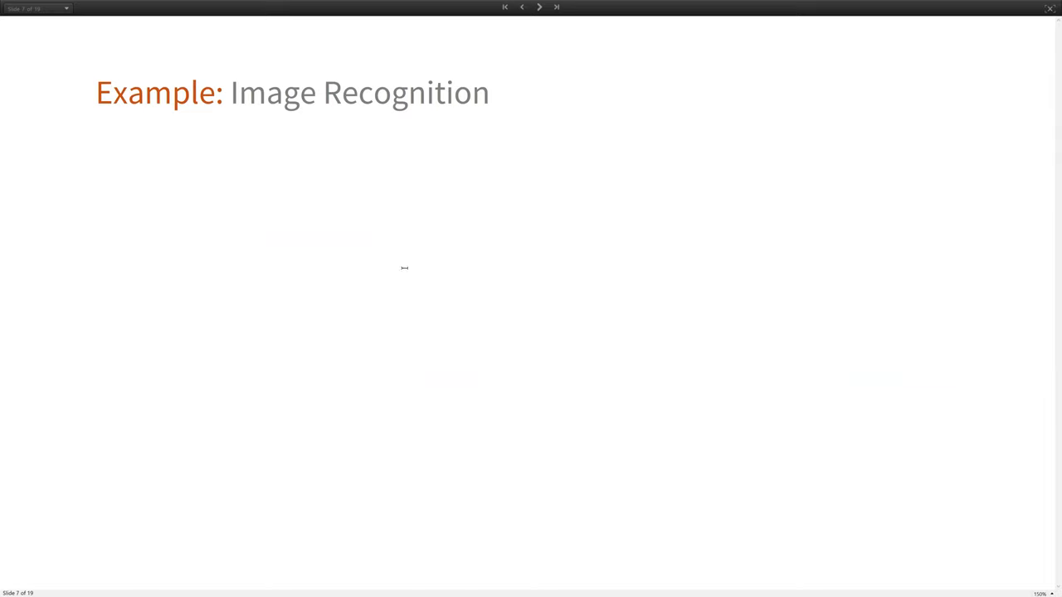
pyautogui.moveTo(400, 227)
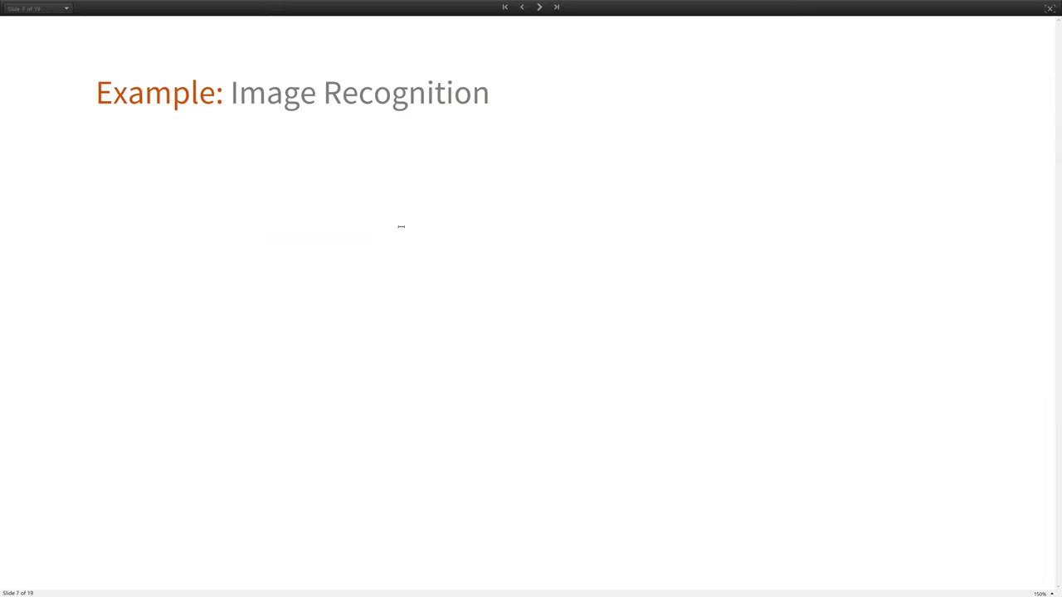
pyautogui.moveTo(361, 207)
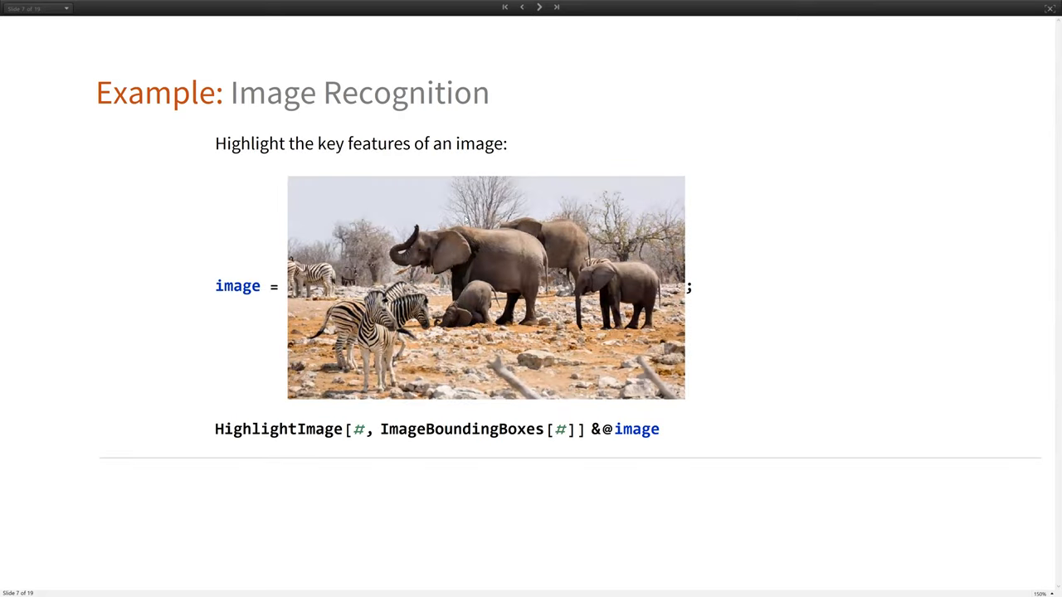
pyautogui.click(538, 7)
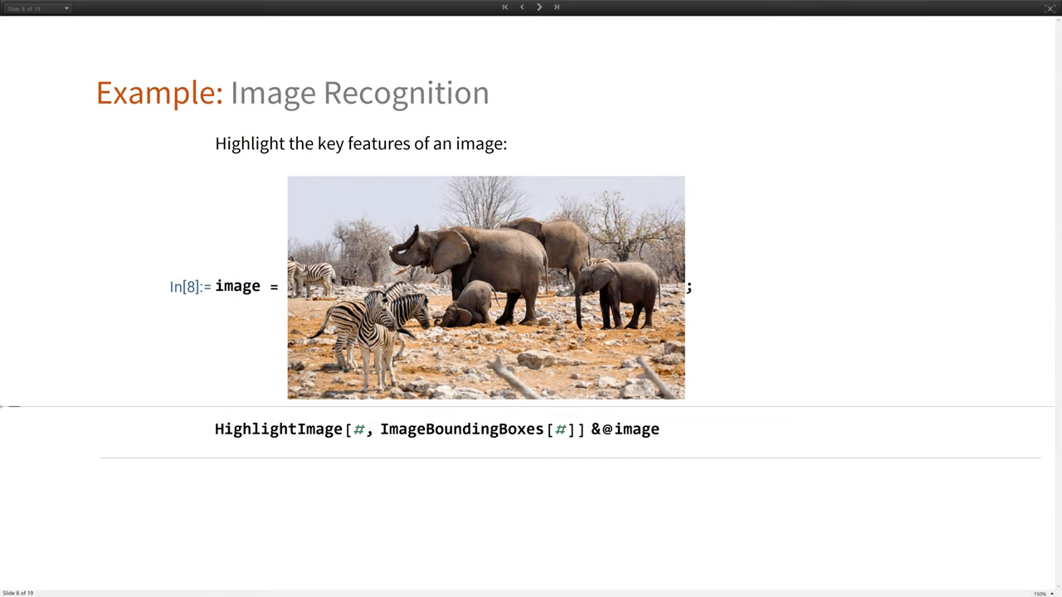
pyautogui.moveTo(539, 351)
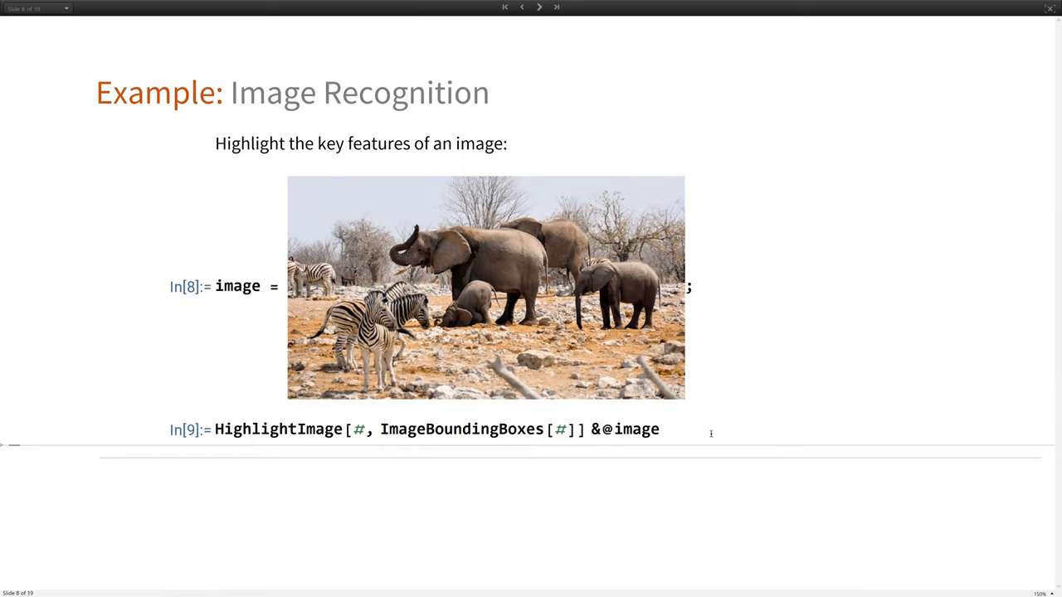
# Step: Scroll to Out[9] showing labelled elephants and zebras, then start a new 'Class' cell
pyautogui.scroll(-3)
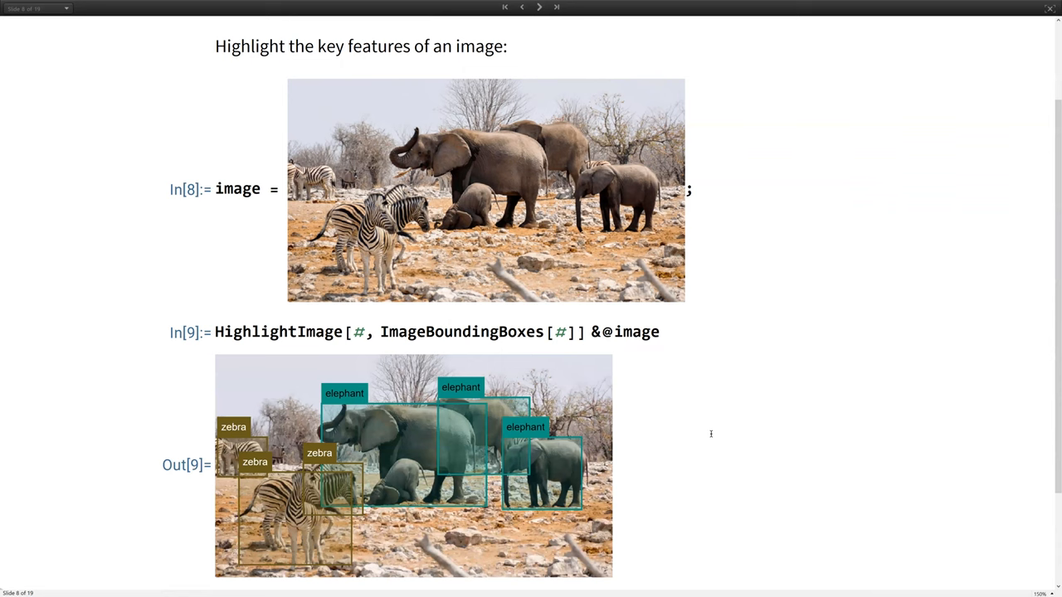
pyautogui.moveTo(487, 467)
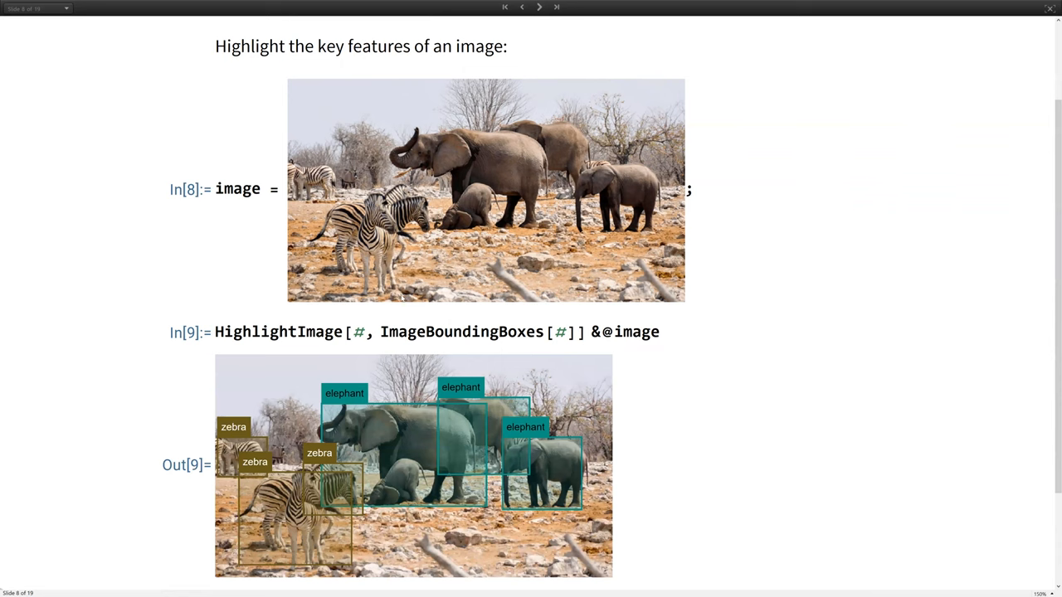
pyautogui.moveTo(550, 303)
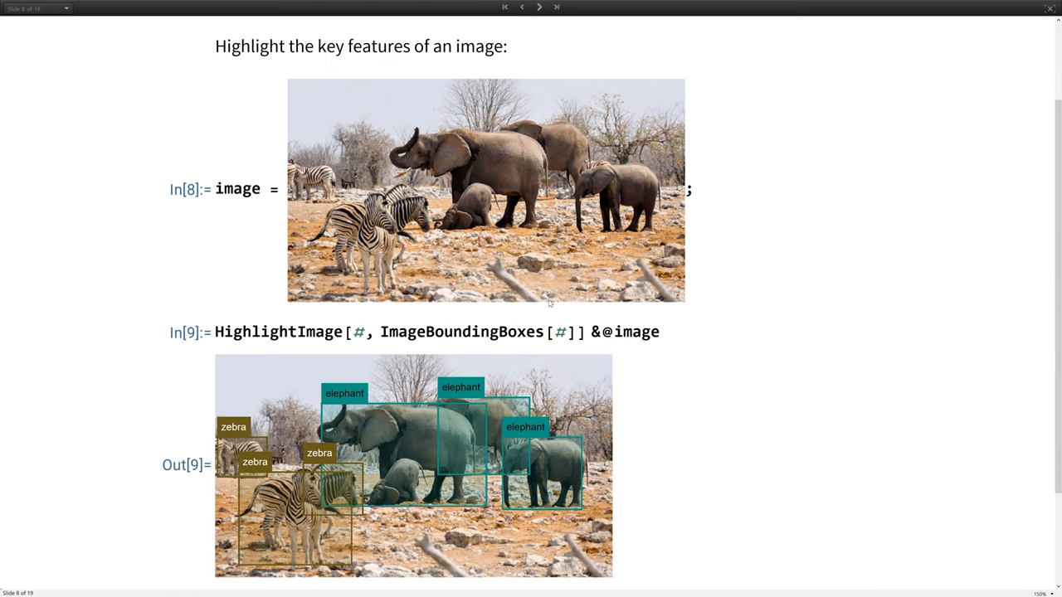
pyautogui.moveTo(461, 345)
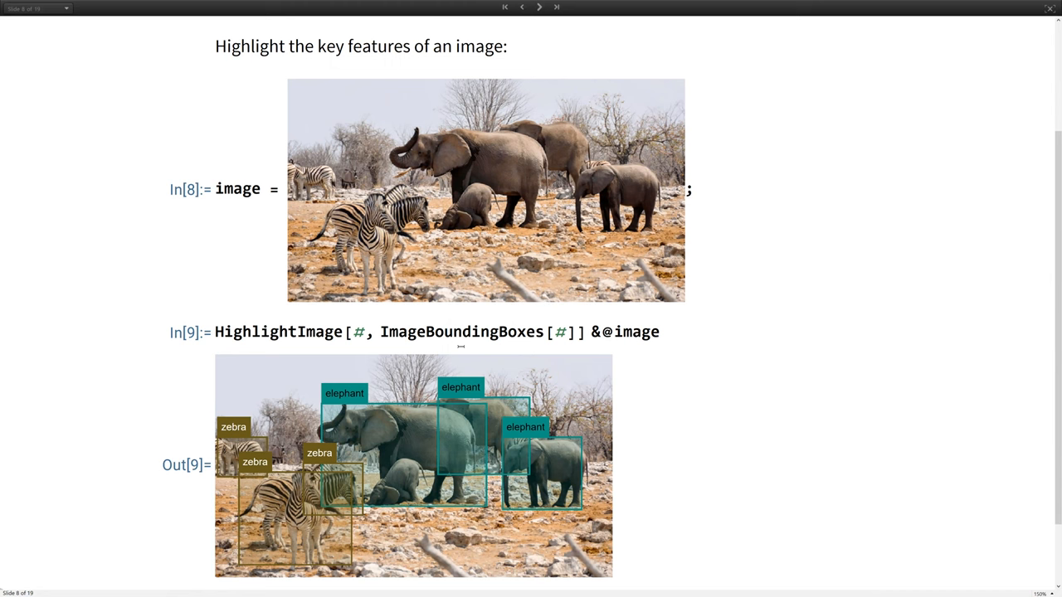
pyautogui.scroll(-3)
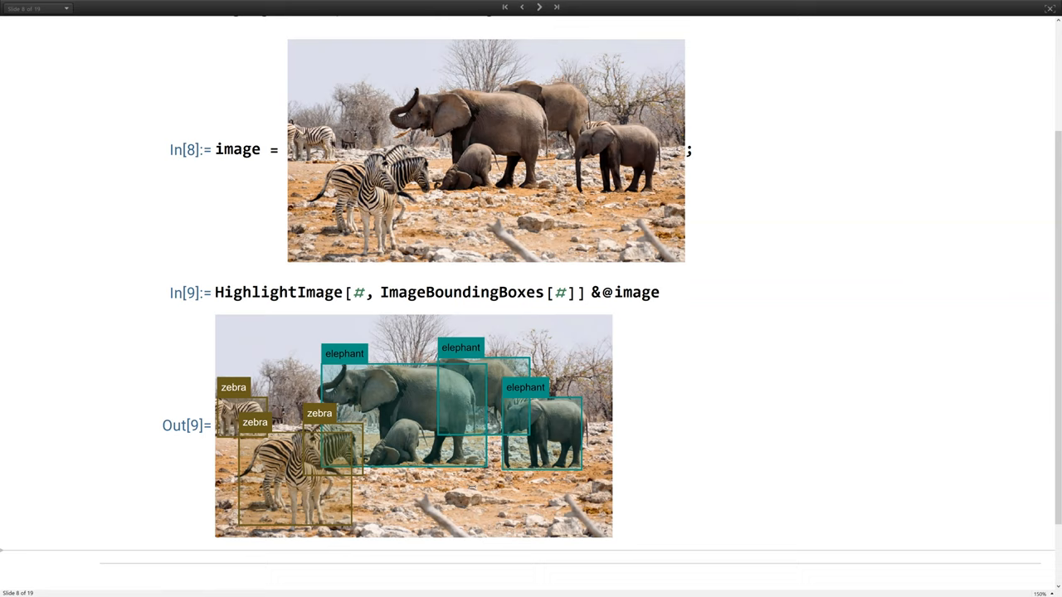
pyautogui.scroll(-3)
pyautogui.write('Class')
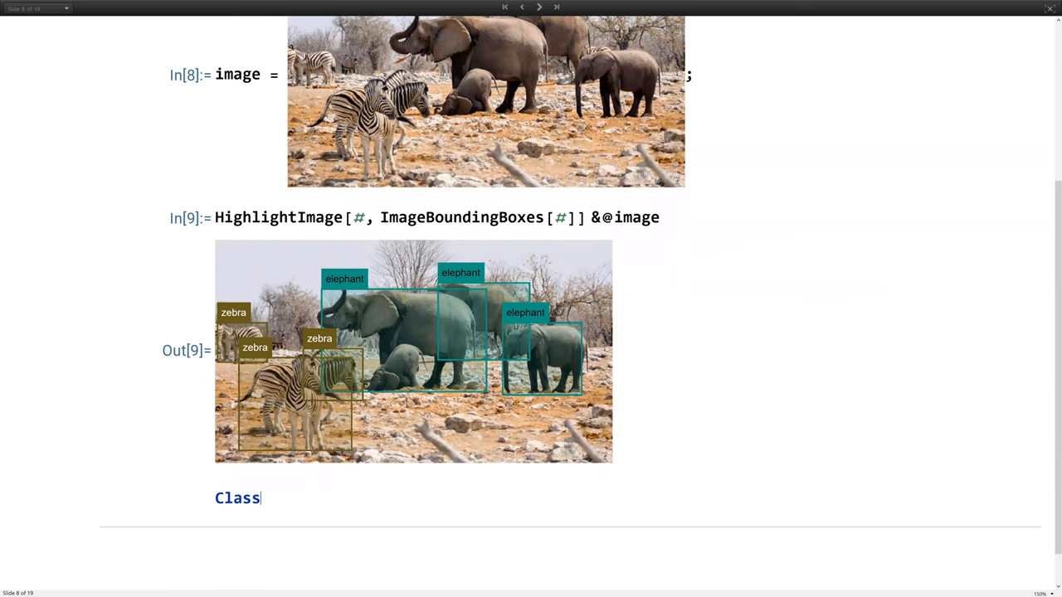
# Step: Add Classify and NetChain lines, highlight ImageBoundingBoxes, and advance to the Biotic Interaction slide
pyautogui.write('ify')
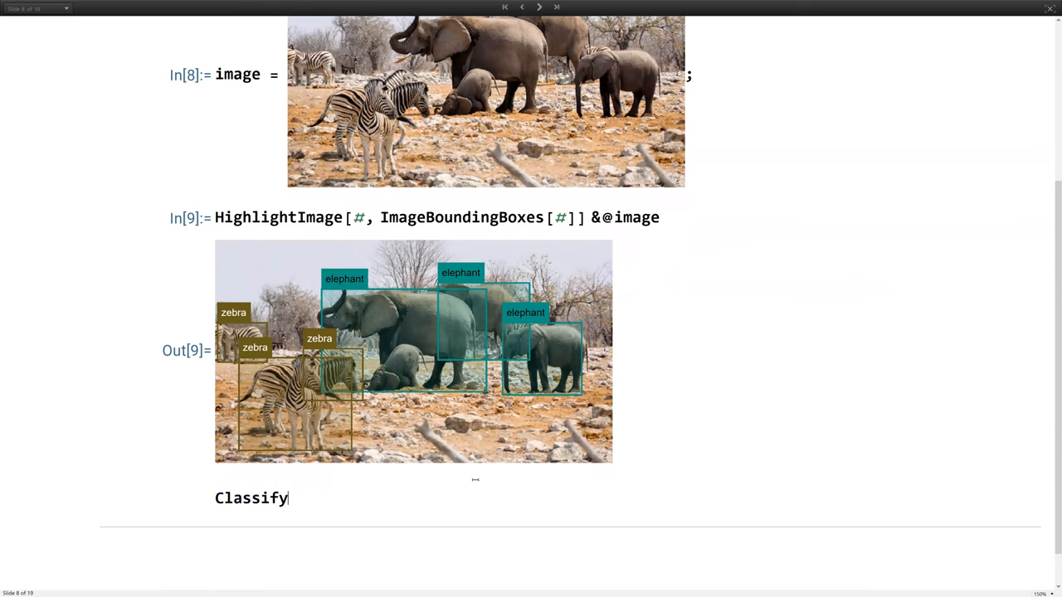
pyautogui.write('N')
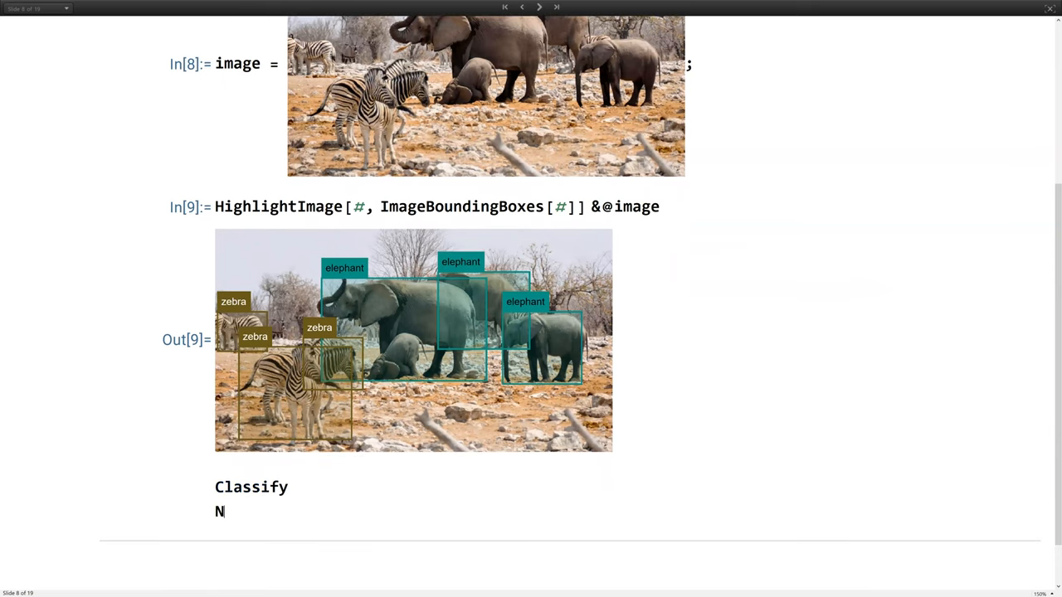
pyautogui.write('etChain')
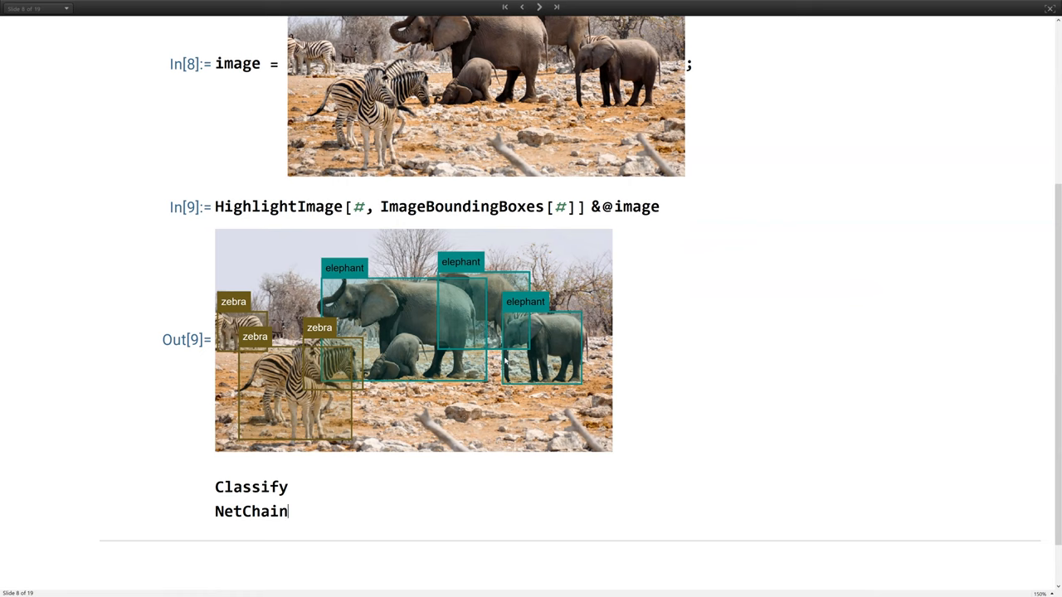
pyautogui.doubleClick(460, 206)
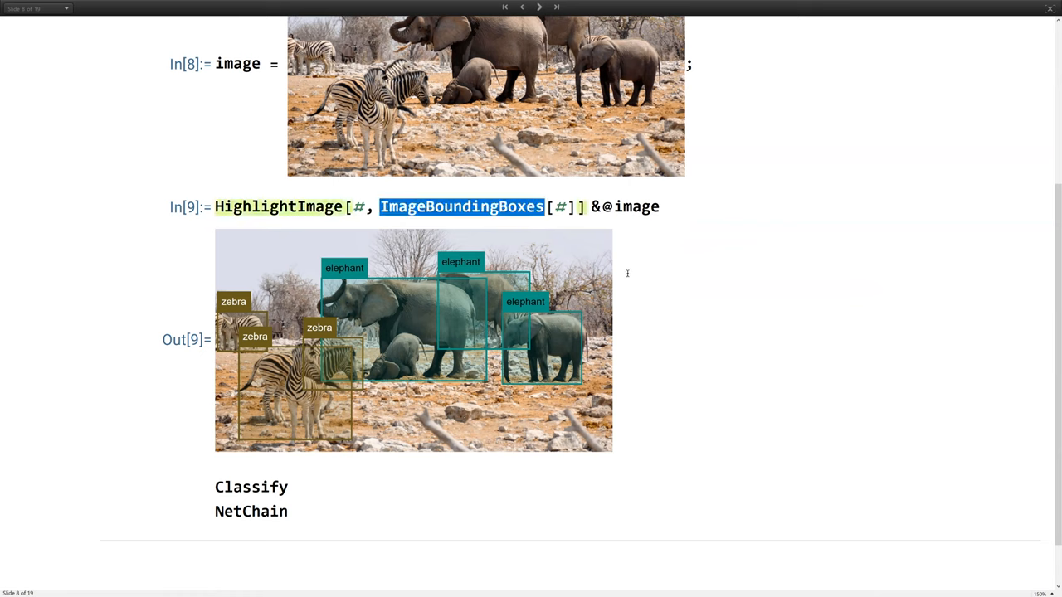
pyautogui.moveTo(646, 347)
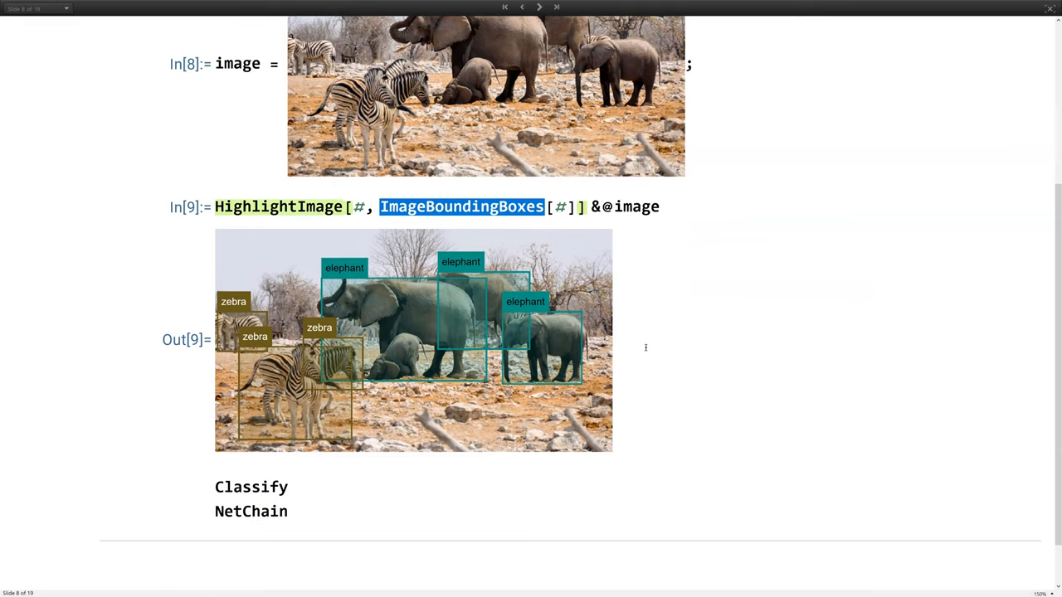
pyautogui.click(539, 7)
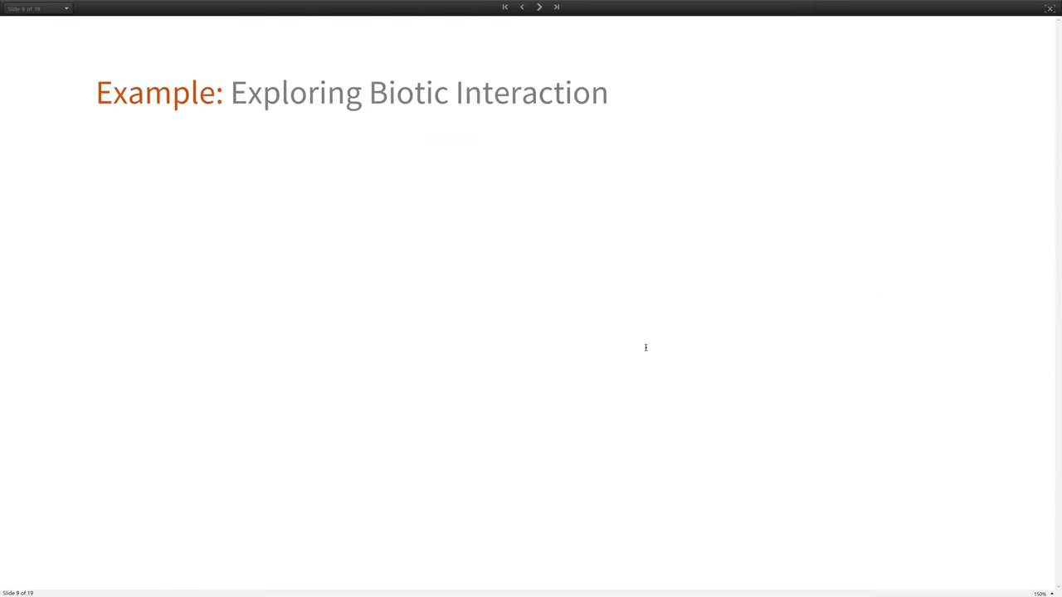
# Step: Reveal the slide's domestic cat GloBIData, FindShortestPath and CommunityGraphPlot code
pyautogui.click(540, 7)
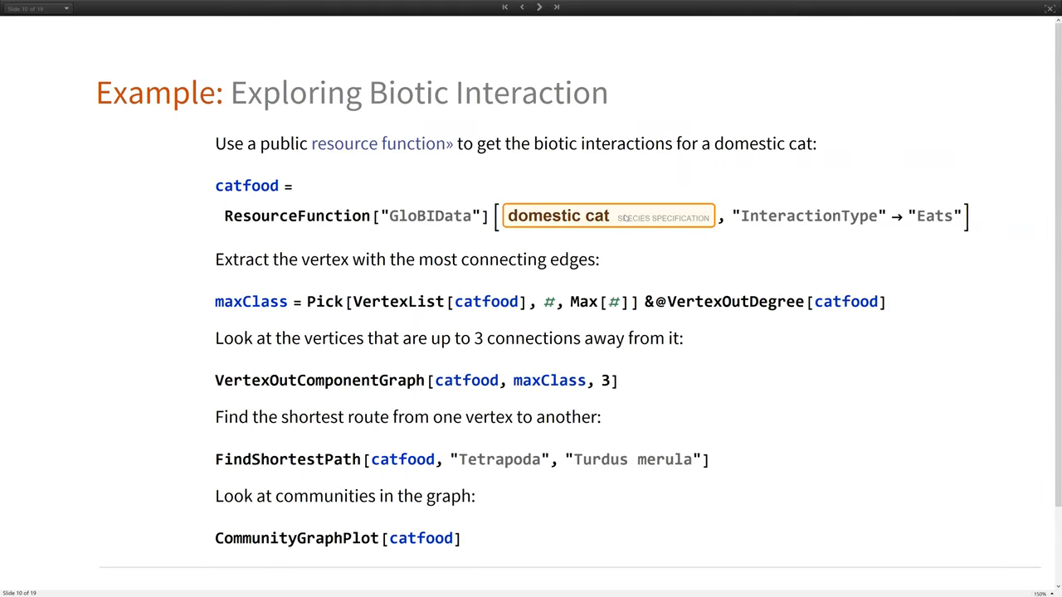
pyautogui.moveTo(575, 163)
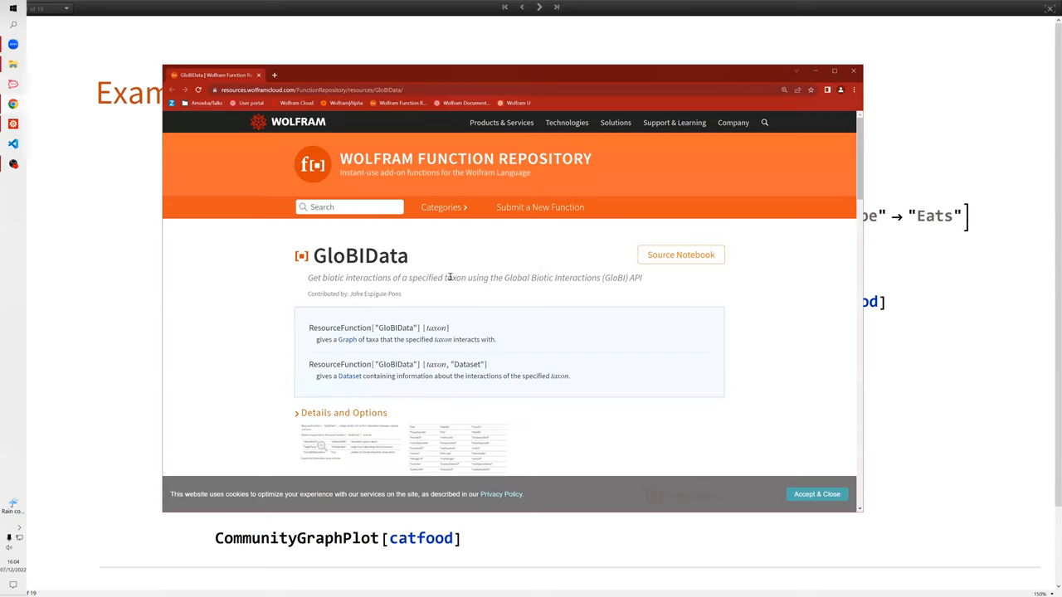
# Step: Browse the GloBIData repository page's shark and gray-wolf examples, then open its Source Notebook
pyautogui.scroll(-3)
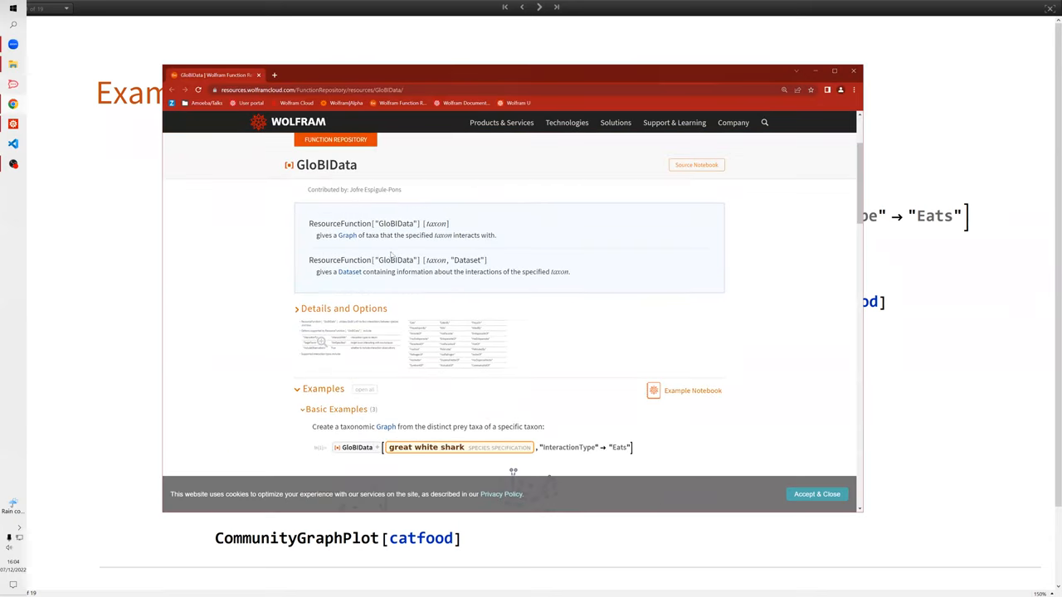
pyautogui.scroll(-3)
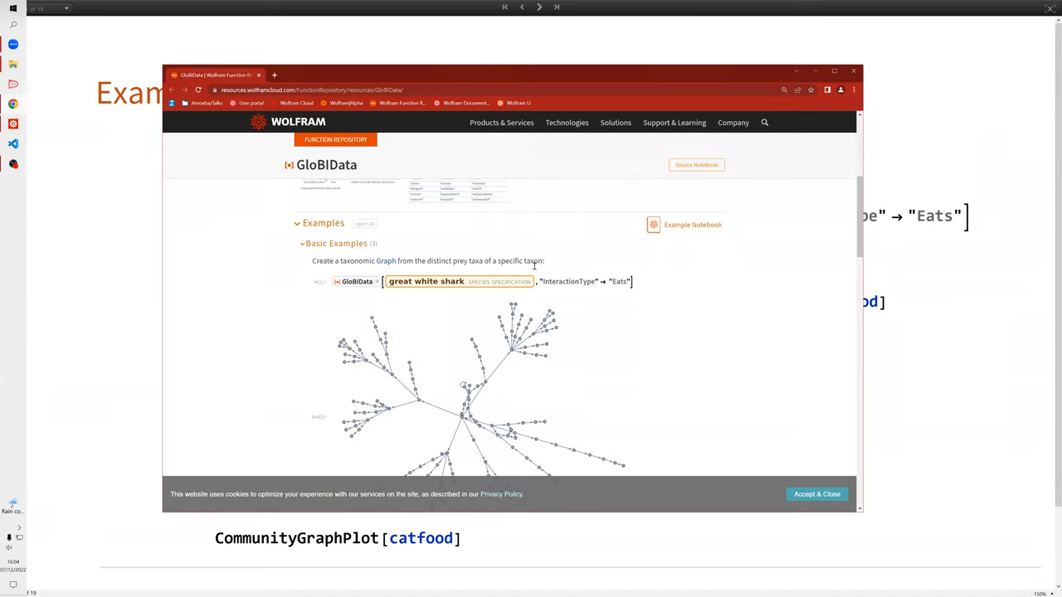
pyautogui.scroll(-3)
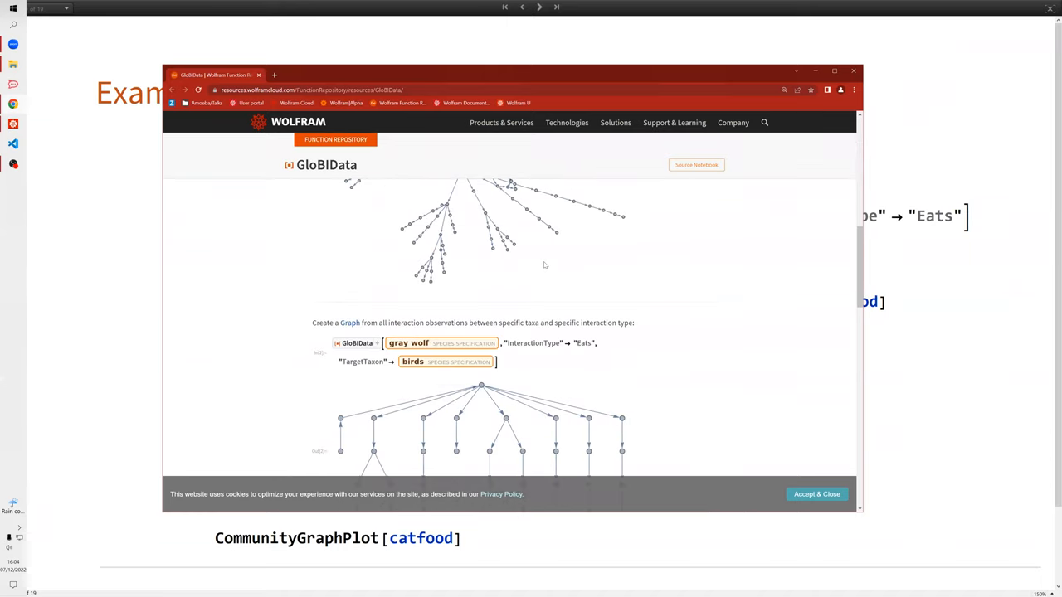
pyautogui.scroll(-3)
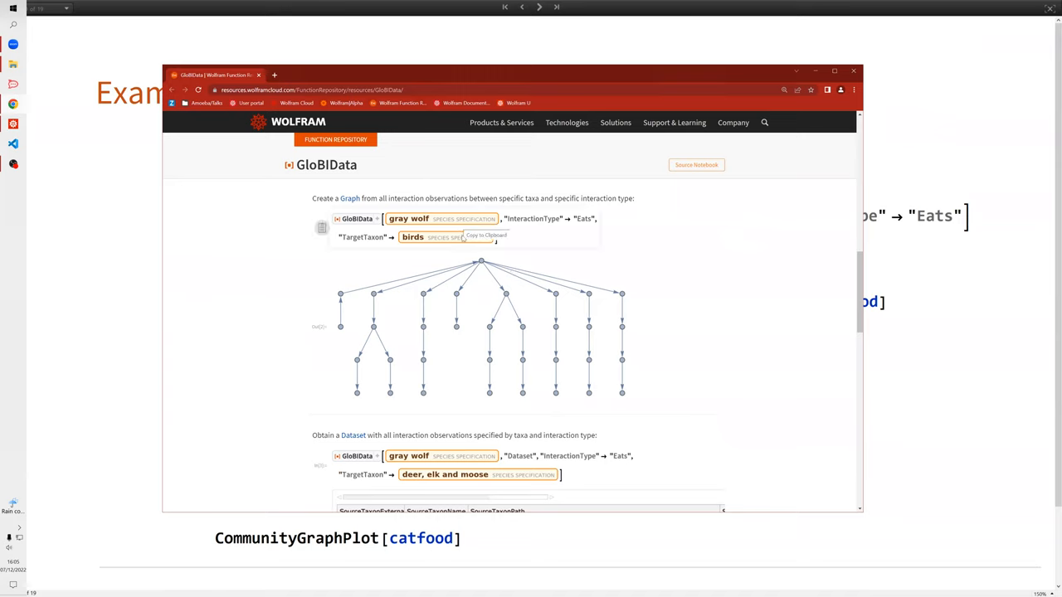
pyautogui.moveTo(534, 276)
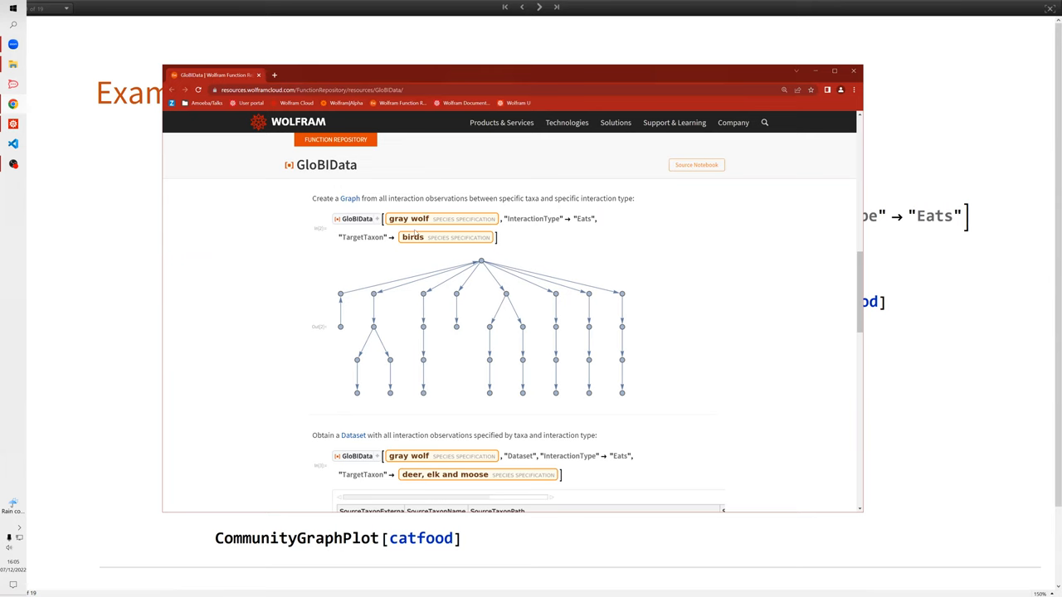
pyautogui.scroll(3)
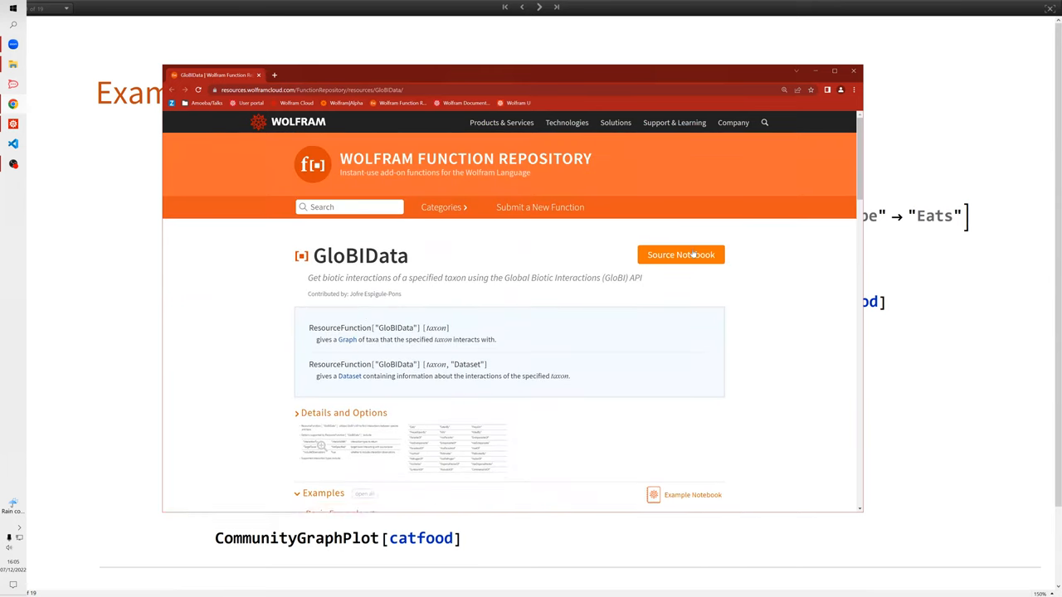
pyautogui.click(681, 254)
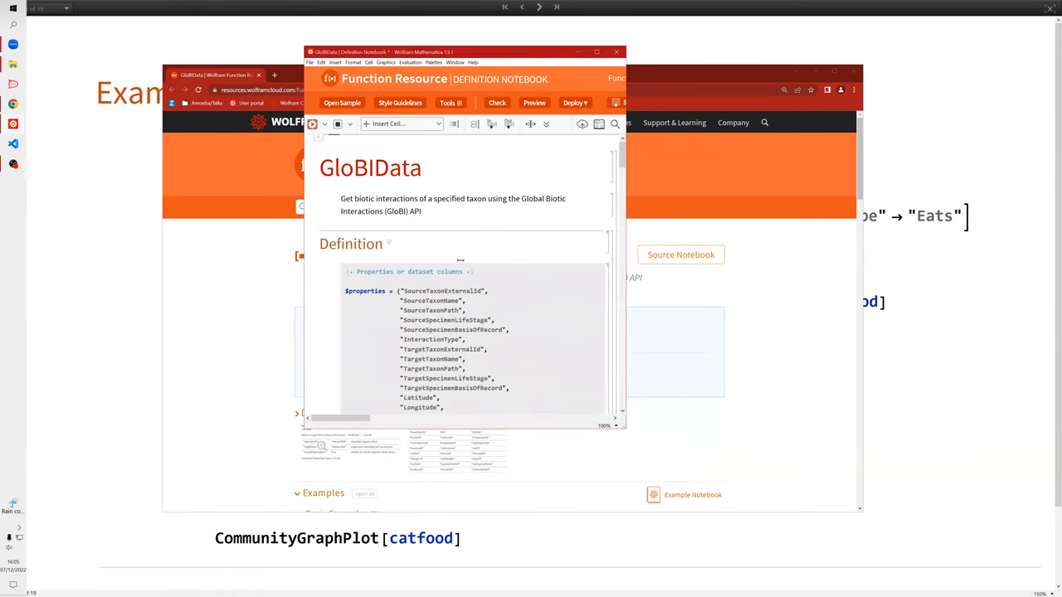
# Step: Scroll the GloBIData definition notebook to its great white shark Basic Example
pyautogui.scroll(-3)
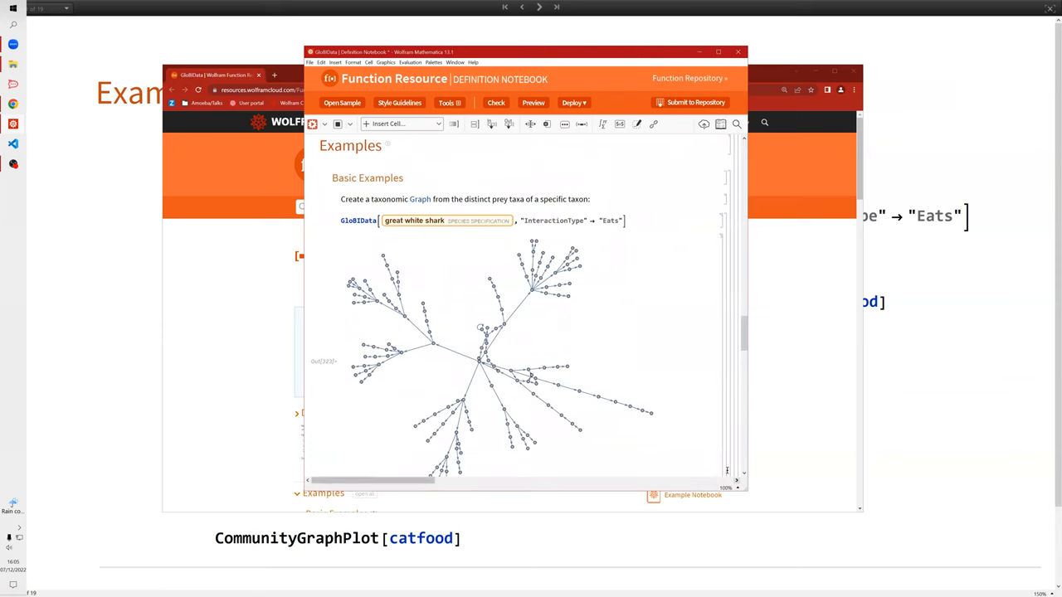
pyautogui.scroll(3)
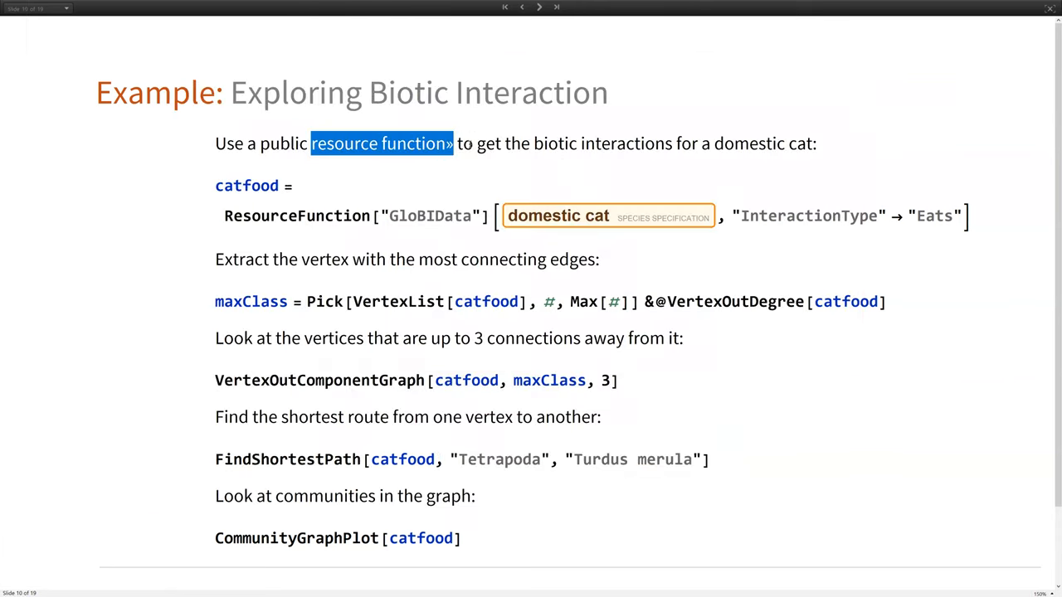
# Step: Select the catfood = ResourceFunction["GloBIData"] domestic cat cell to evaluate it
pyautogui.click(473, 143)
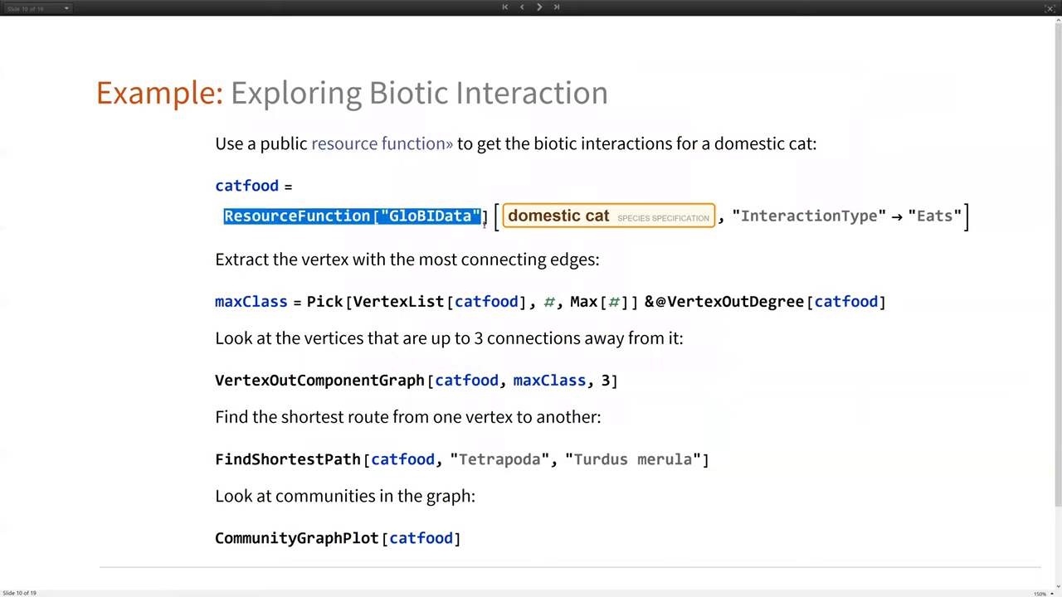
pyautogui.moveTo(558, 216)
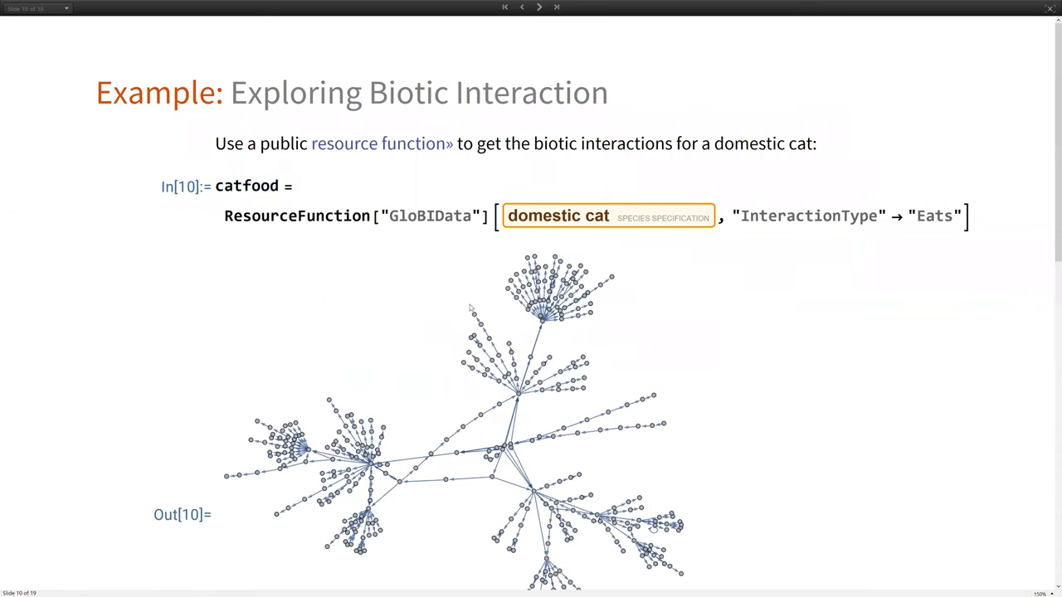
# Step: Scroll past the catfood graph and evaluate maxClass, returning Squamata
pyautogui.scroll(-3)
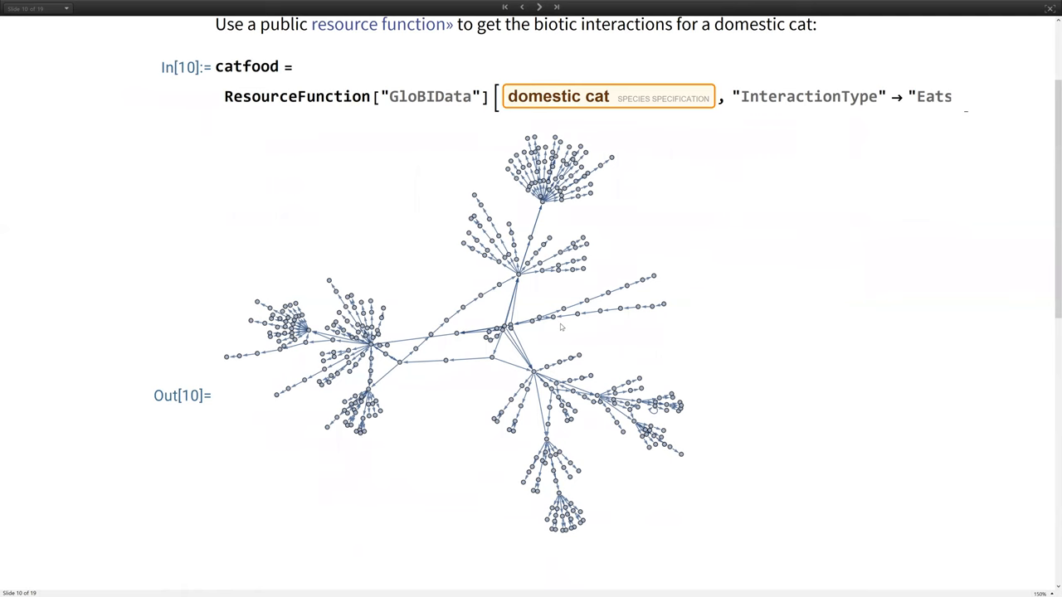
pyautogui.scroll(-3)
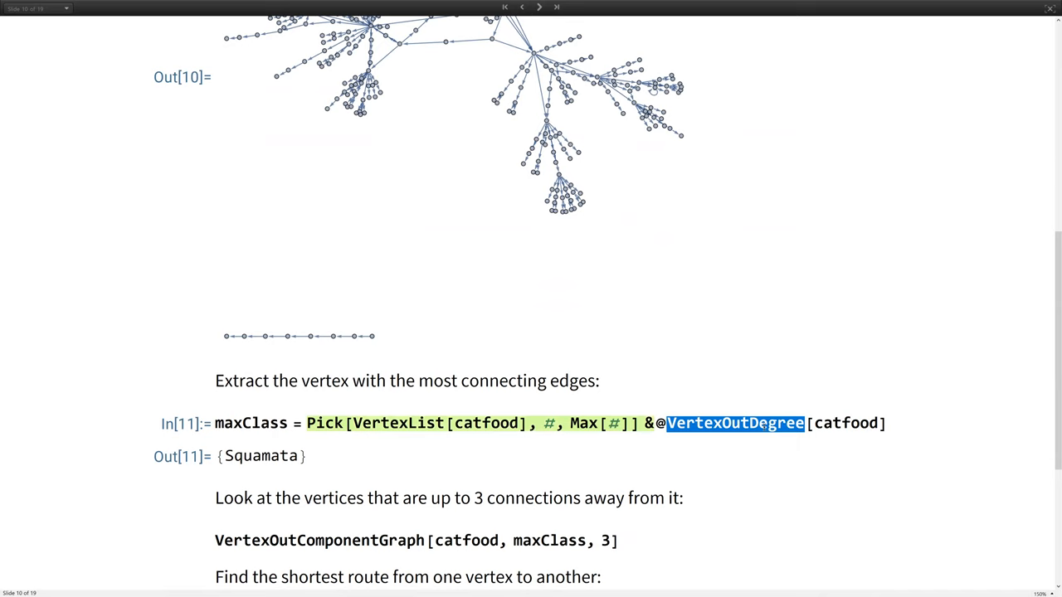
pyautogui.scroll(3)
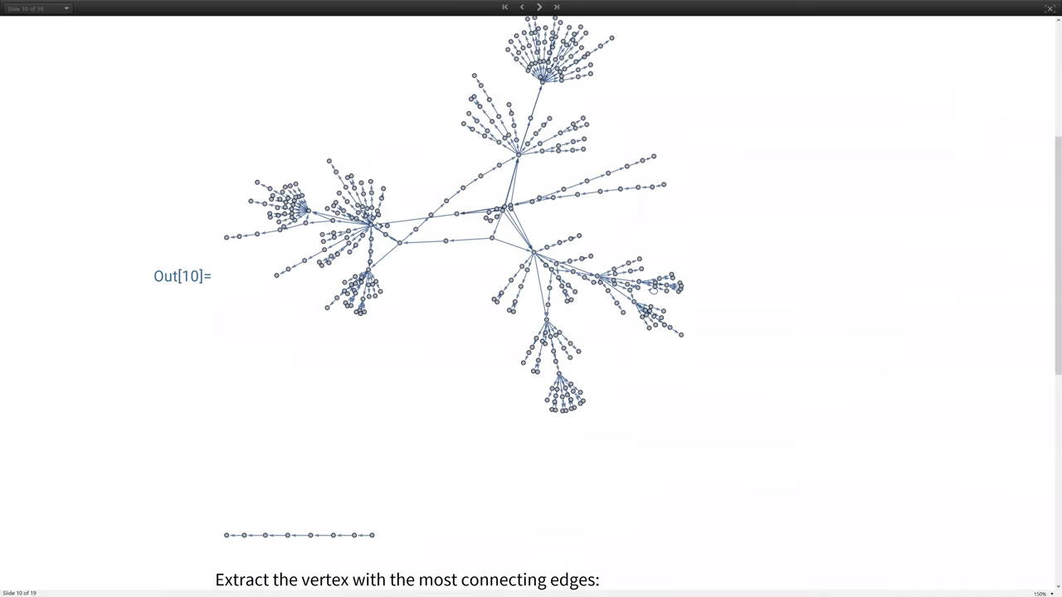
pyautogui.moveTo(517, 190)
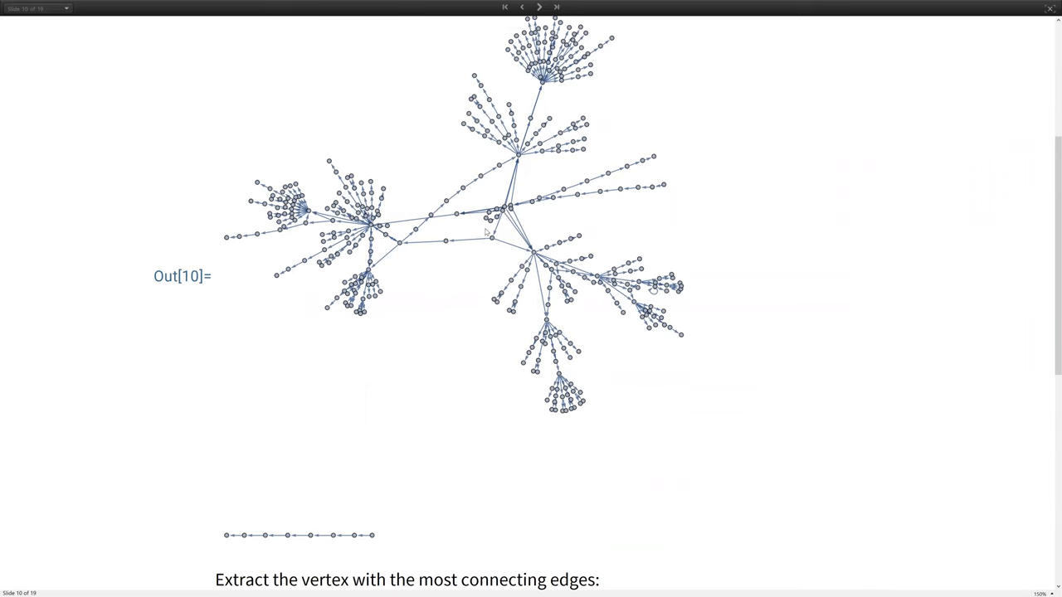
pyautogui.moveTo(543, 87)
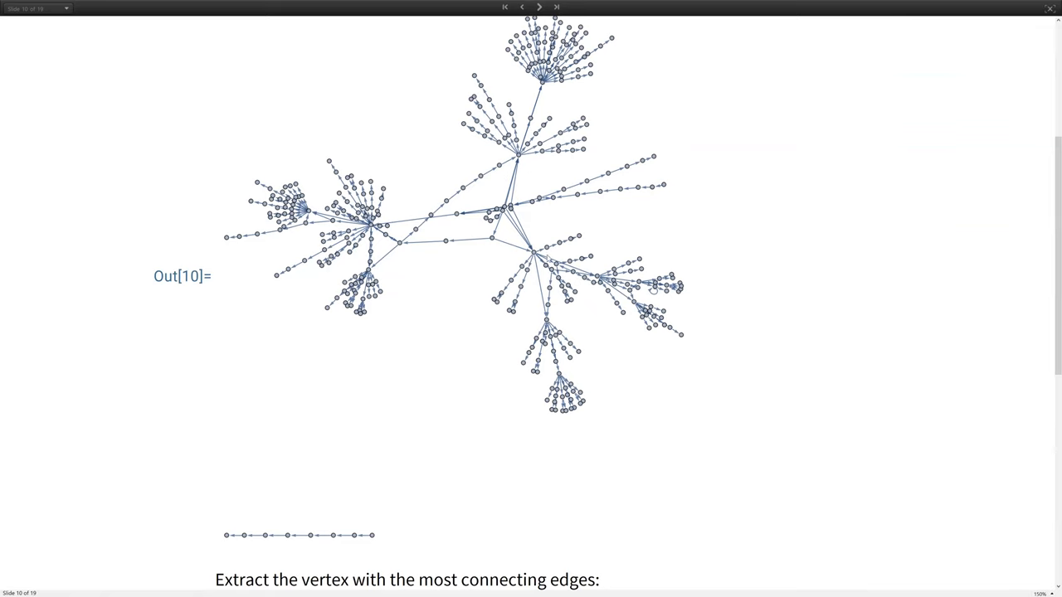
pyautogui.moveTo(374, 240)
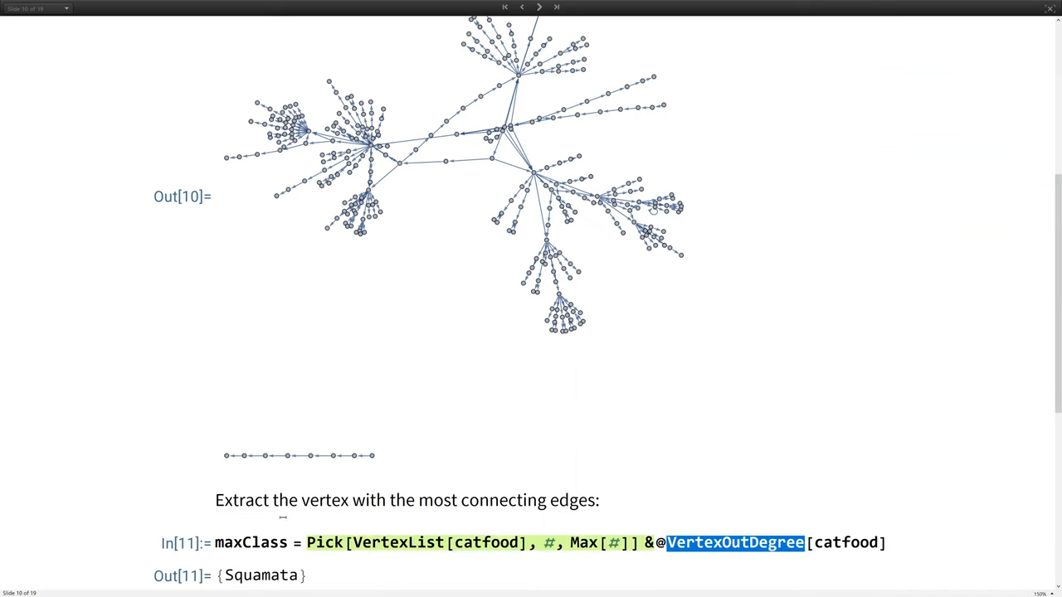
pyautogui.scroll(-3)
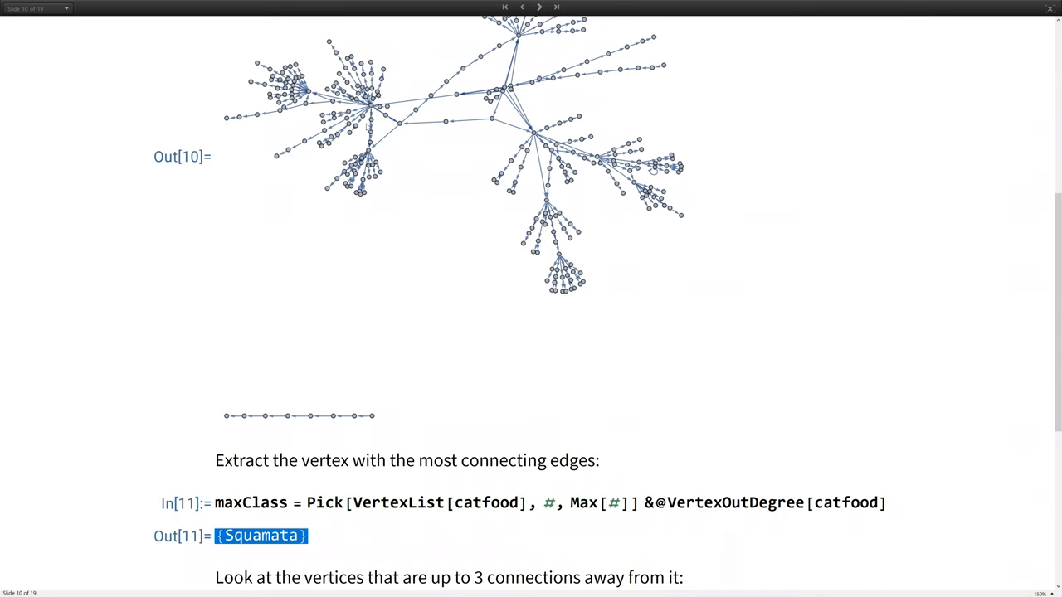
pyautogui.scroll(-3)
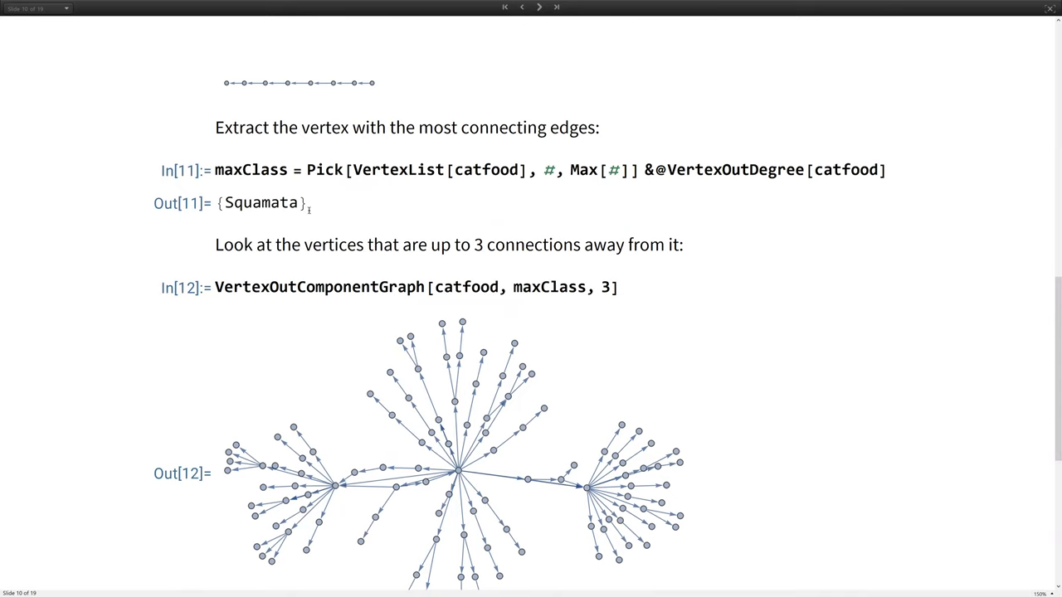
# Step: Highlight the Squamata result, view its 3-connection graph, and mark the FindShortestPath input
pyautogui.doubleClick(259, 202)
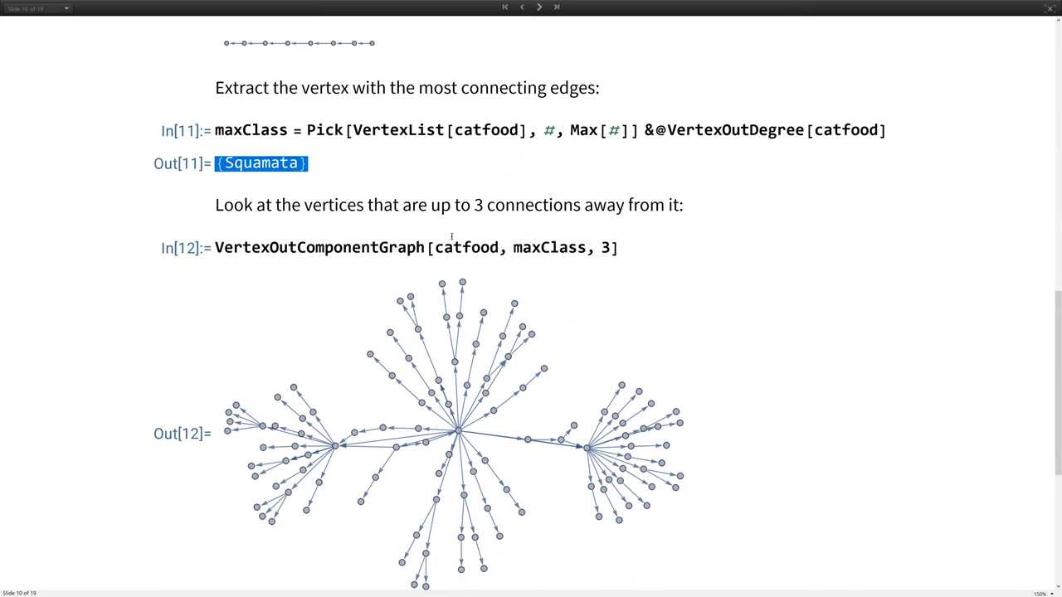
pyautogui.scroll(-3)
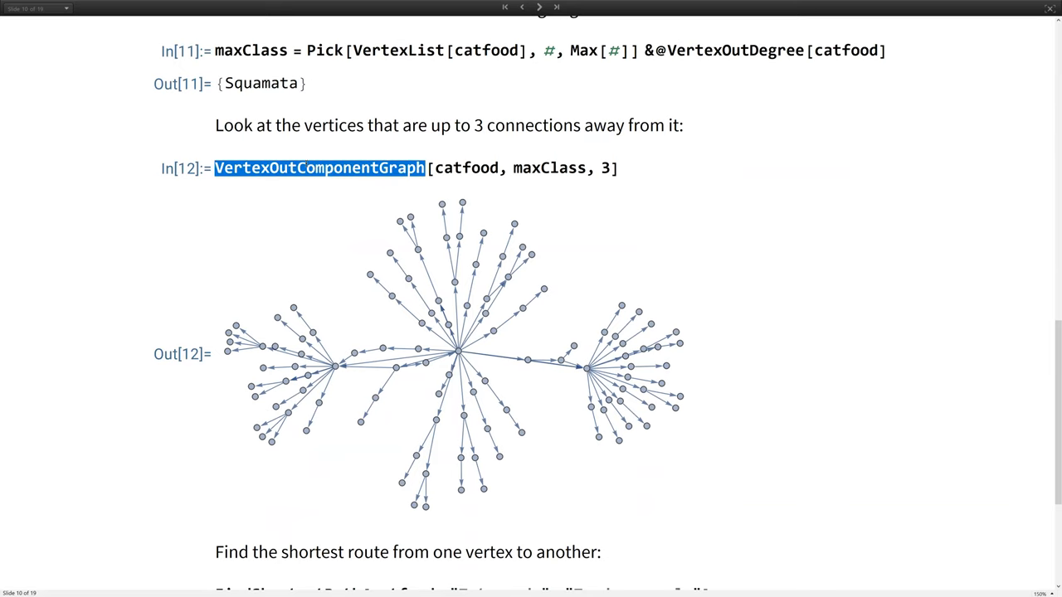
pyautogui.scroll(-3)
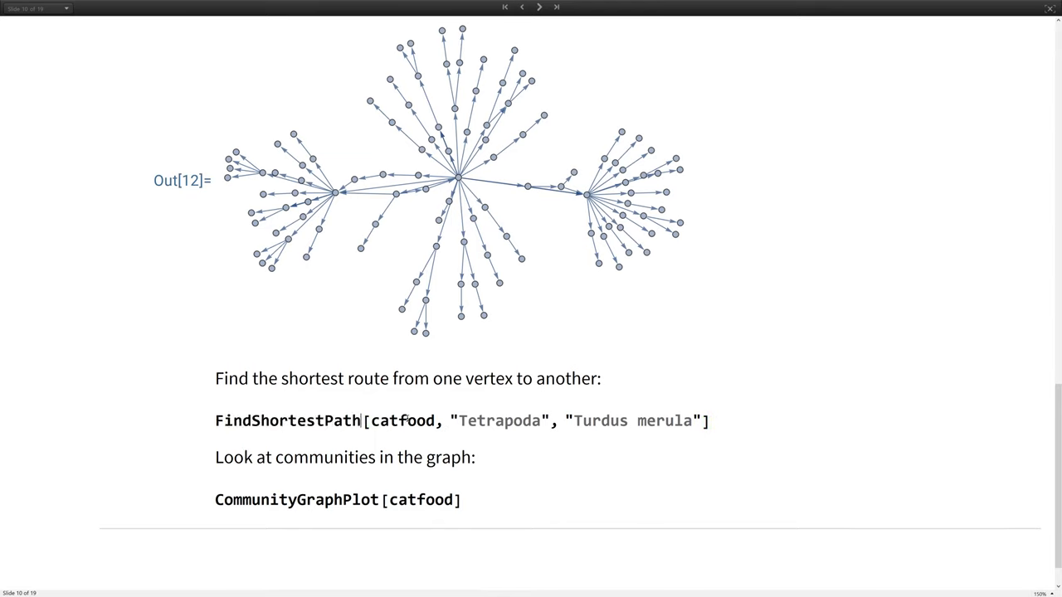
pyautogui.doubleClick(598, 421)
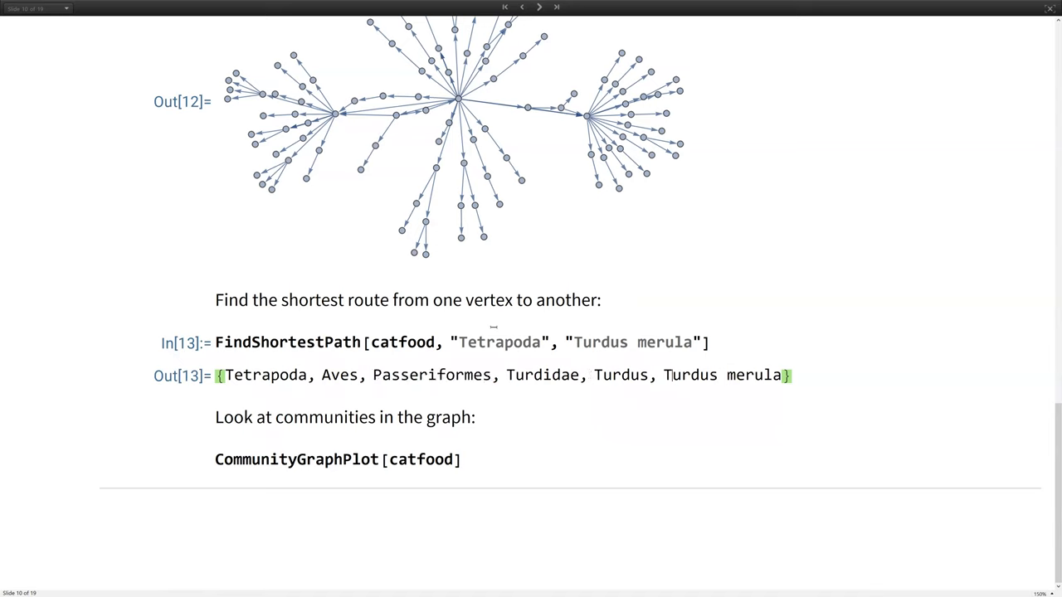
# Step: Trace the Tetrapoda-to-Turdus merula shortest path, then run CommunityGraphPlot[catfood]
pyautogui.doubleClick(632, 342)
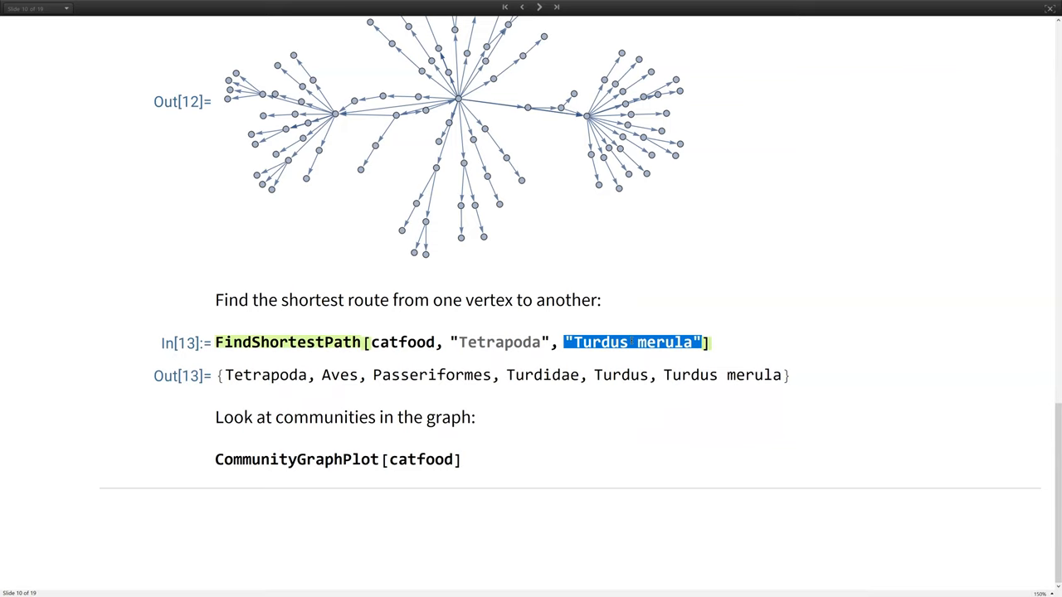
pyautogui.moveTo(504, 108)
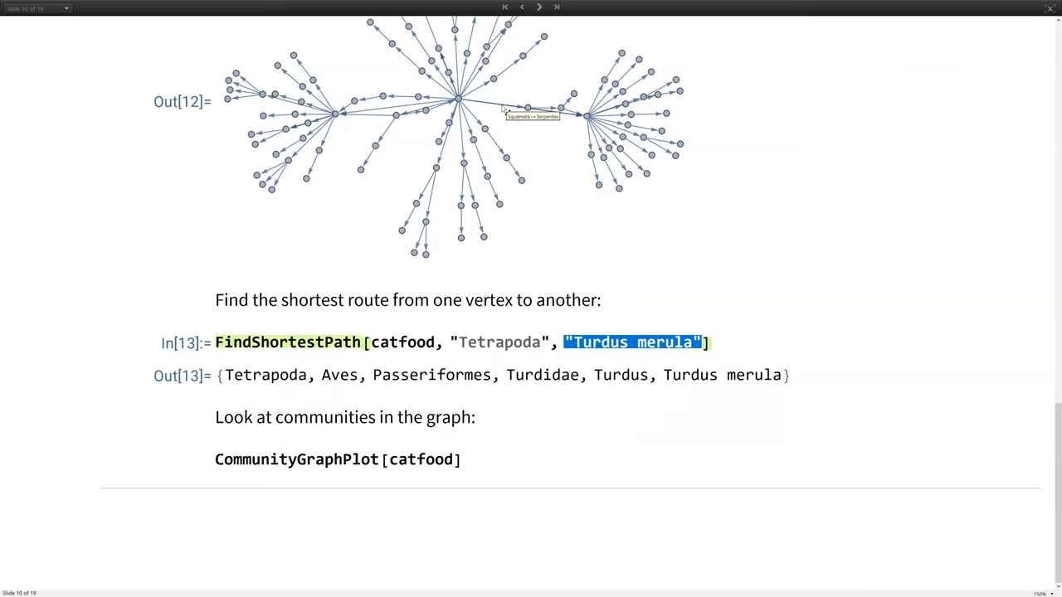
pyautogui.moveTo(538, 112)
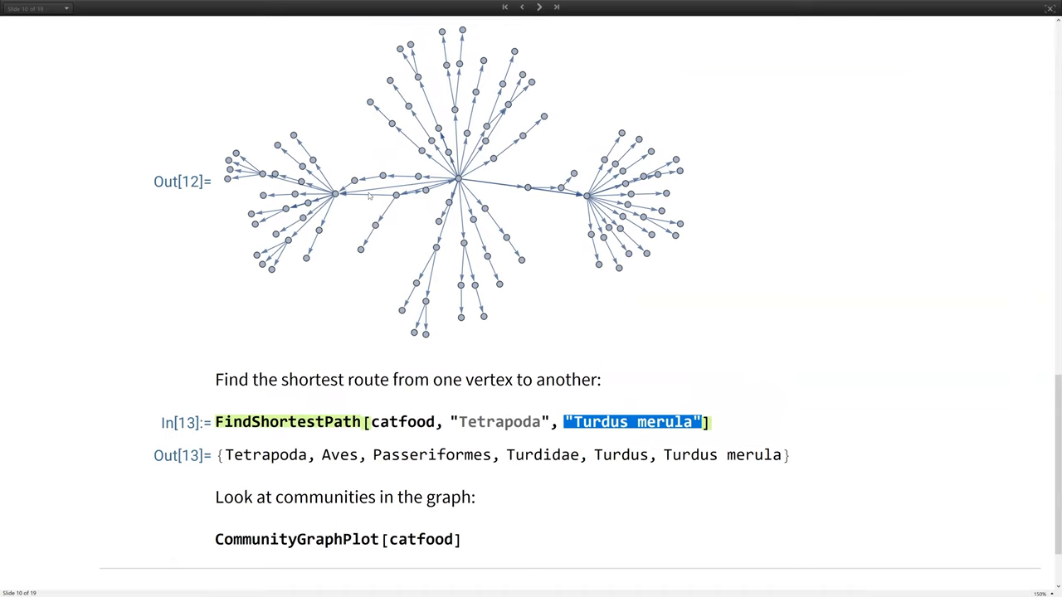
pyautogui.scroll(-3)
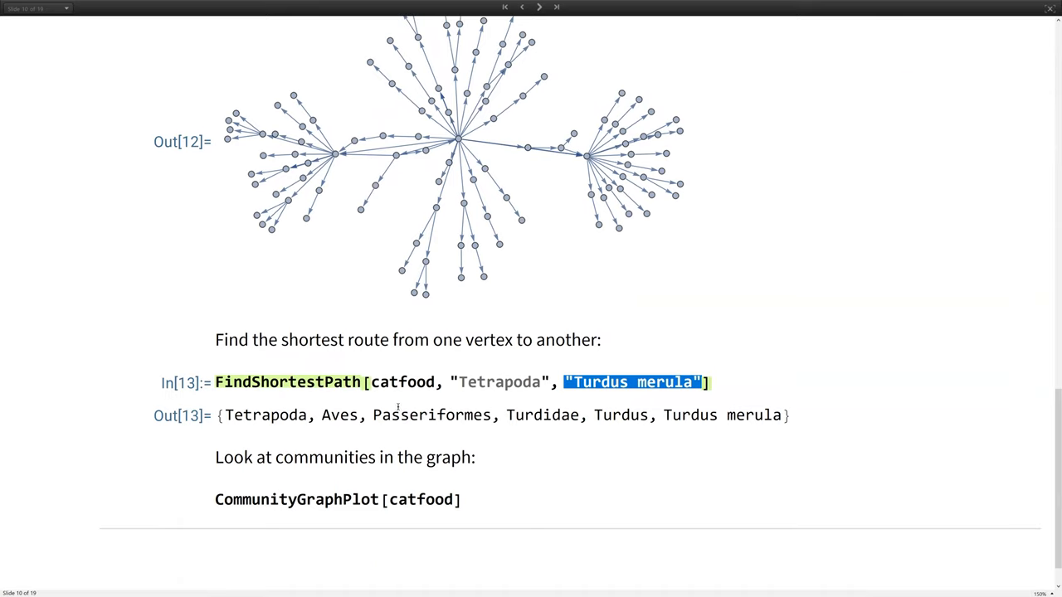
pyautogui.moveTo(331, 164)
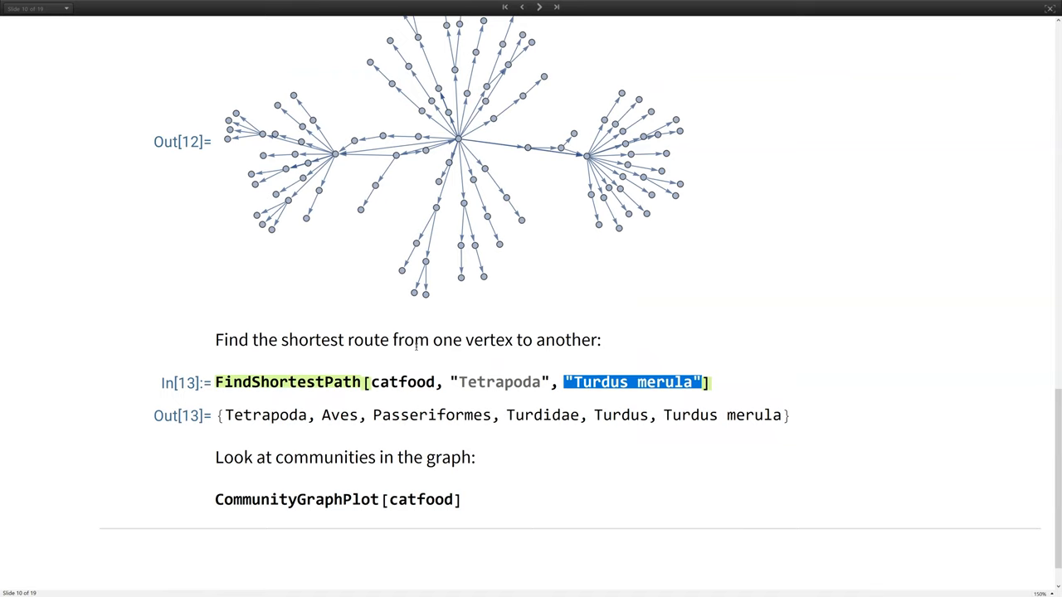
pyautogui.scroll(3)
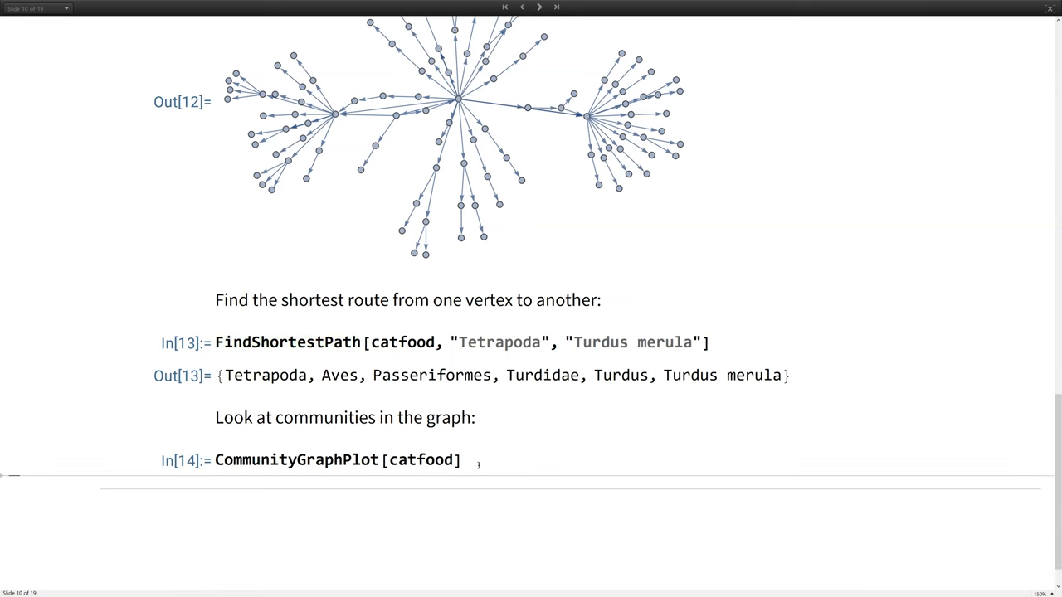
pyautogui.scroll(-3)
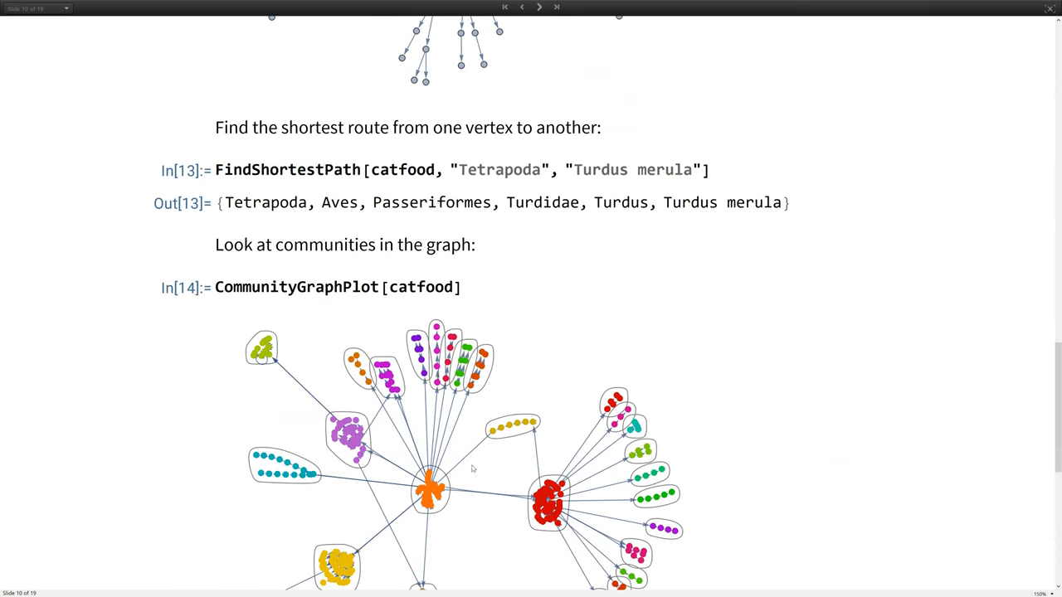
# Step: Scroll through the colour-coded community plot, viewing the Reptilia → Squamata edge tooltip
pyautogui.scroll(3)
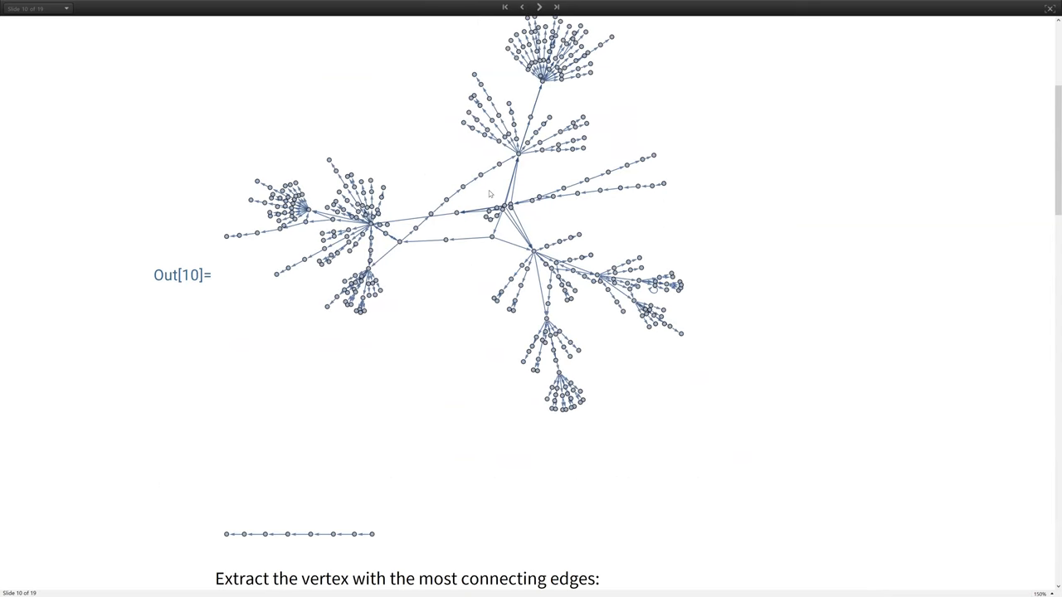
pyautogui.scroll(-3)
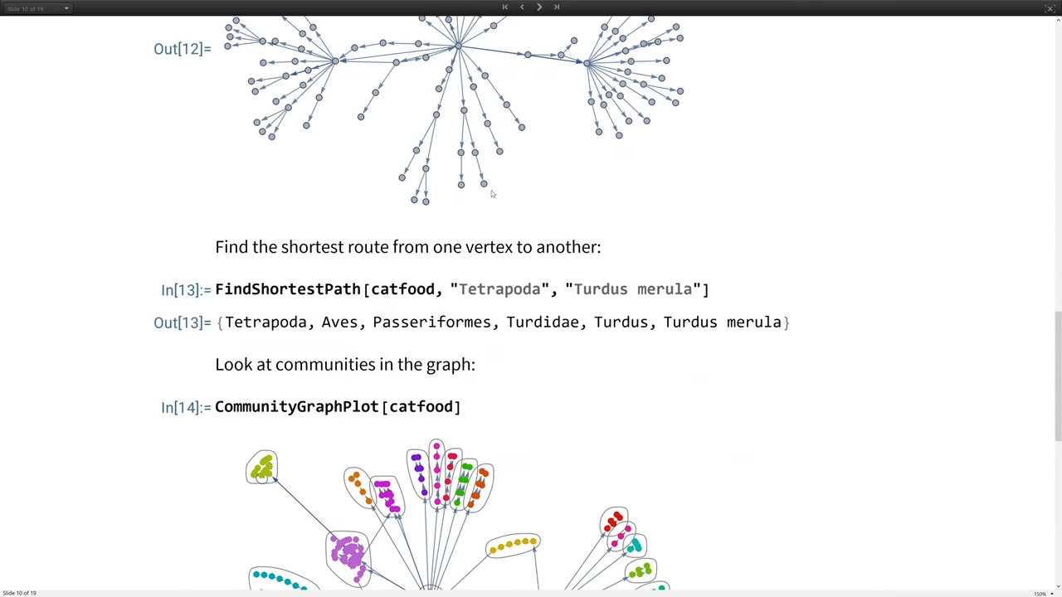
pyautogui.scroll(-3)
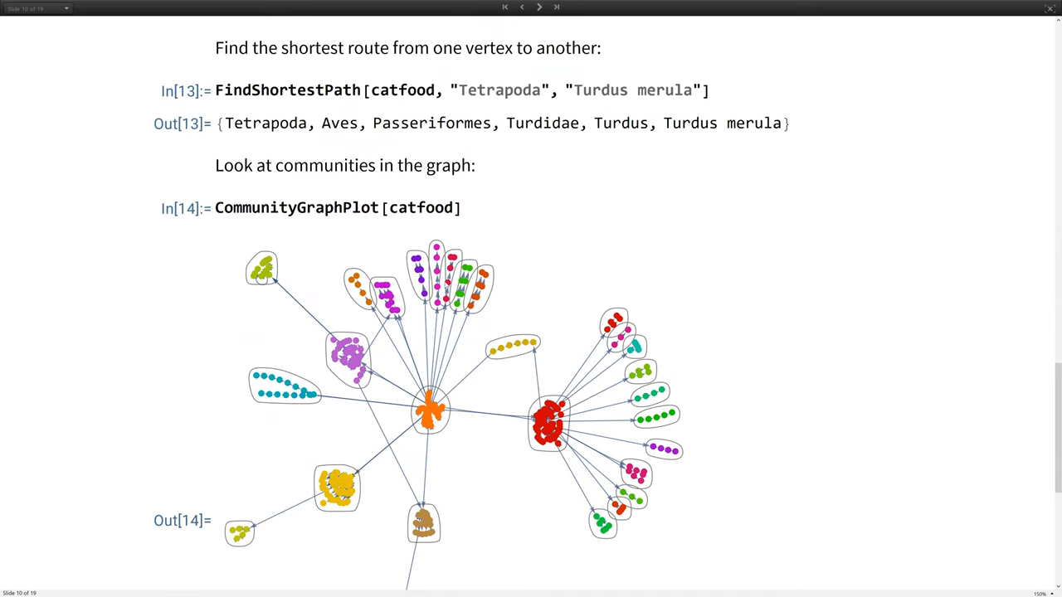
pyautogui.scroll(-3)
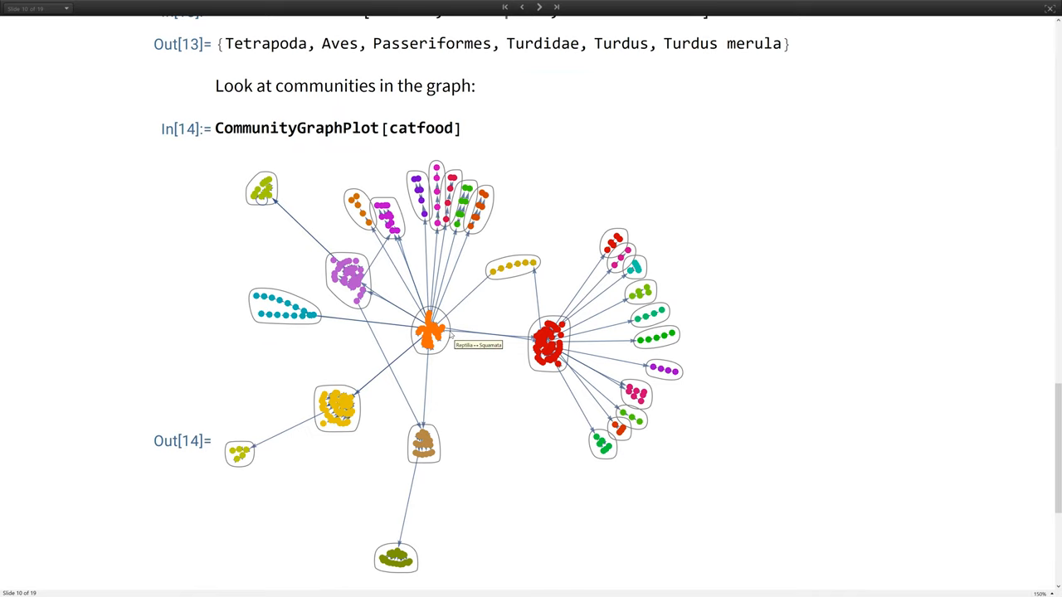
pyautogui.moveTo(497, 358)
pyautogui.write('H')
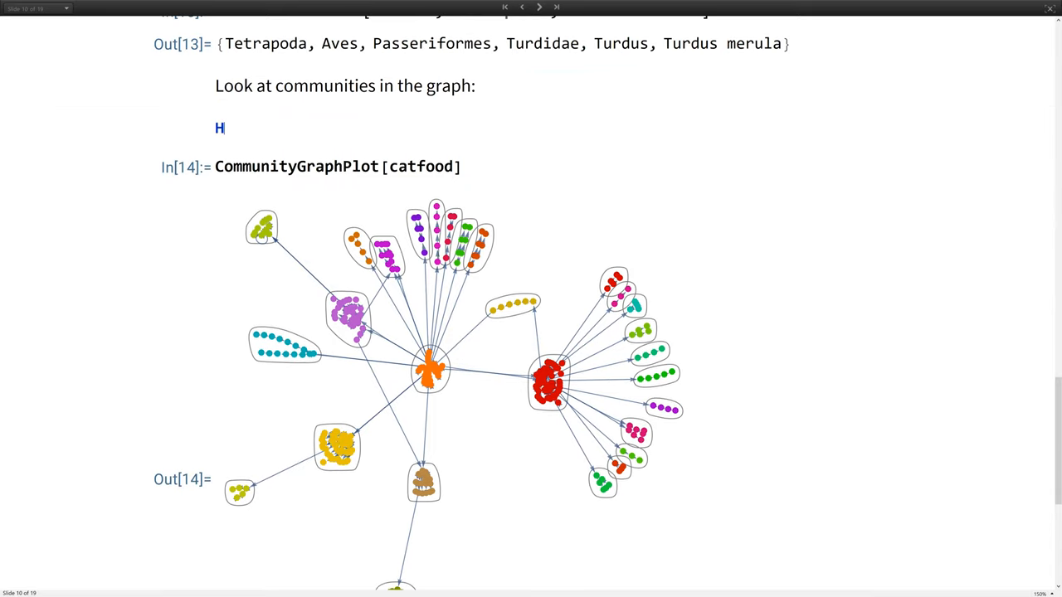
# Step: Autocomplete HighlightGraph below the communities note, then emphasize HighlightGraph and CommunityGraphPlot
pyautogui.write('ighli')
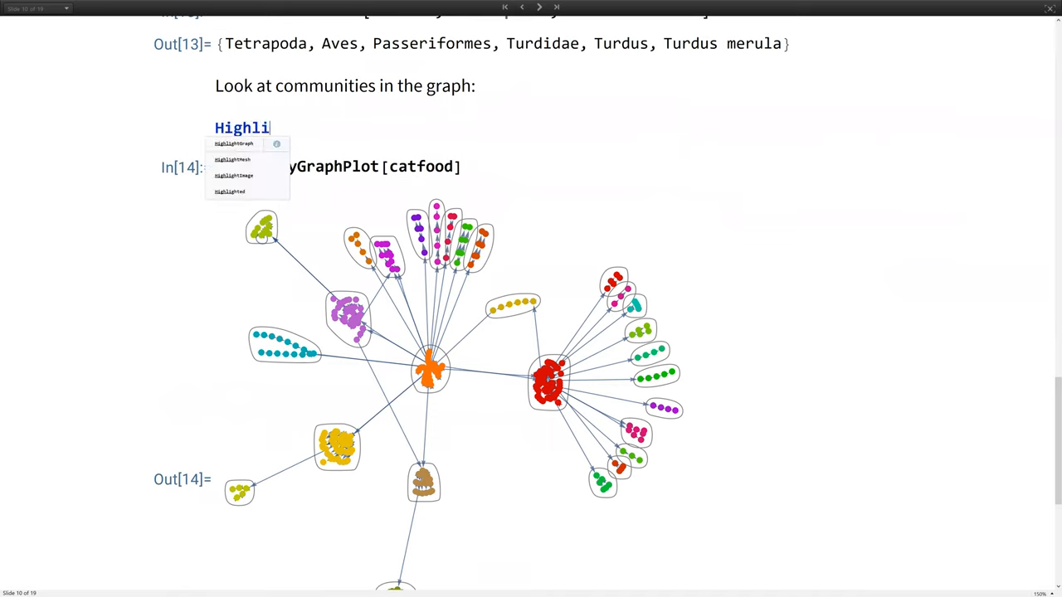
pyautogui.click(234, 144)
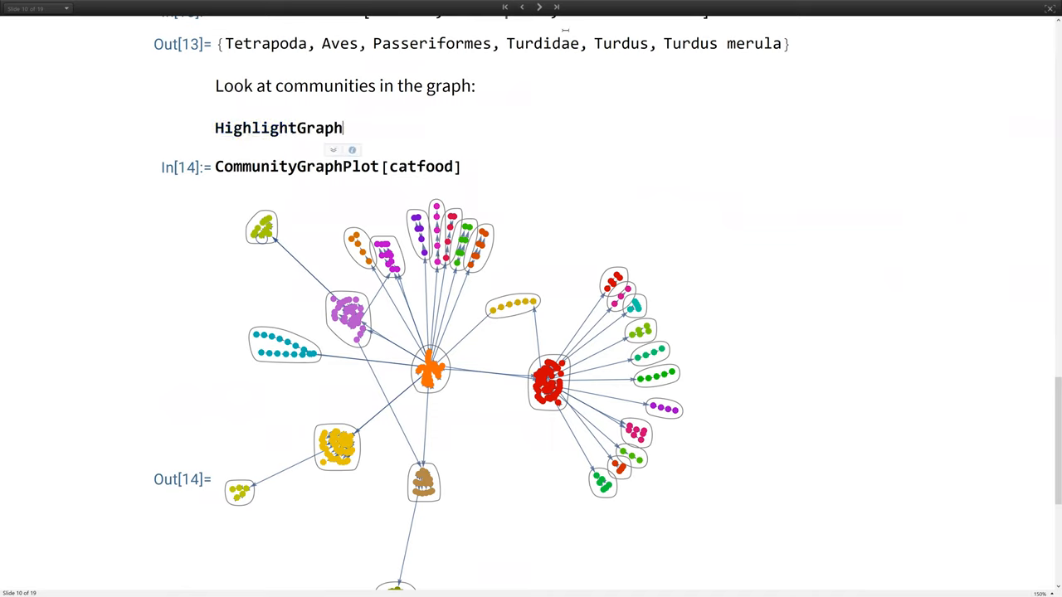
pyautogui.doubleClick(278, 128)
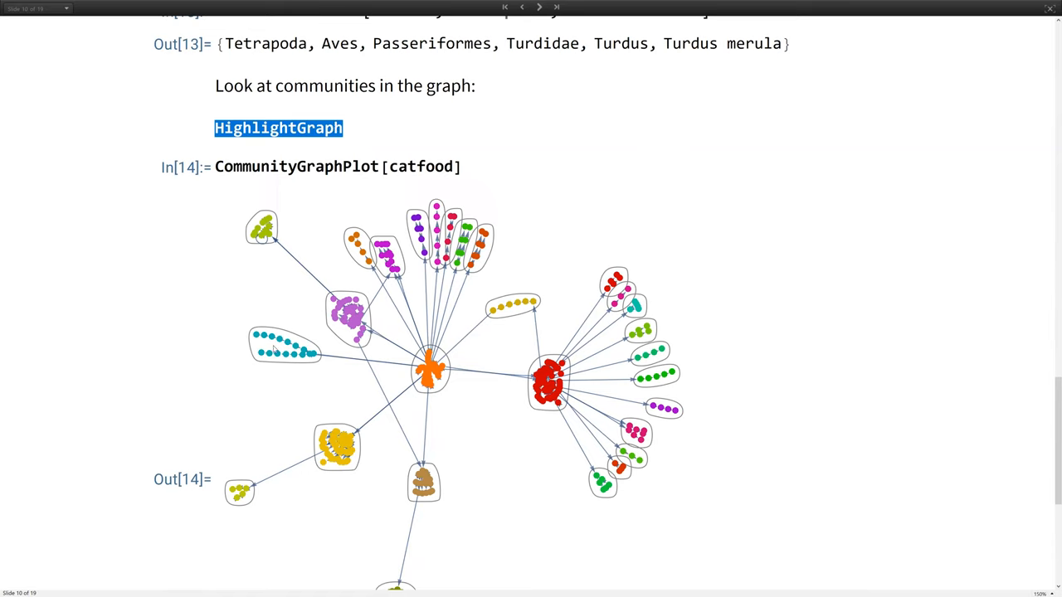
pyautogui.moveTo(444, 365)
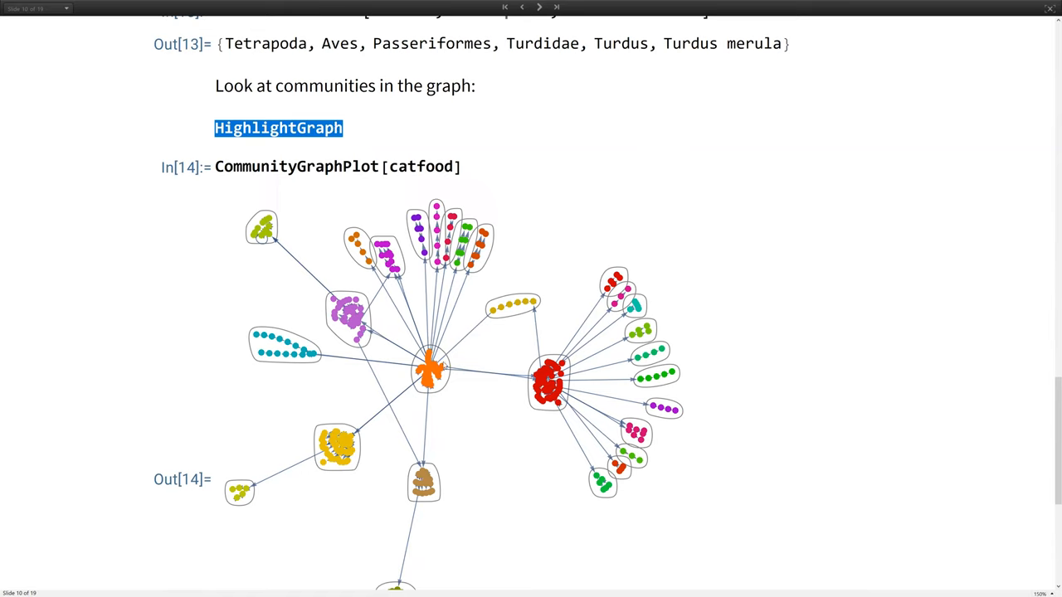
pyautogui.moveTo(503, 333)
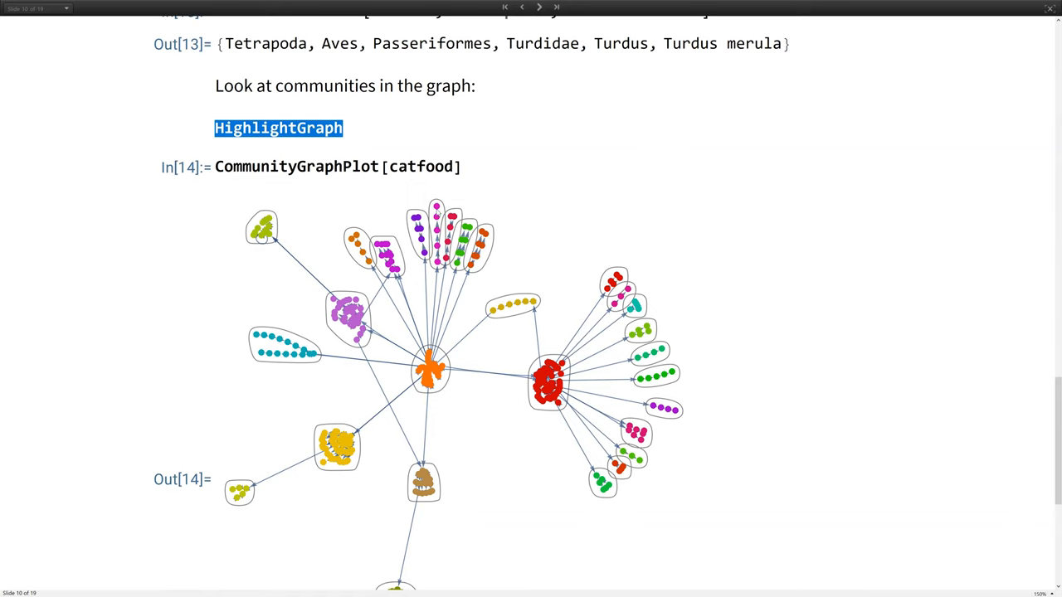
pyautogui.doubleClick(296, 166)
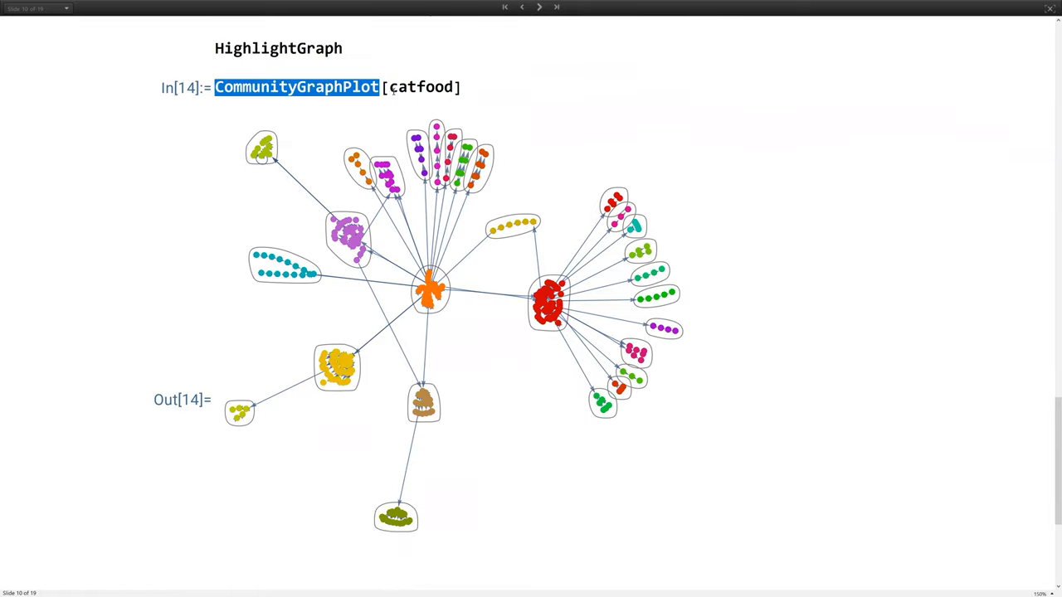
pyautogui.scroll(-3)
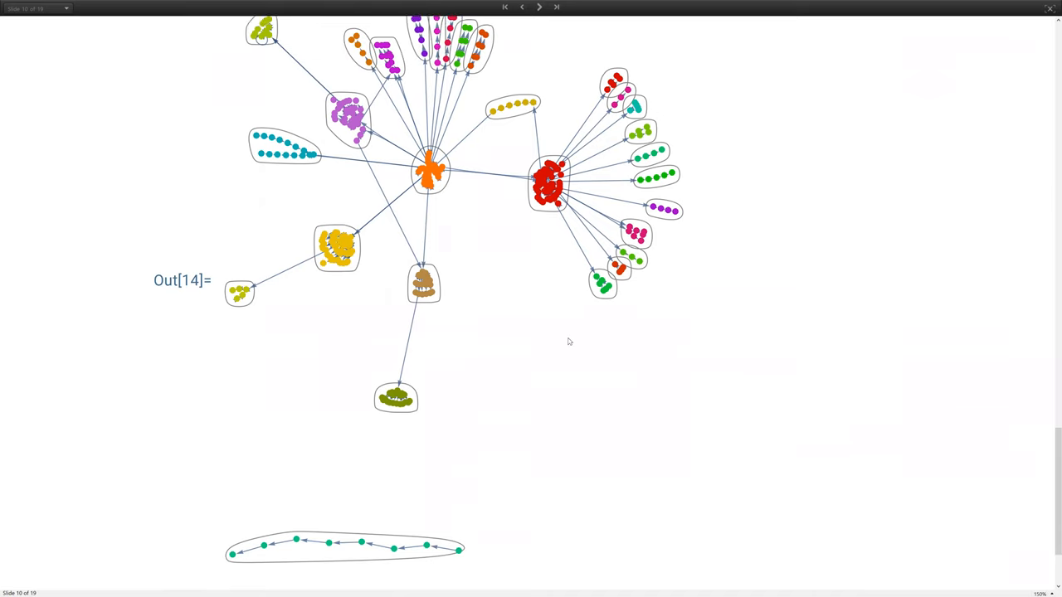
# Step: Advance through the Automated Platform slide to slide 12, 'Train a Custom Image Classifier'
pyautogui.click(539, 6)
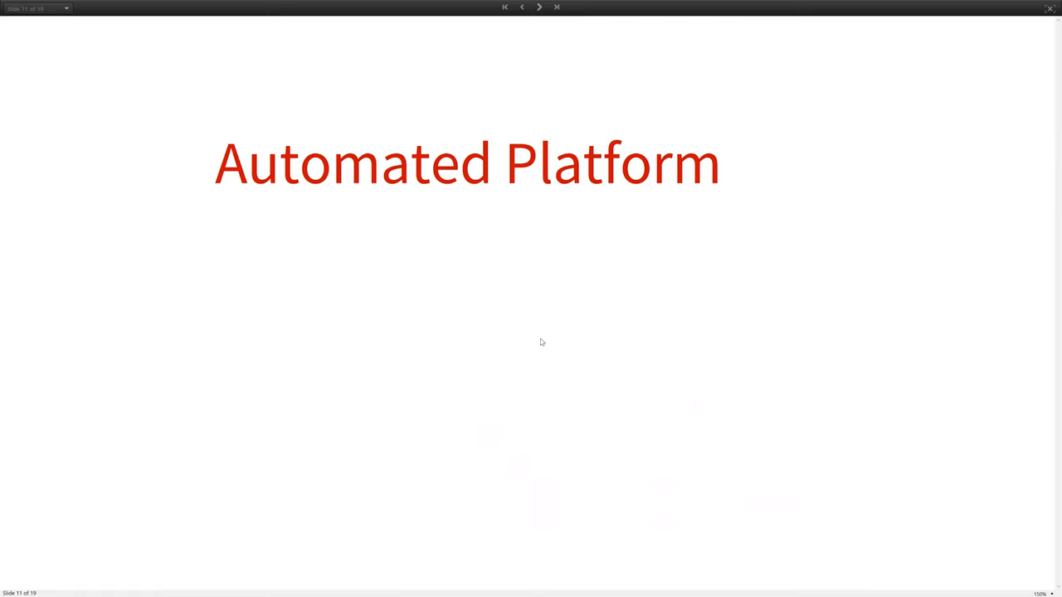
pyautogui.moveTo(535, 338)
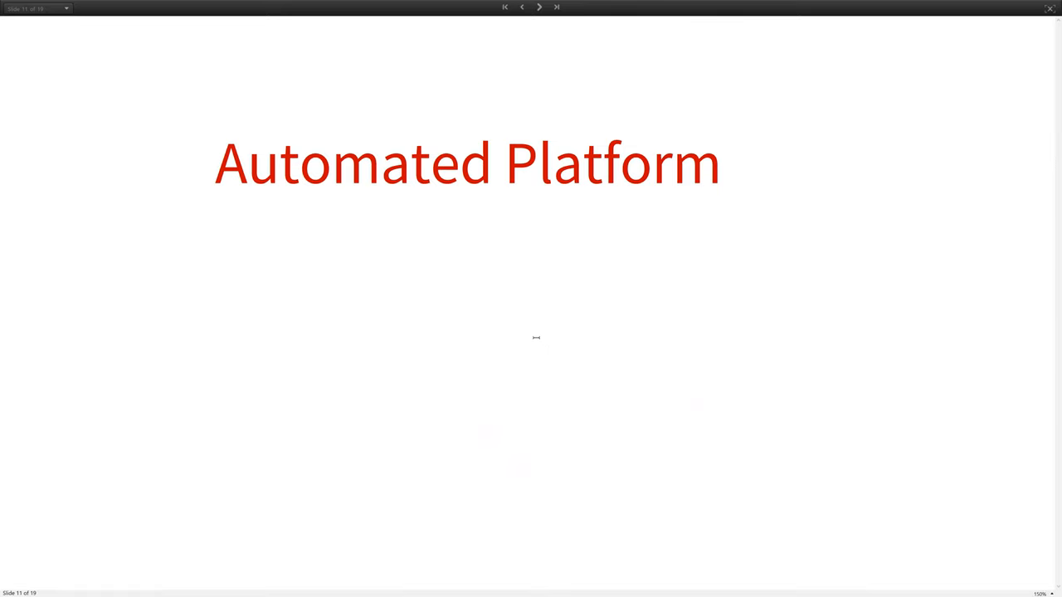
pyautogui.click(540, 6)
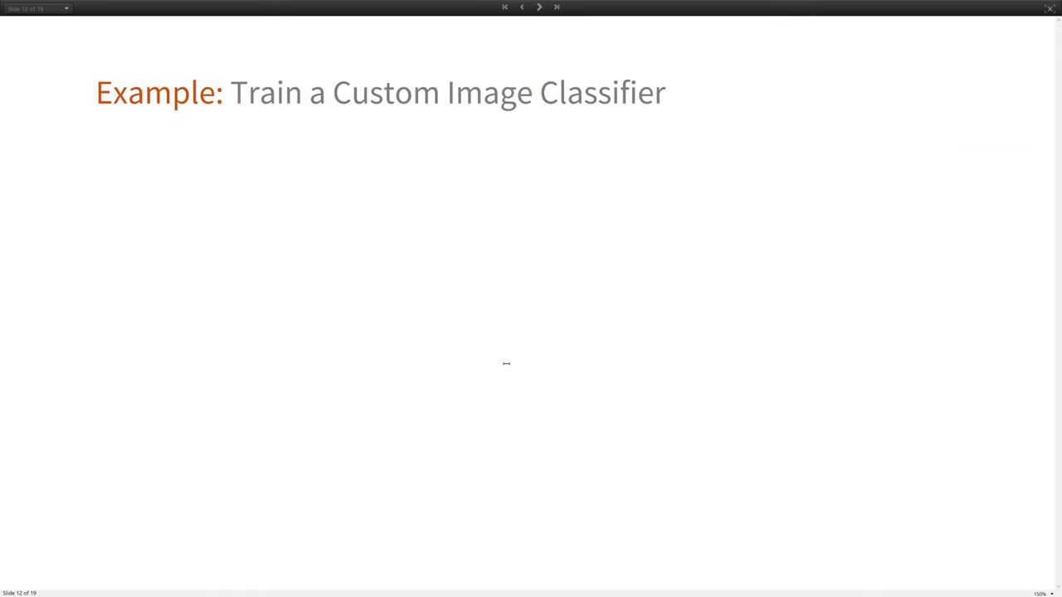
# Step: Show slide 13's camel classifier code and highlight the dromedary and bactrian variables
pyautogui.click(539, 7)
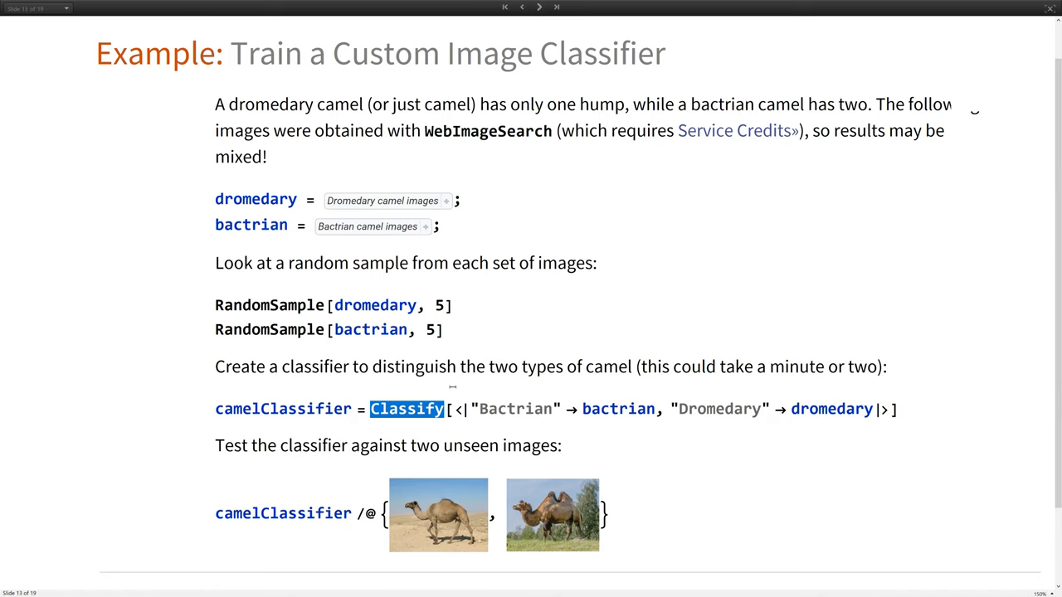
pyautogui.moveTo(363, 196)
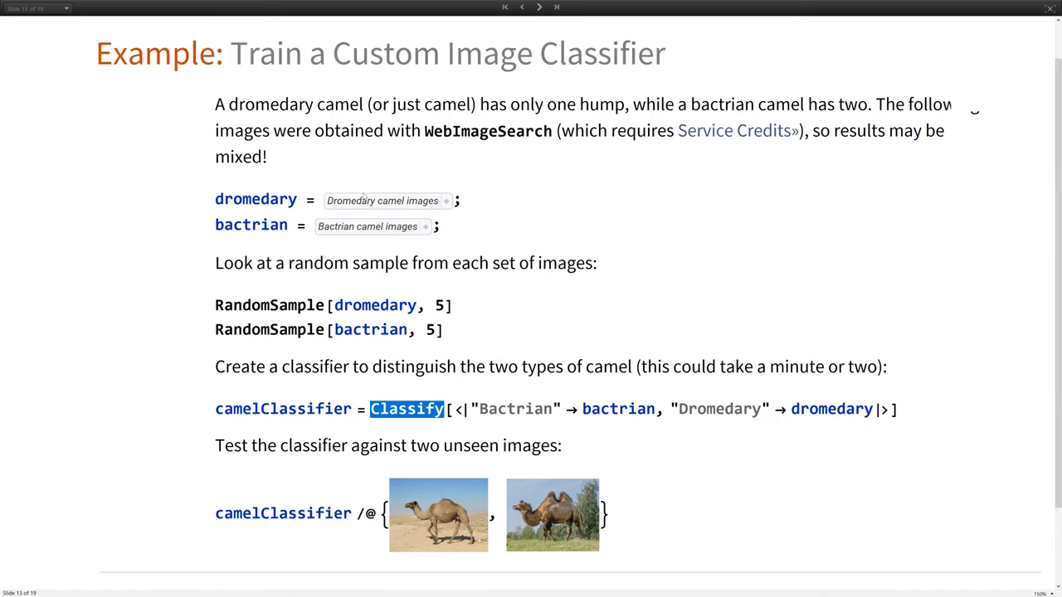
pyautogui.doubleClick(255, 200)
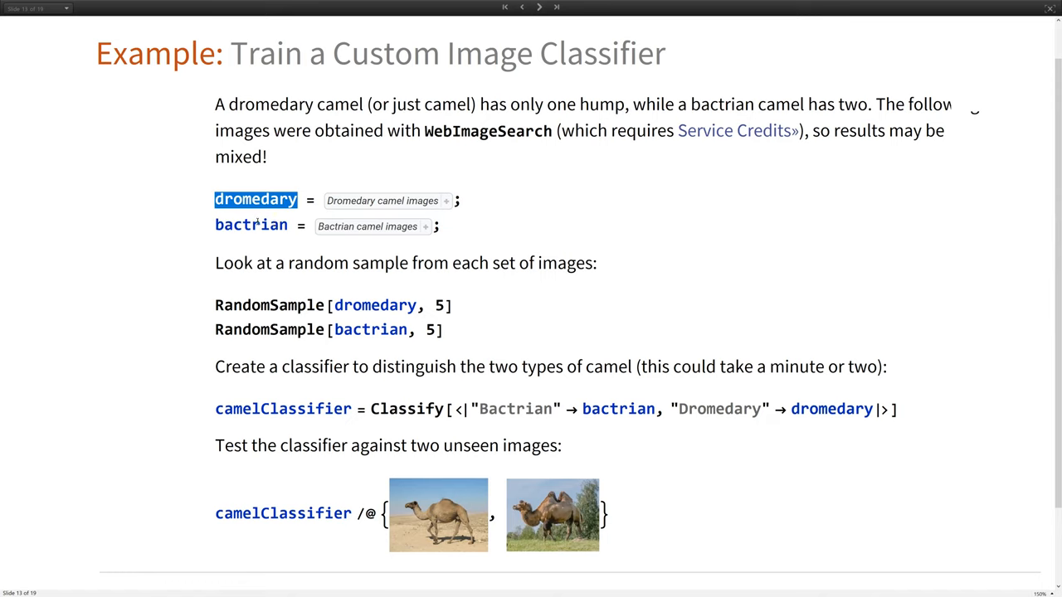
pyautogui.doubleClick(250, 225)
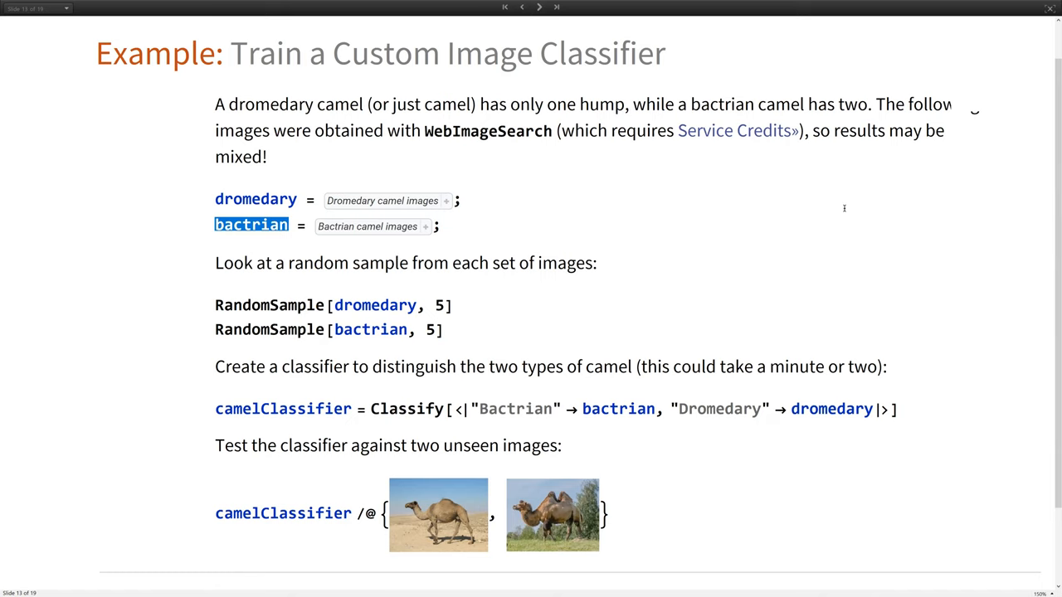
pyautogui.moveTo(366, 122)
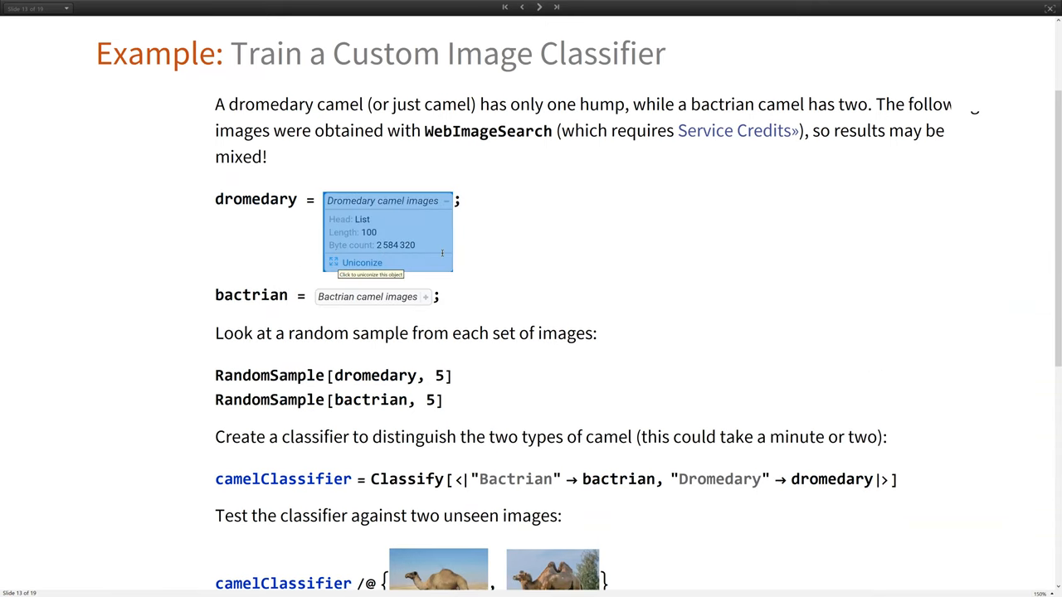
# Step: Uniconize the dromedary collection and scroll through the images and five random samples per set
pyautogui.click(361, 262)
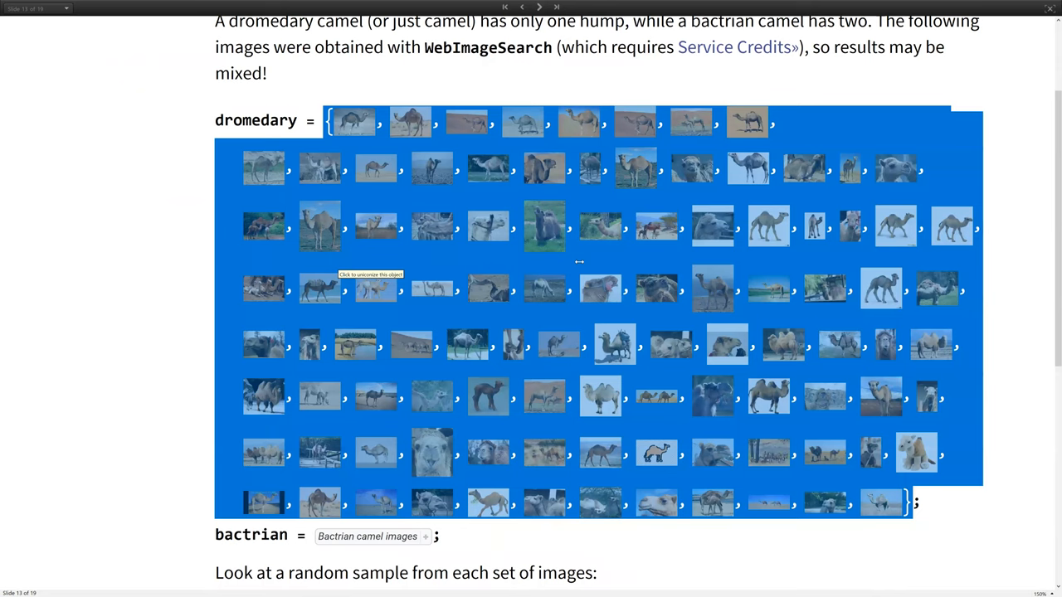
pyautogui.scroll(-3)
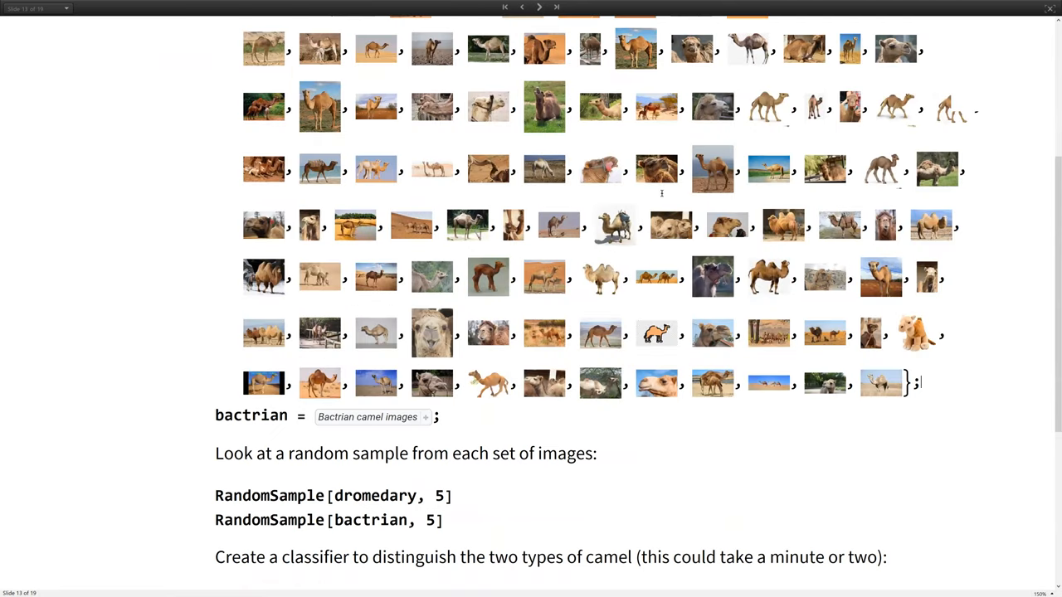
pyautogui.moveTo(579, 193)
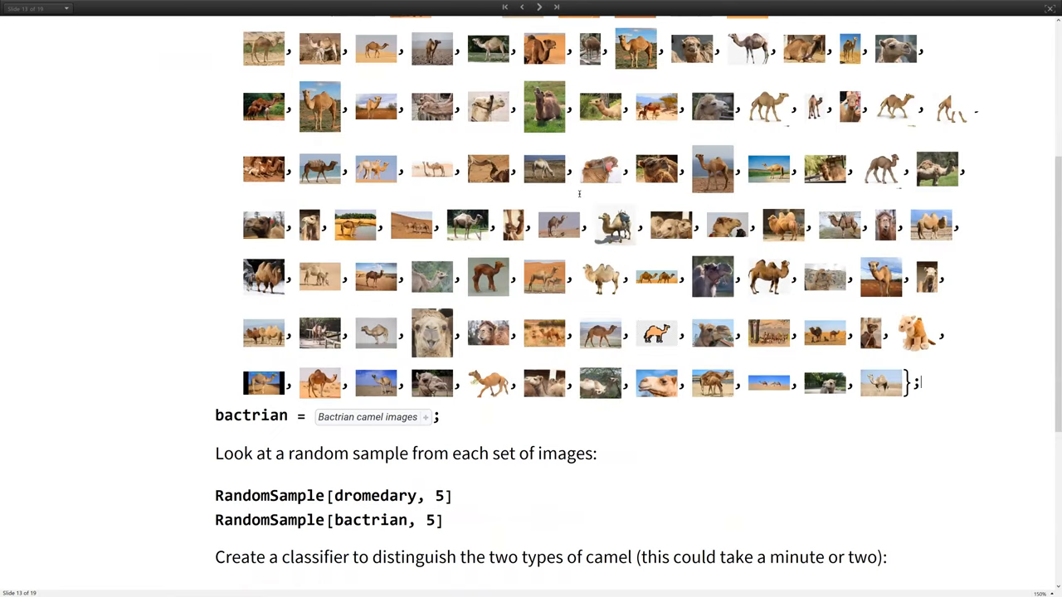
pyautogui.moveTo(757, 314)
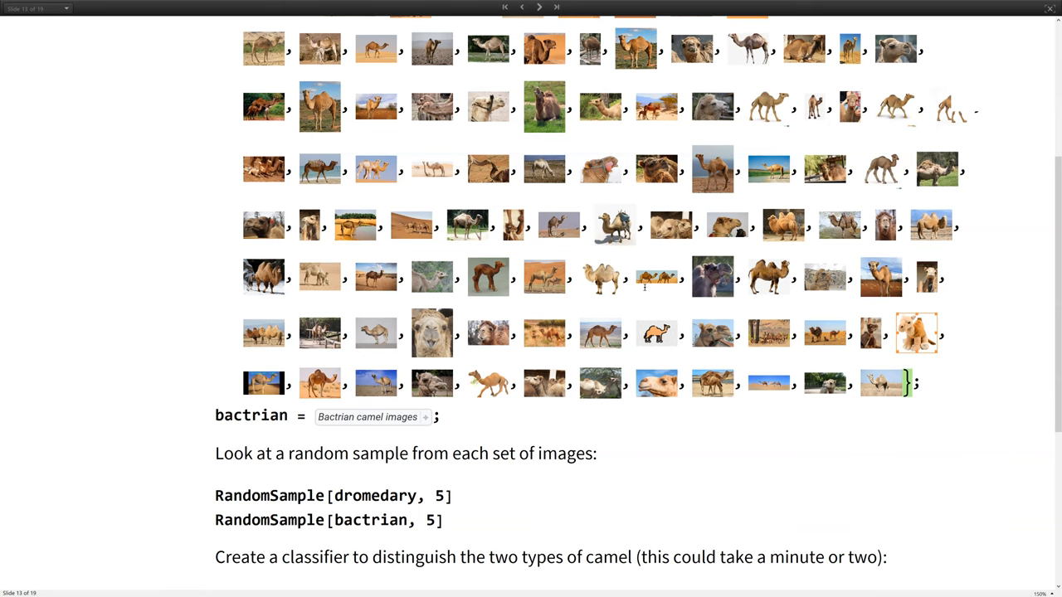
pyautogui.scroll(3)
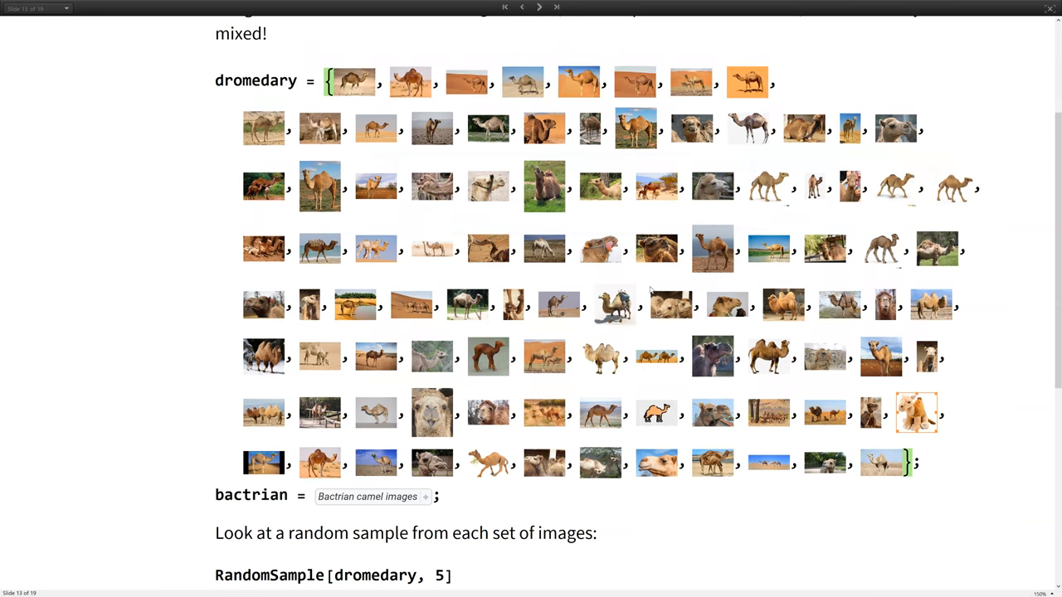
pyautogui.scroll(-3)
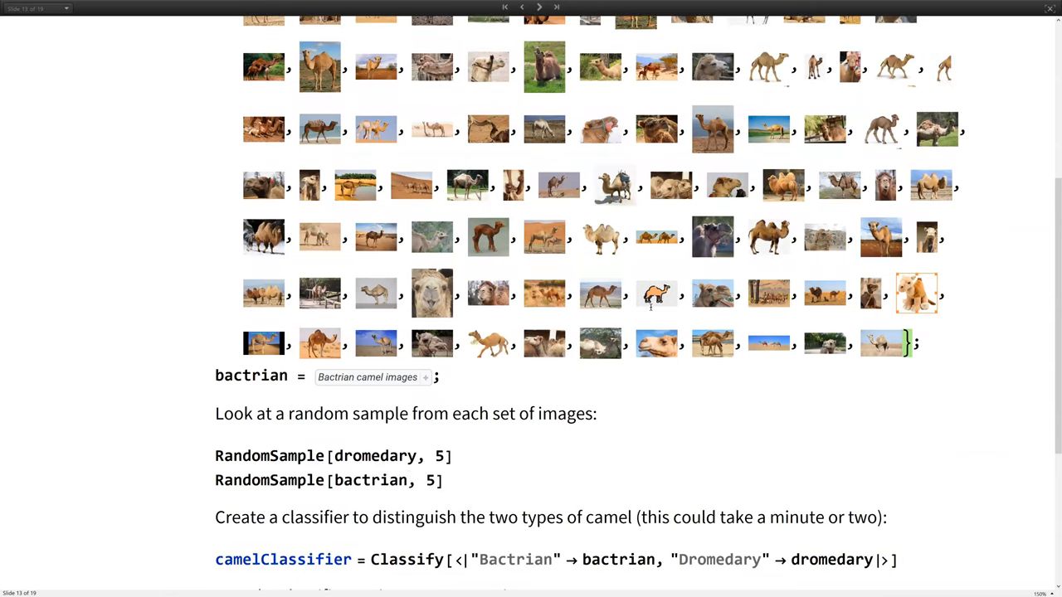
pyautogui.scroll(-3)
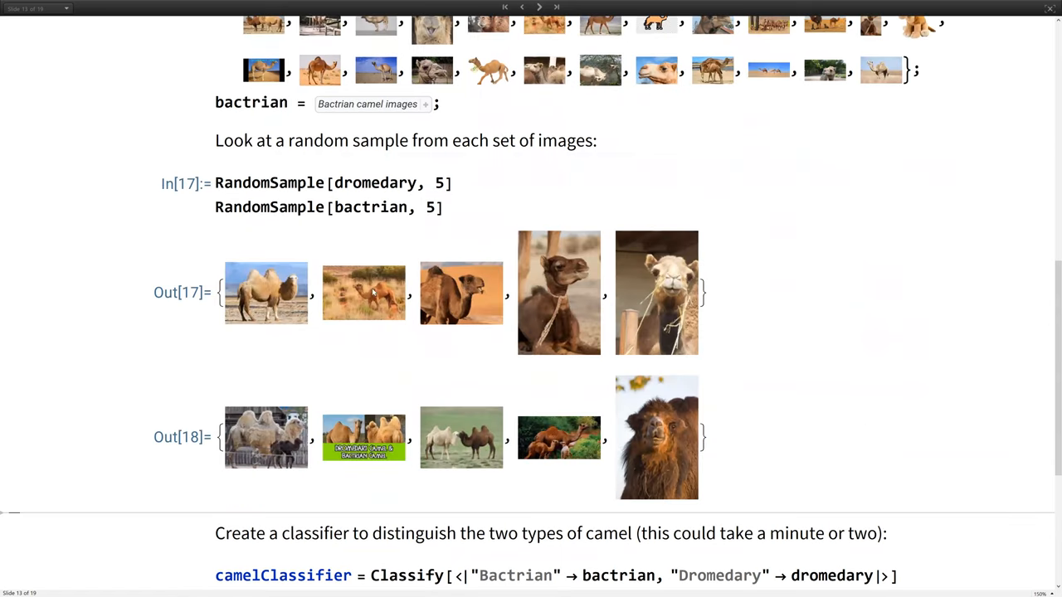
pyautogui.scroll(-3)
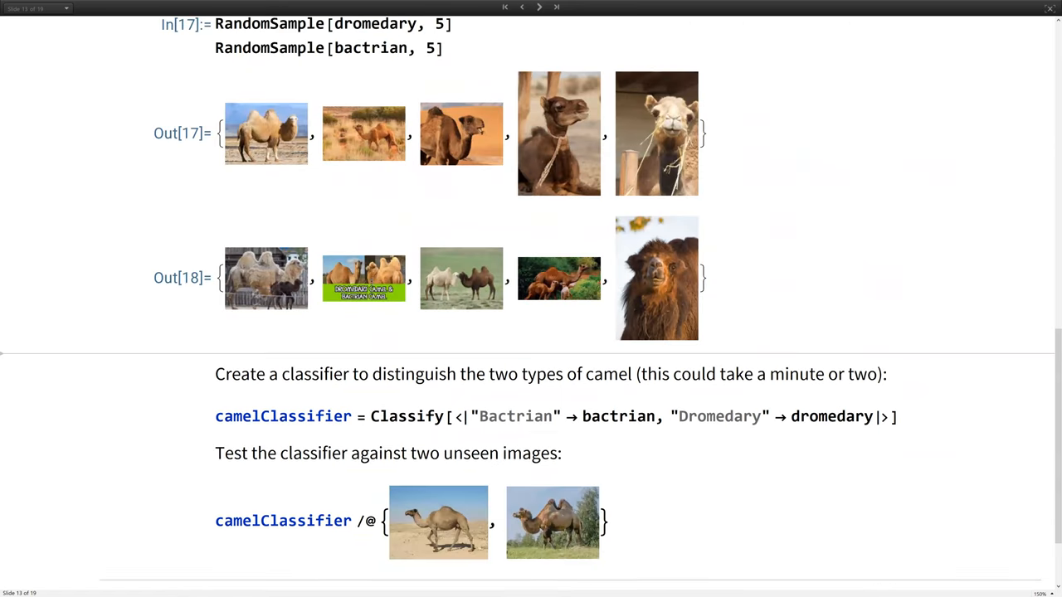
pyautogui.scroll(-3)
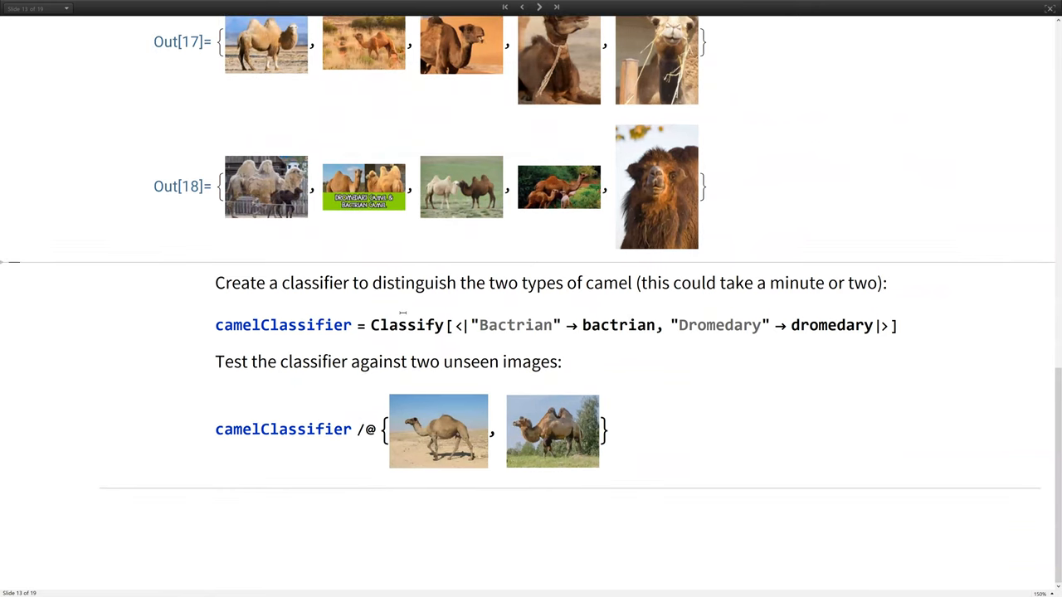
pyautogui.doubleClick(406, 325)
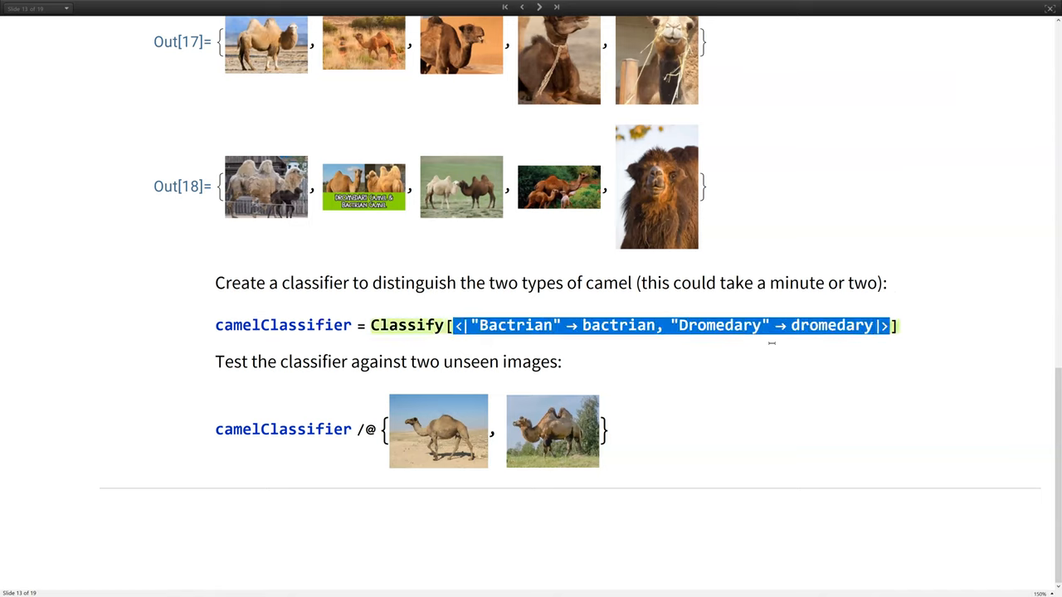
# Step: Build camelClassifier with Classify and label the two test images Dromedary and Bactrian
pyautogui.doubleClick(514, 325)
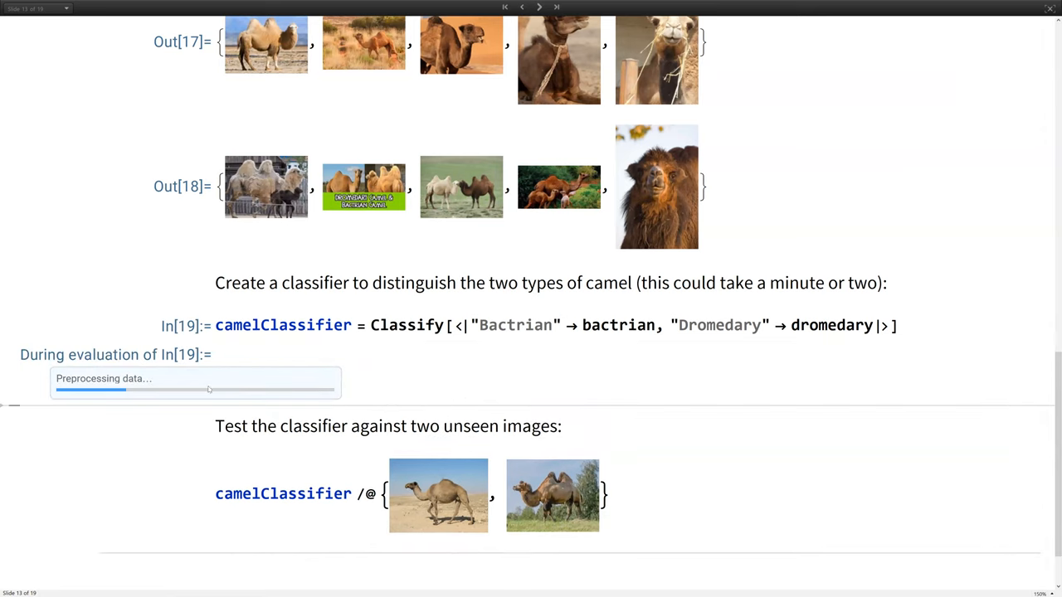
pyautogui.moveTo(266, 351)
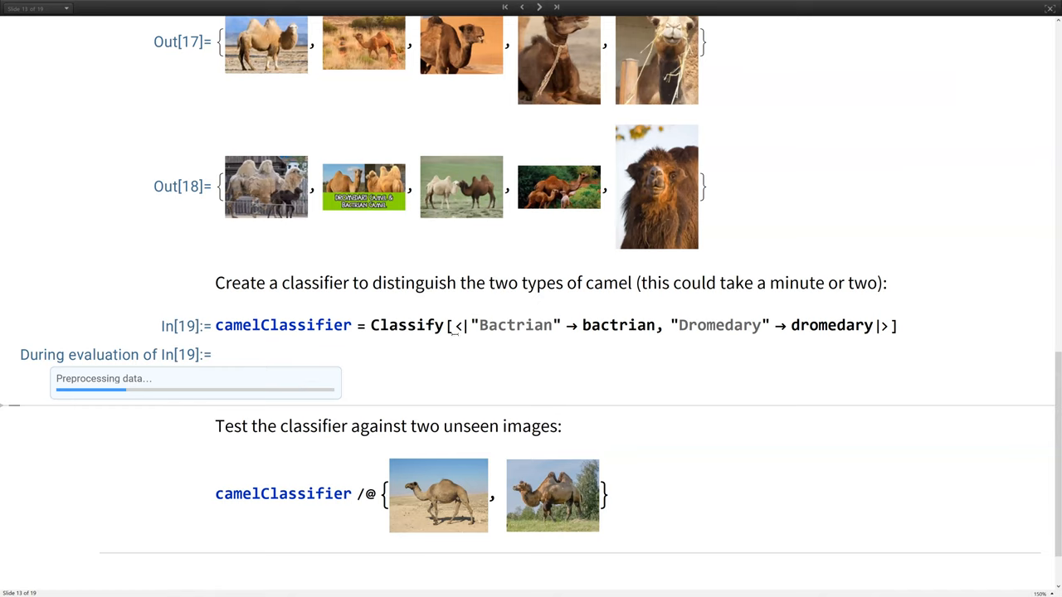
pyautogui.moveTo(455, 307)
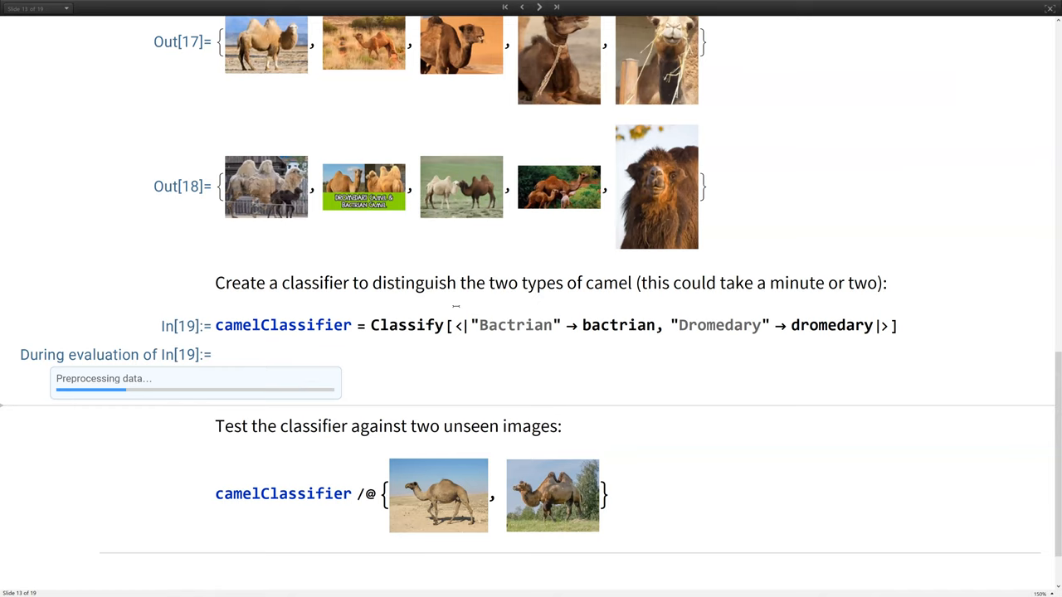
pyautogui.moveTo(733, 194)
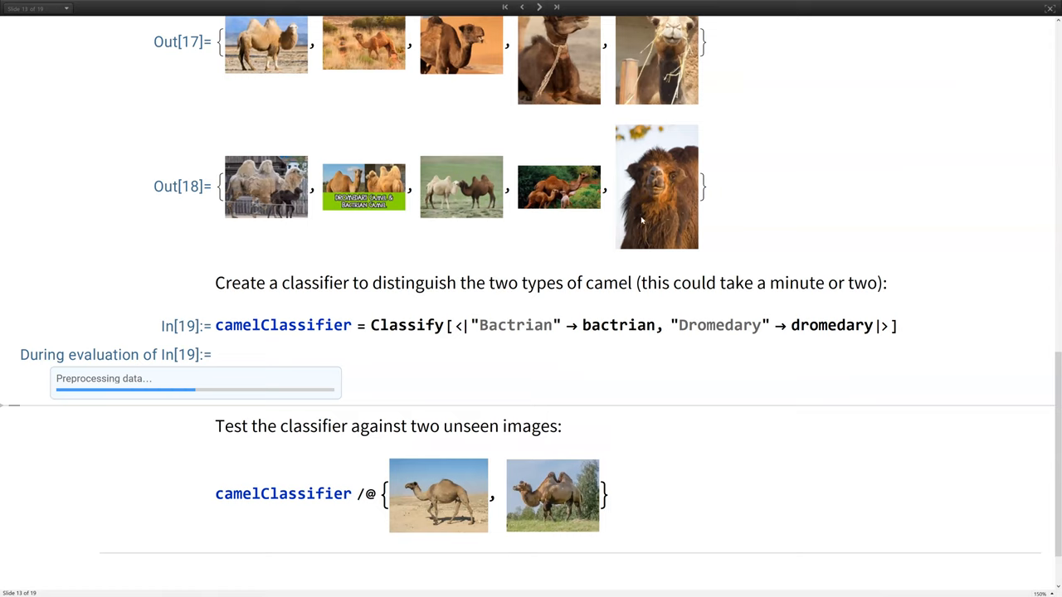
pyautogui.moveTo(619, 252)
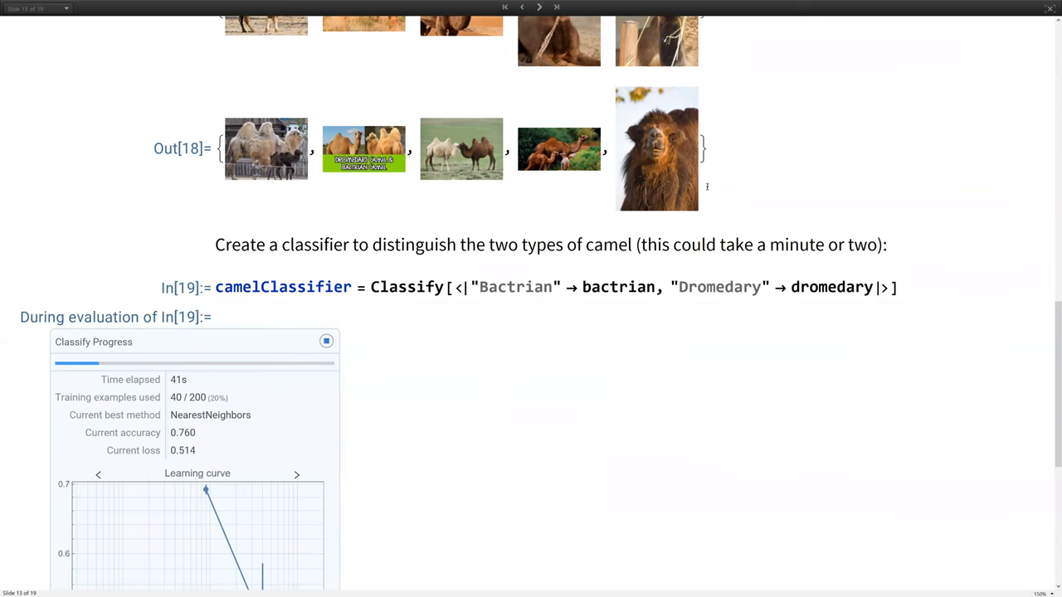
pyautogui.scroll(-3)
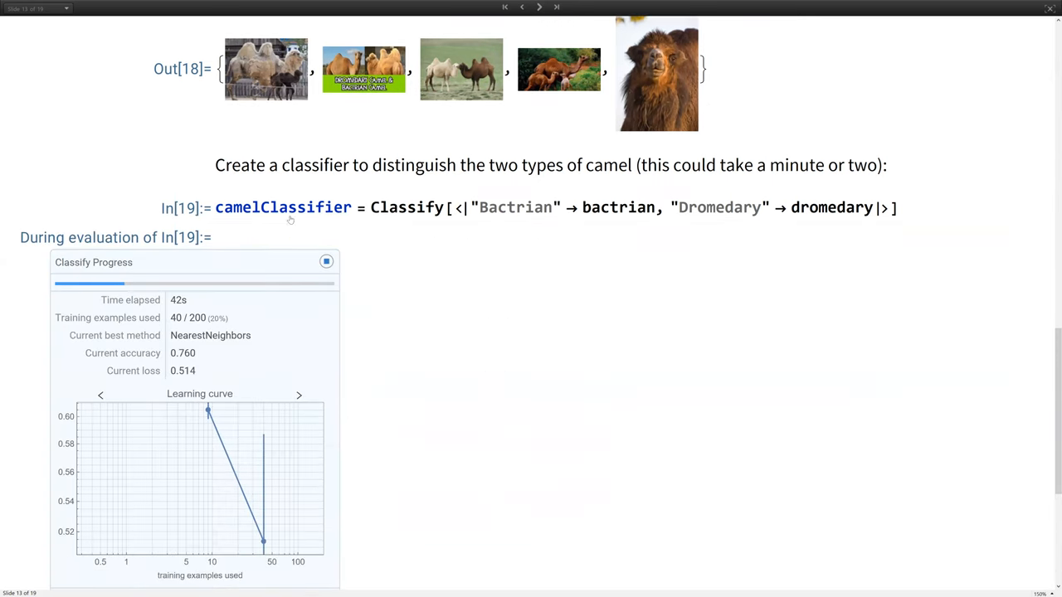
pyautogui.scroll(-3)
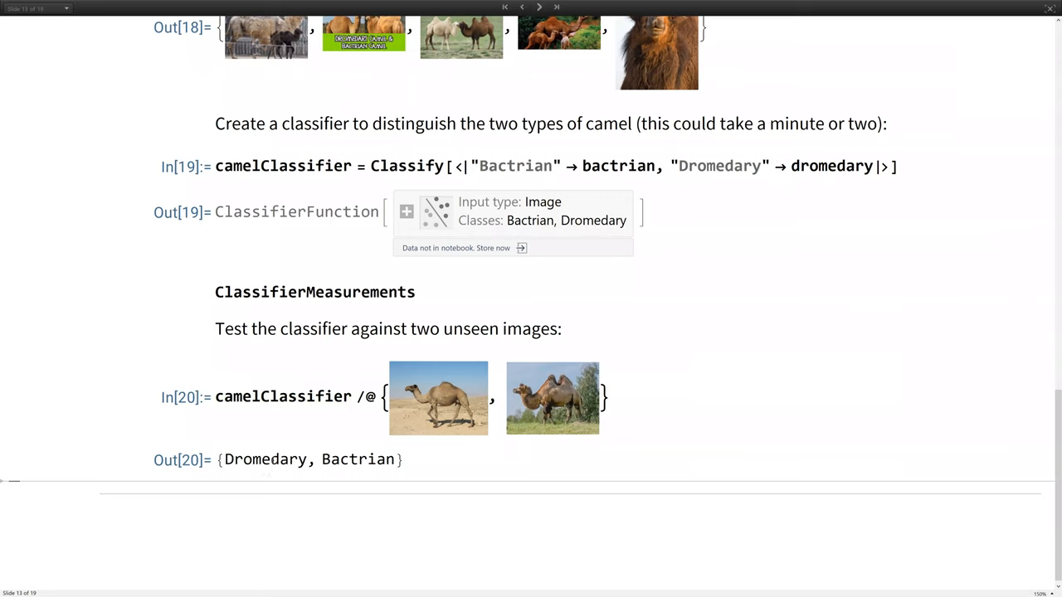
# Step: Start a new cell applying camelClassifier to the dromedary test image with "Proba…"
pyautogui.click(479, 406)
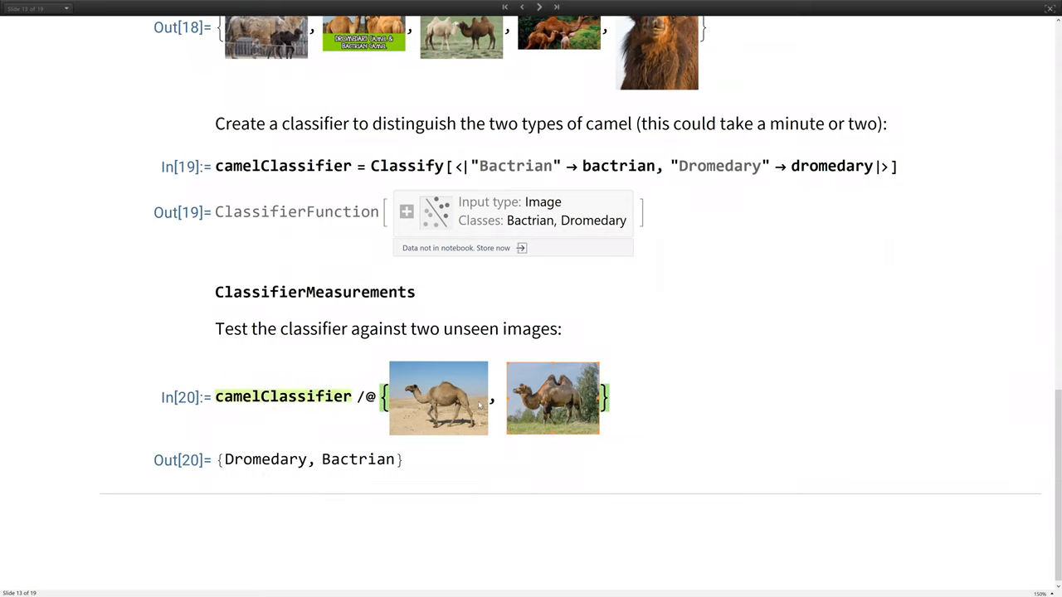
pyautogui.moveTo(442, 376)
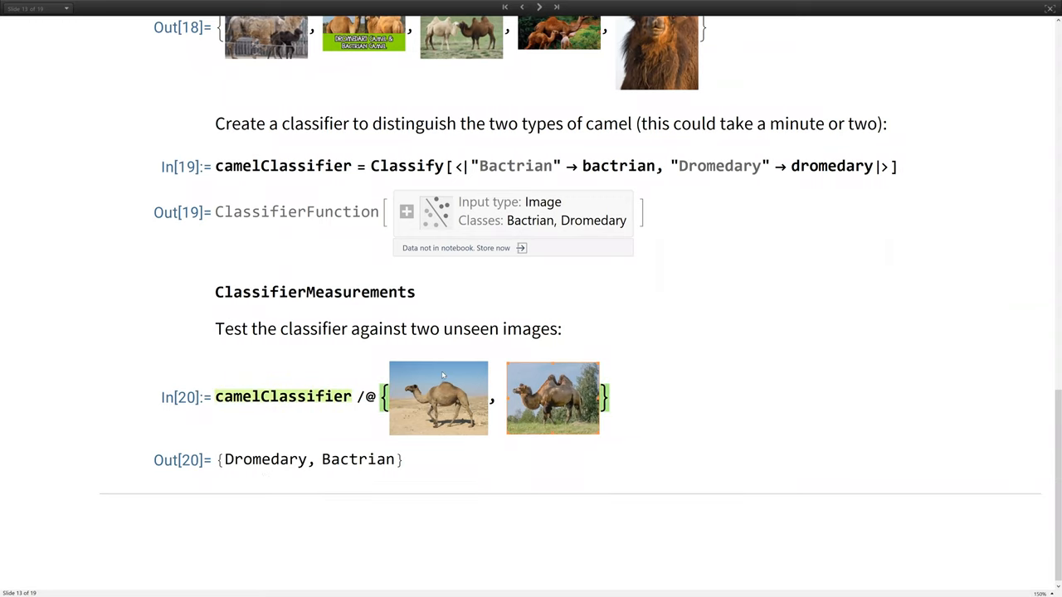
pyautogui.scroll(3)
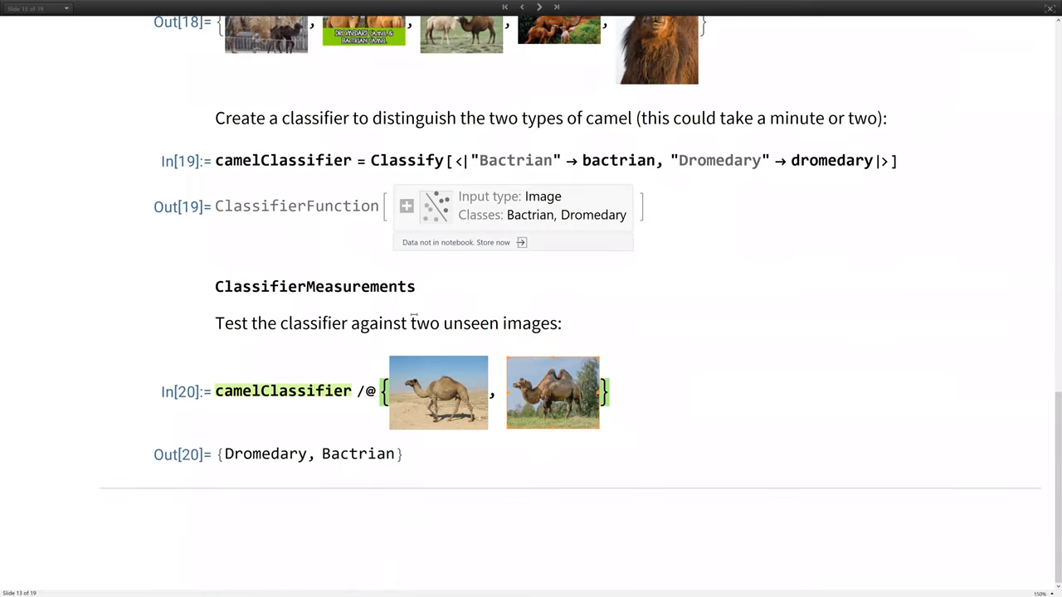
pyautogui.moveTo(552, 415)
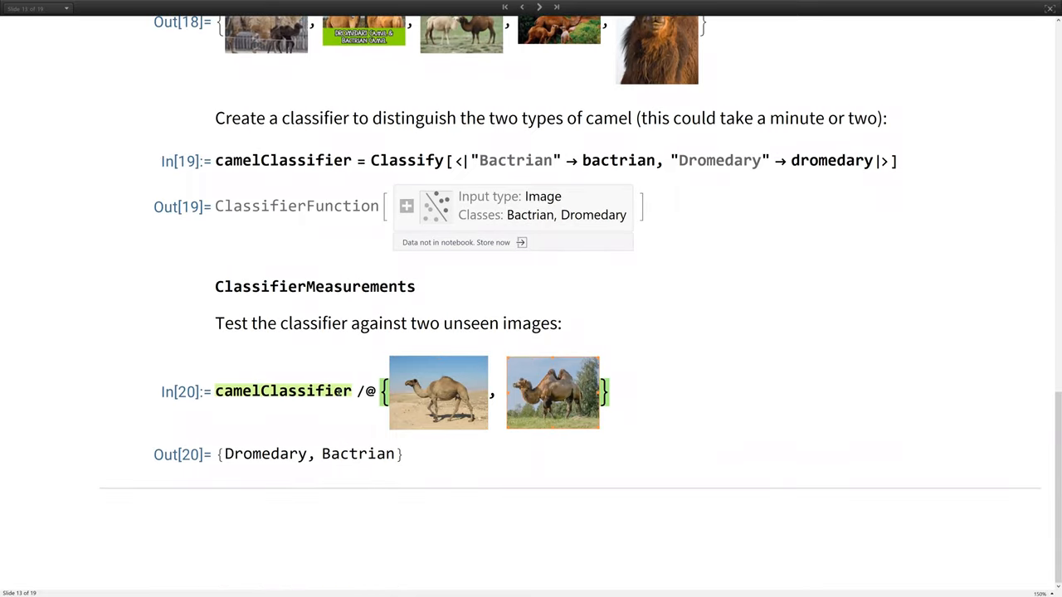
pyautogui.doubleClick(283, 390)
pyautogui.write('camelClassifier[, "Proba')
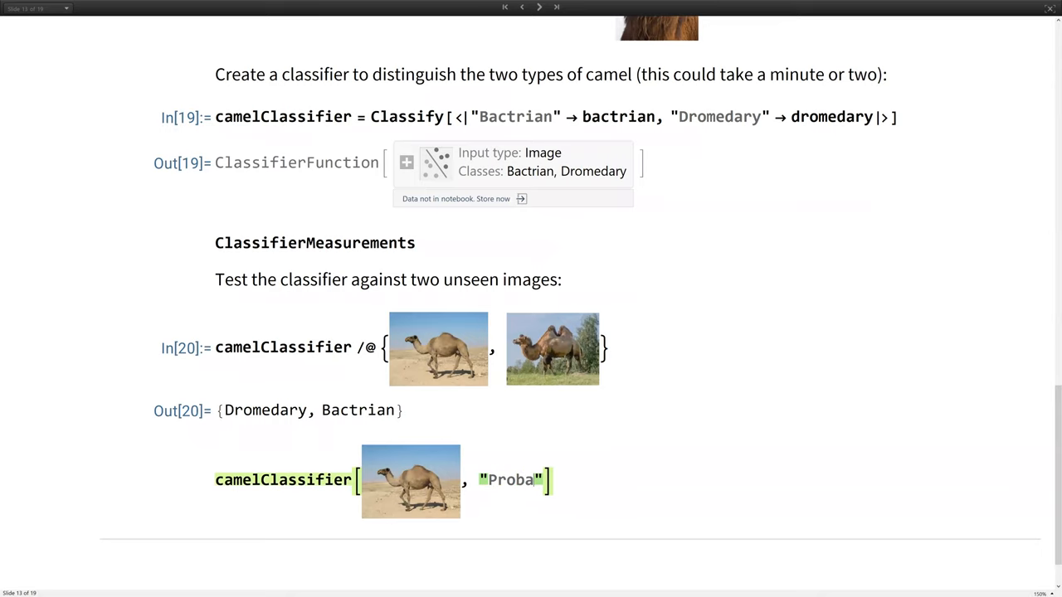
# Step: Complete the "Probabilities" query and highlight Dromedary 0.981671 against Bactrian 0.0183293
pyautogui.write('bilities')
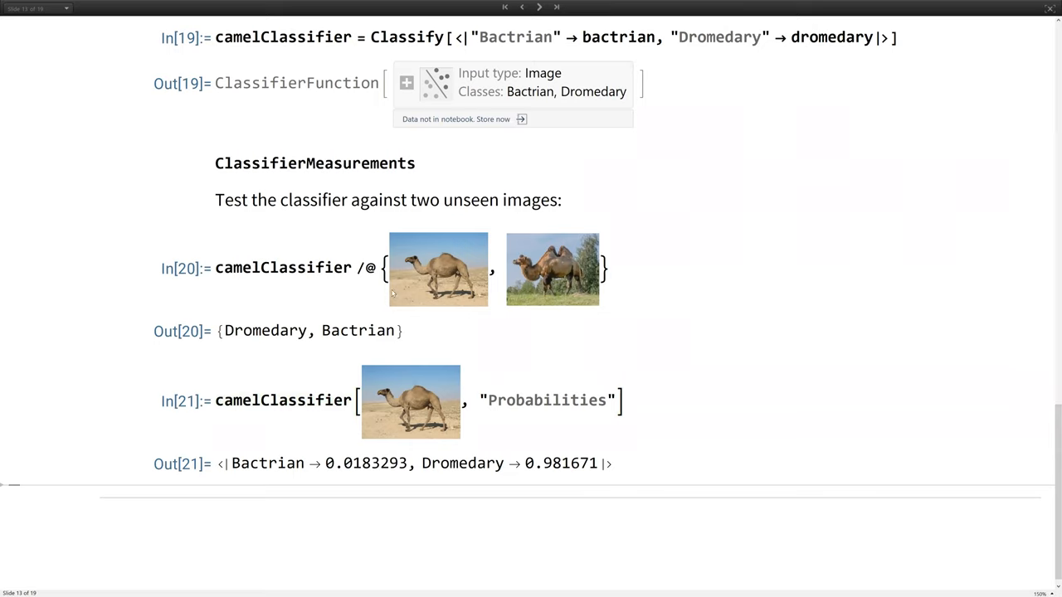
pyautogui.doubleClick(266, 330)
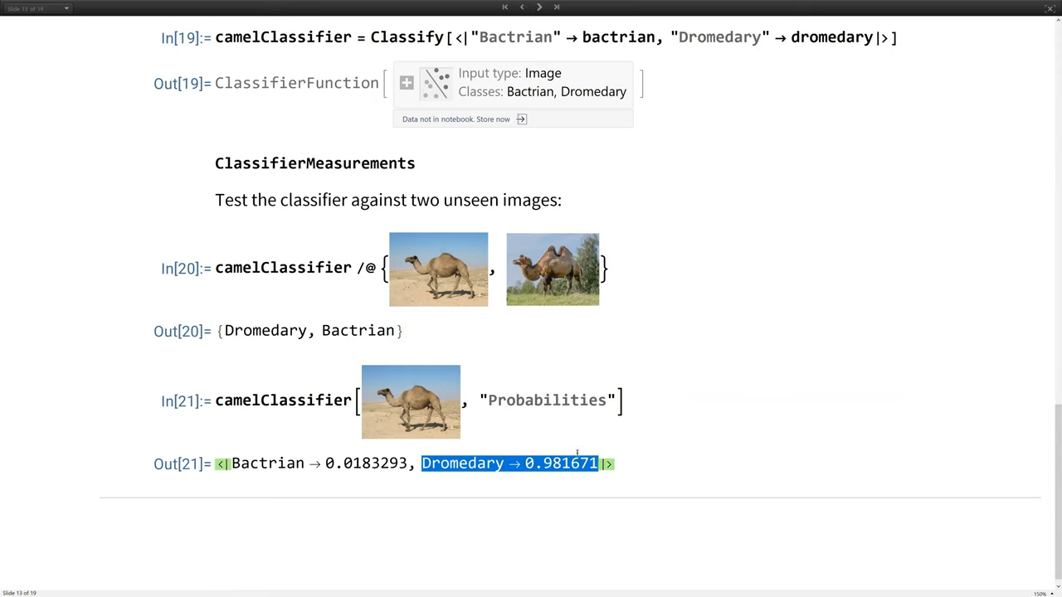
pyautogui.moveTo(481, 495)
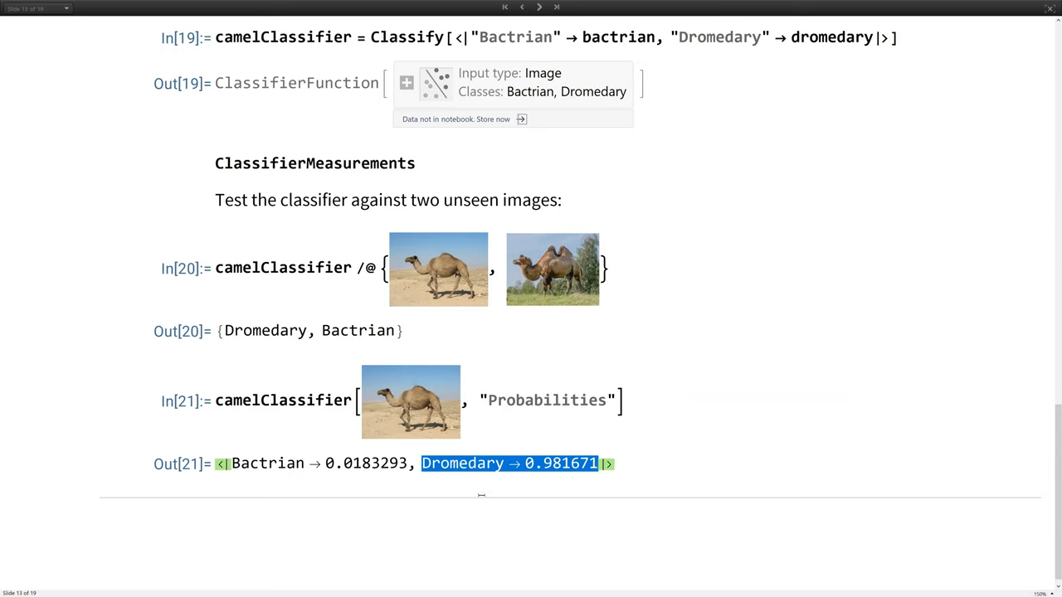
pyautogui.moveTo(516, 474)
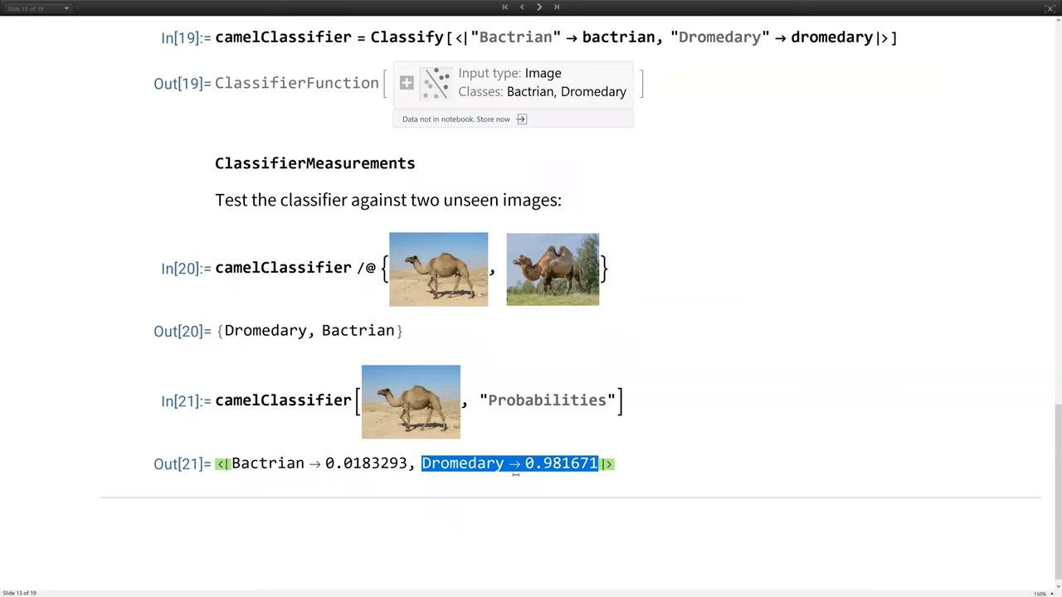
pyautogui.moveTo(620, 293)
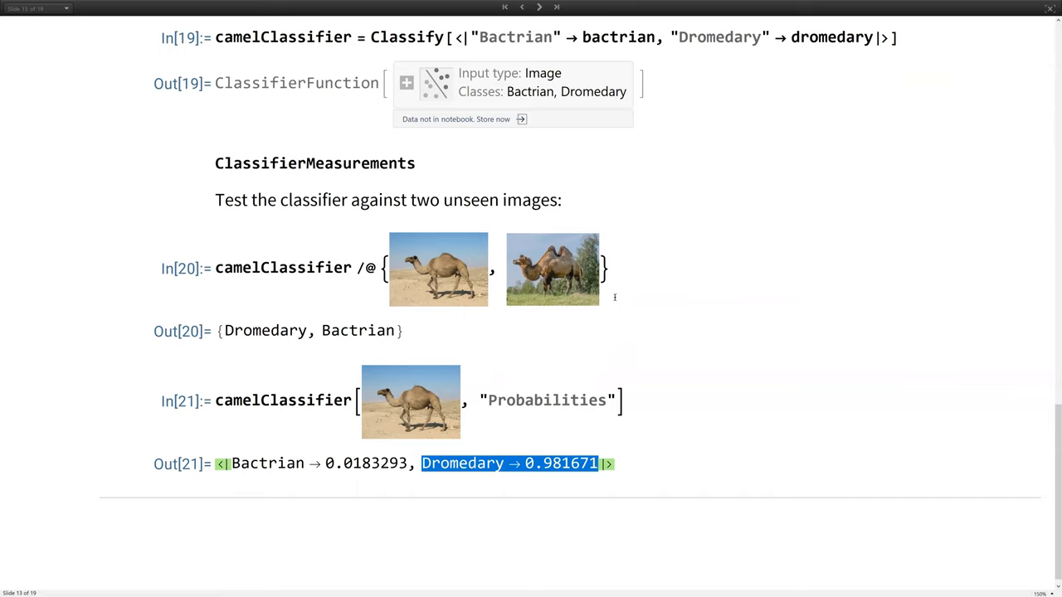
# Step: Move through the Integrated Platform slide to slide 15, Object Recognition & Tracking in Videos
pyautogui.click(540, 6)
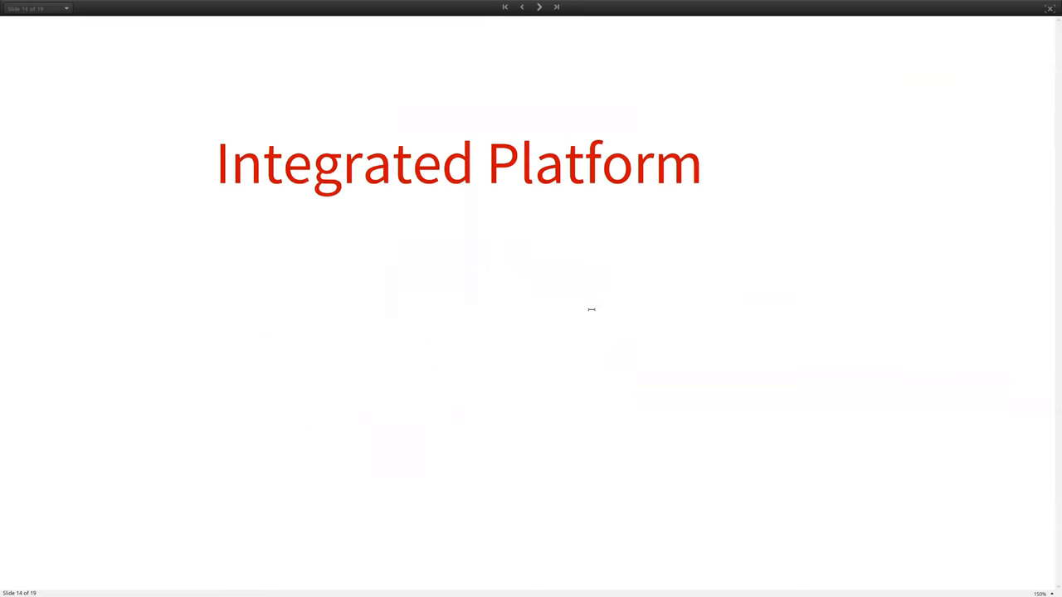
pyautogui.moveTo(576, 318)
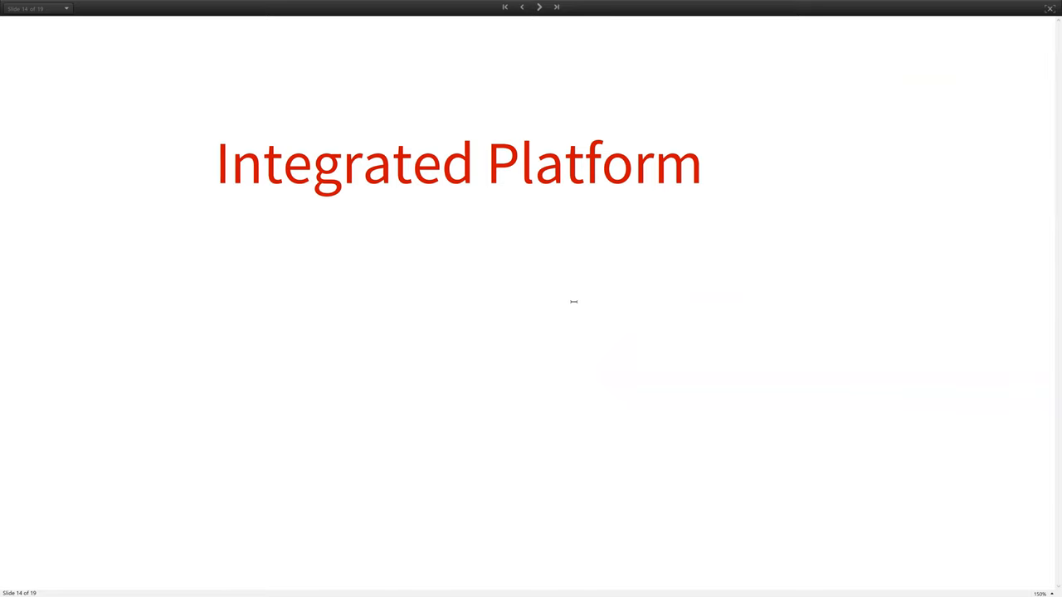
pyautogui.click(539, 7)
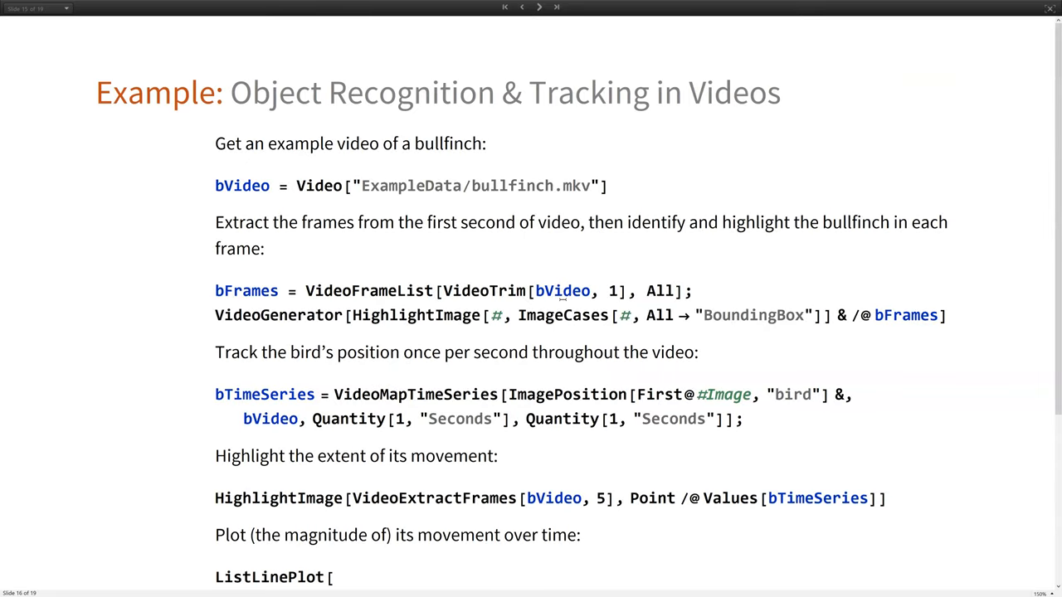
# Step: List all built-in functions whose names contain Video using ?*Video*
pyautogui.click(539, 8)
pyautogui.write('?')
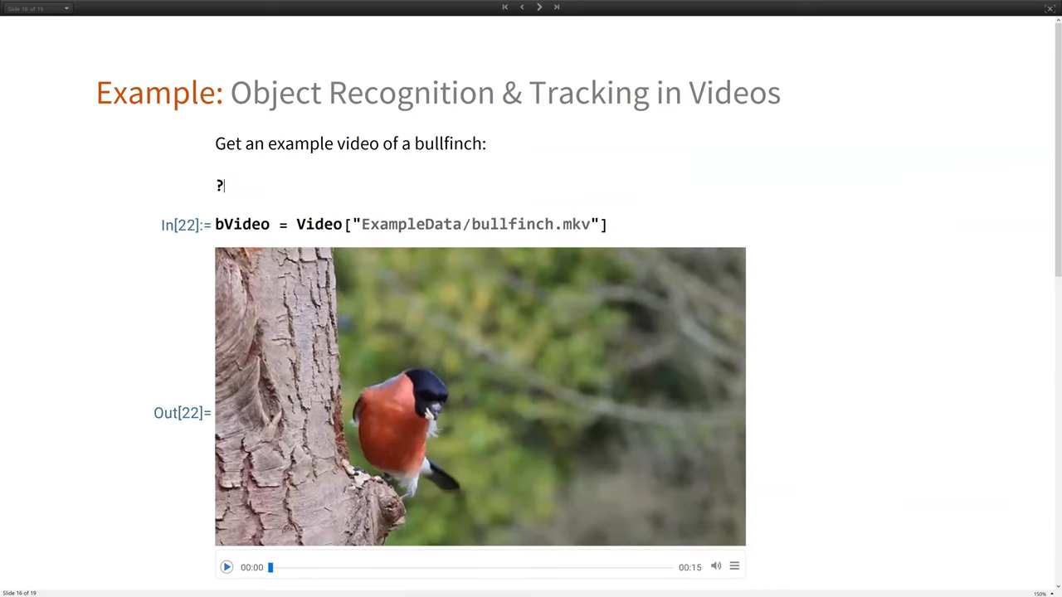
pyautogui.write('Video*')
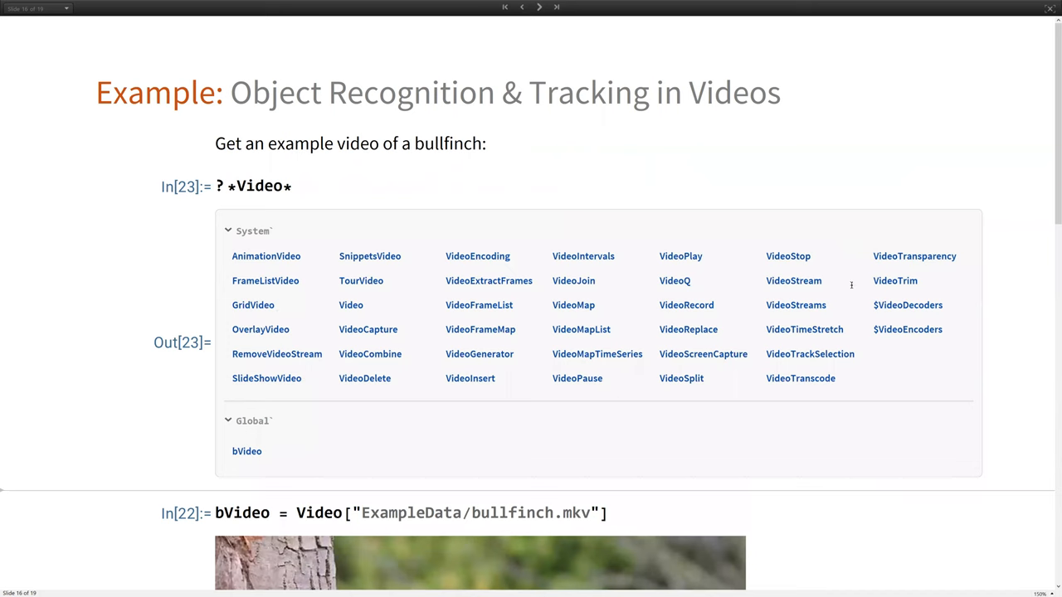
pyautogui.moveTo(976, 364)
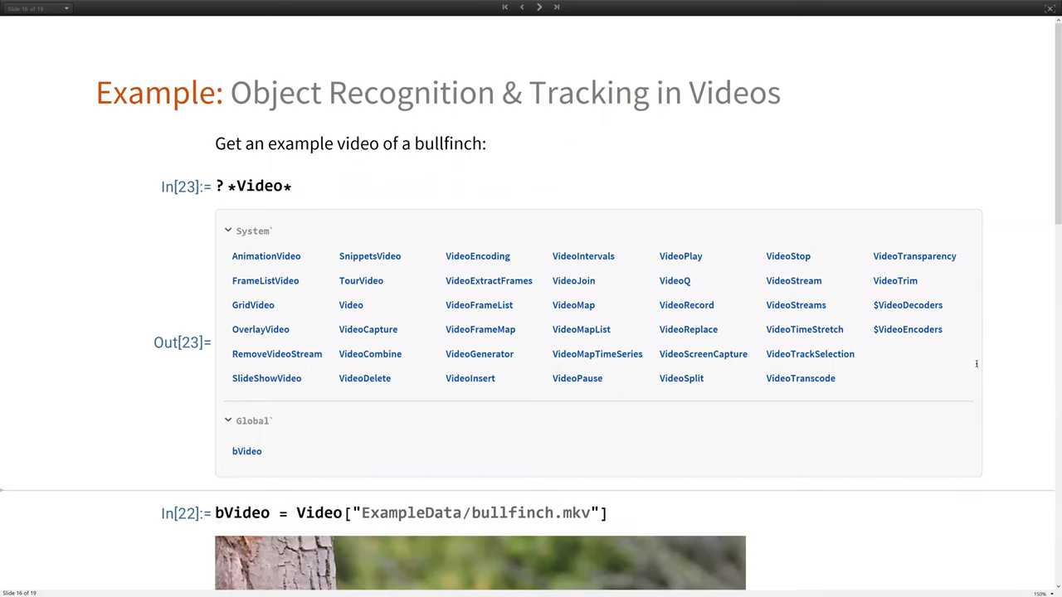
pyautogui.scroll(-3)
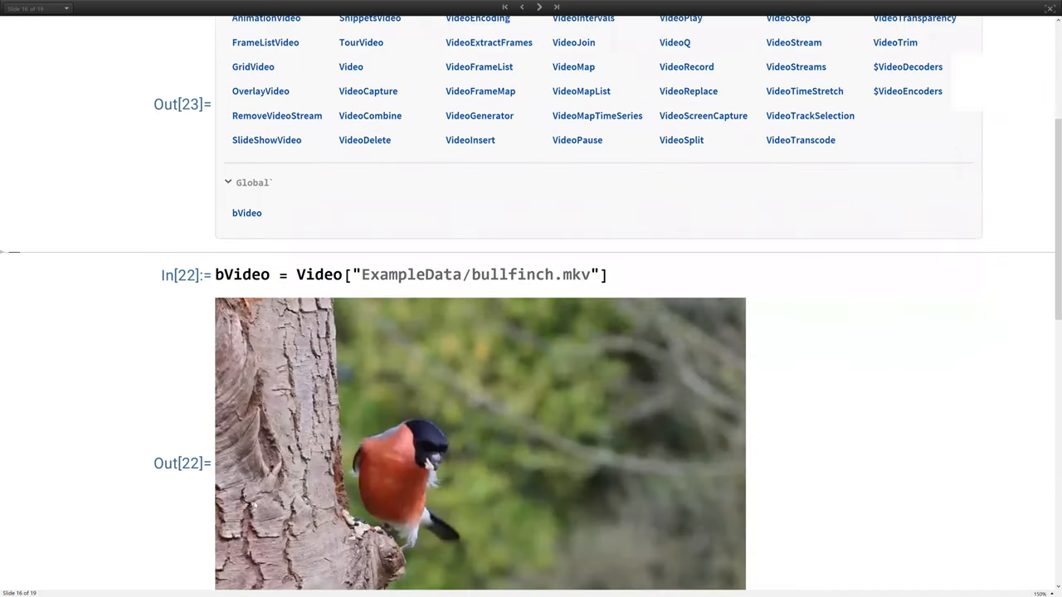
pyautogui.scroll(-3)
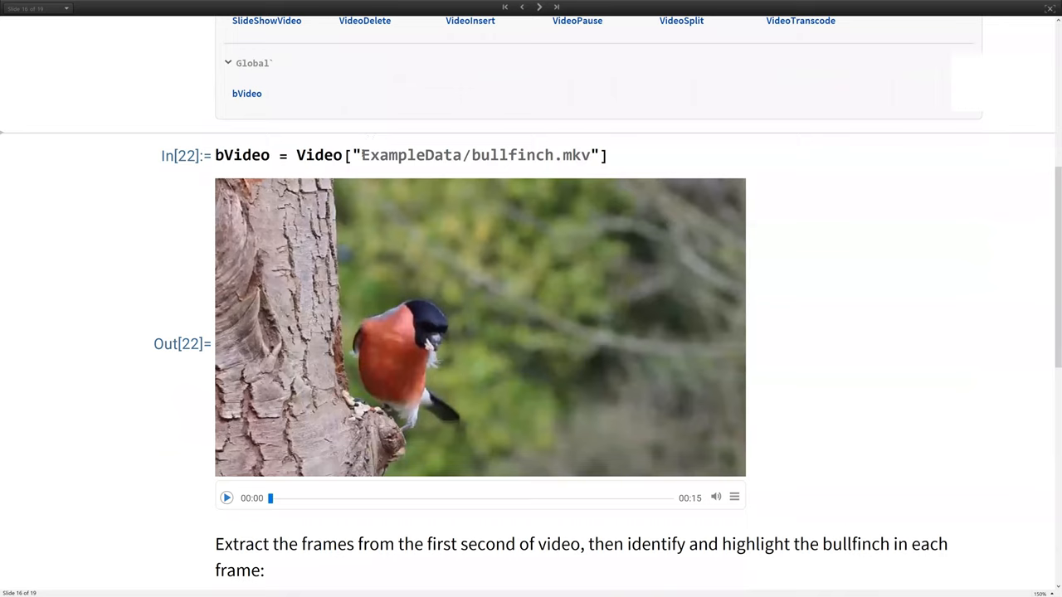
# Step: Load ExampleData/bullfinch.mkv as bVideo and play it to 6 seconds
pyautogui.doubleClick(465, 155)
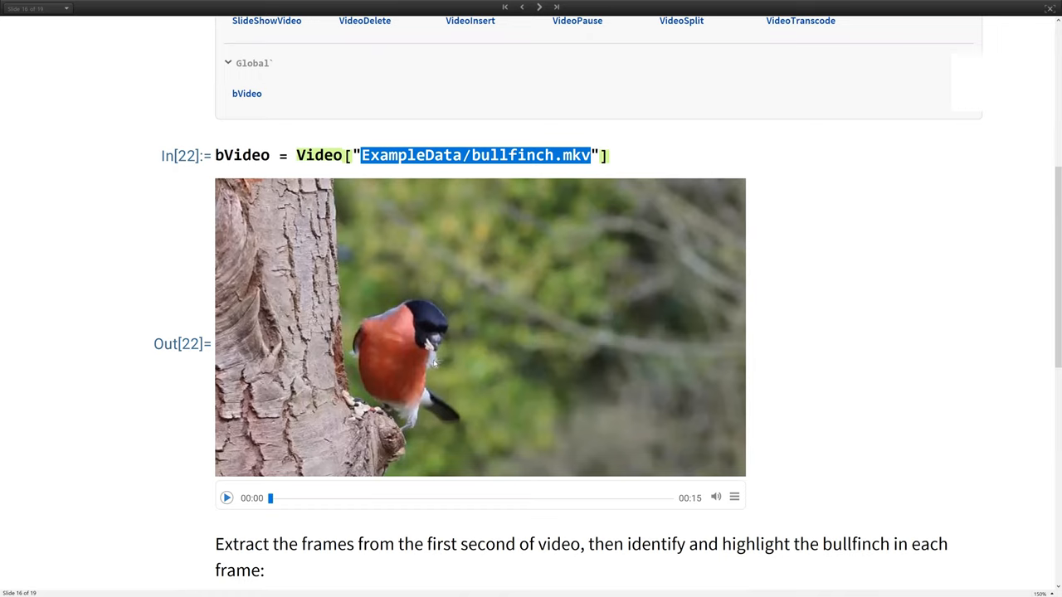
pyautogui.moveTo(513, 314)
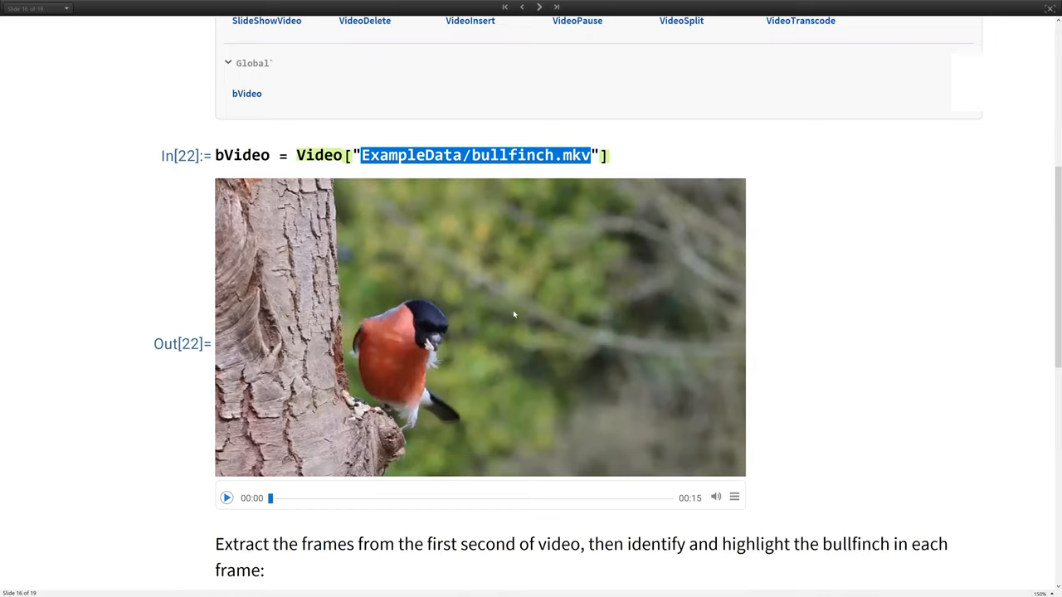
pyautogui.moveTo(264, 491)
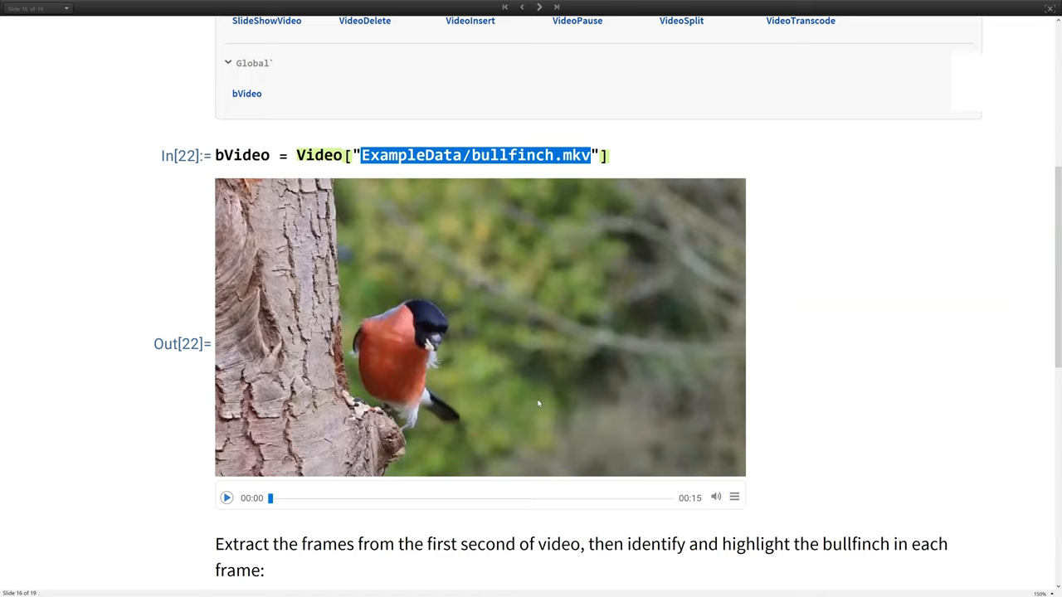
pyautogui.moveTo(227, 498)
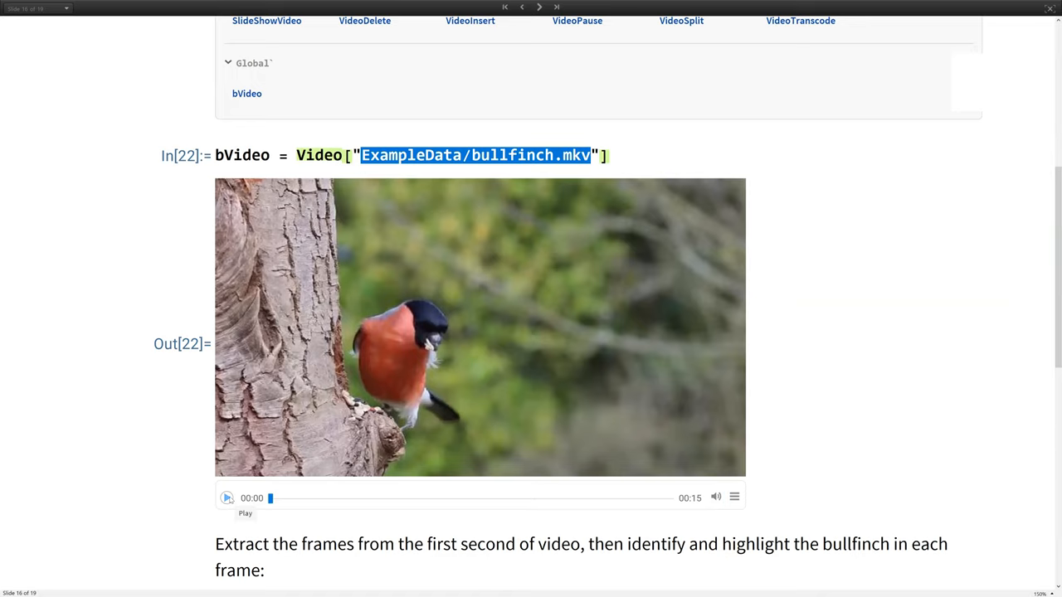
pyautogui.click(227, 497)
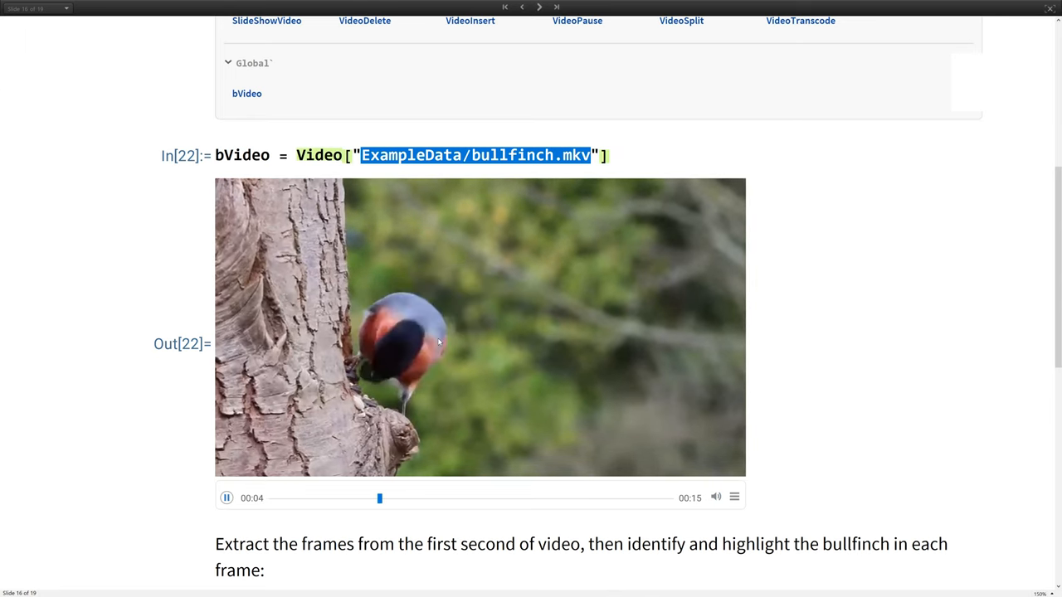
pyautogui.scroll(-3)
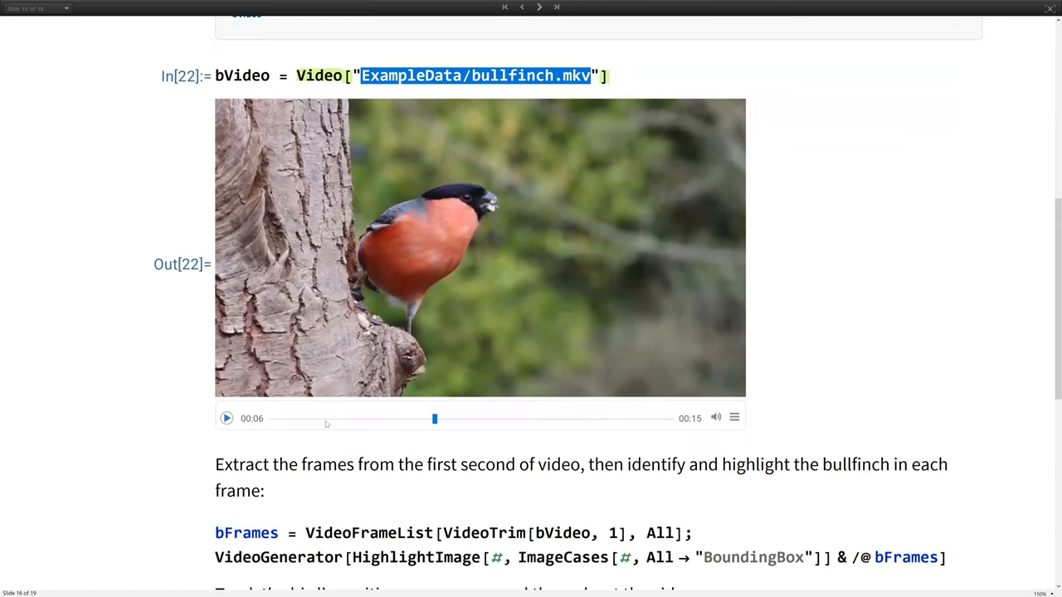
pyautogui.moveTo(708, 302)
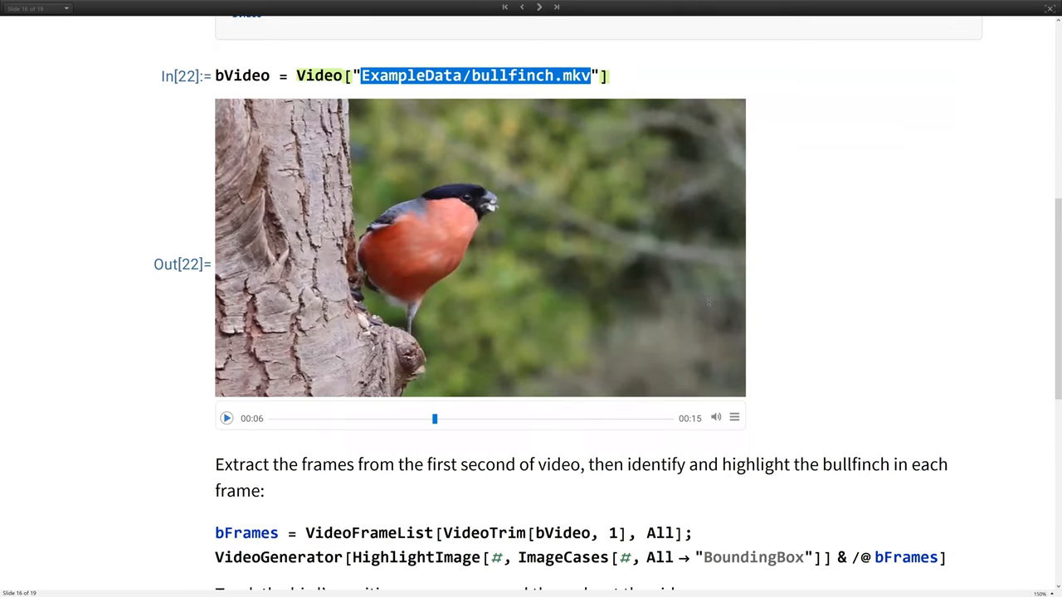
pyautogui.scroll(-3)
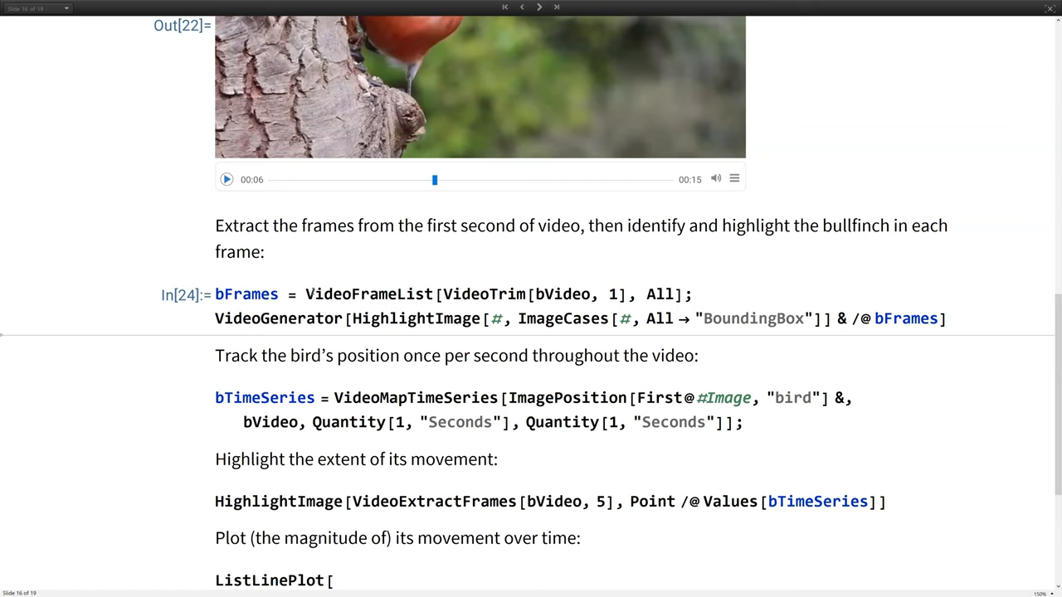
pyautogui.doubleClick(493, 295)
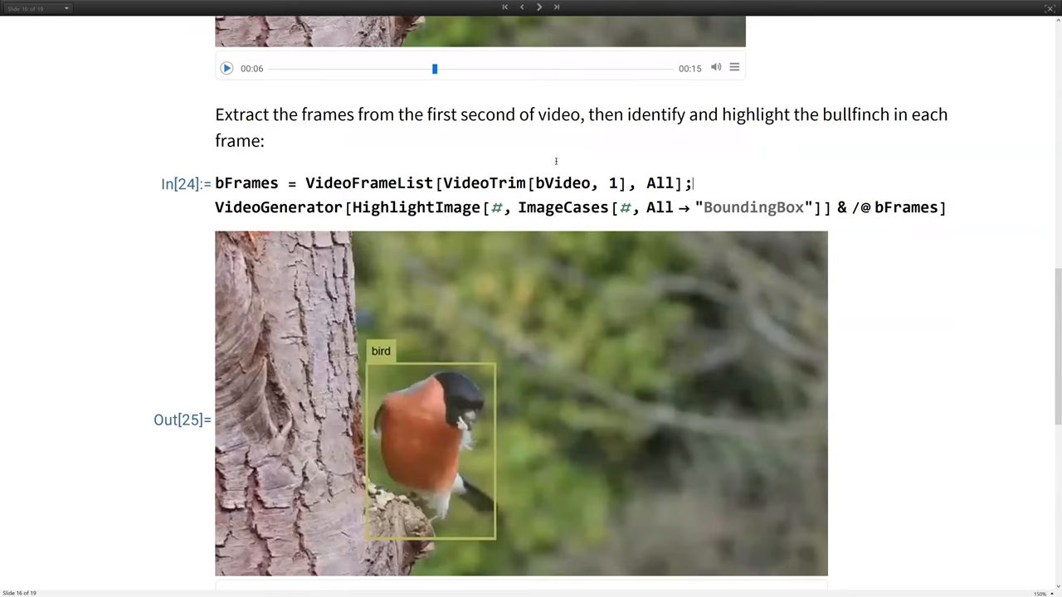
pyautogui.scroll(-3)
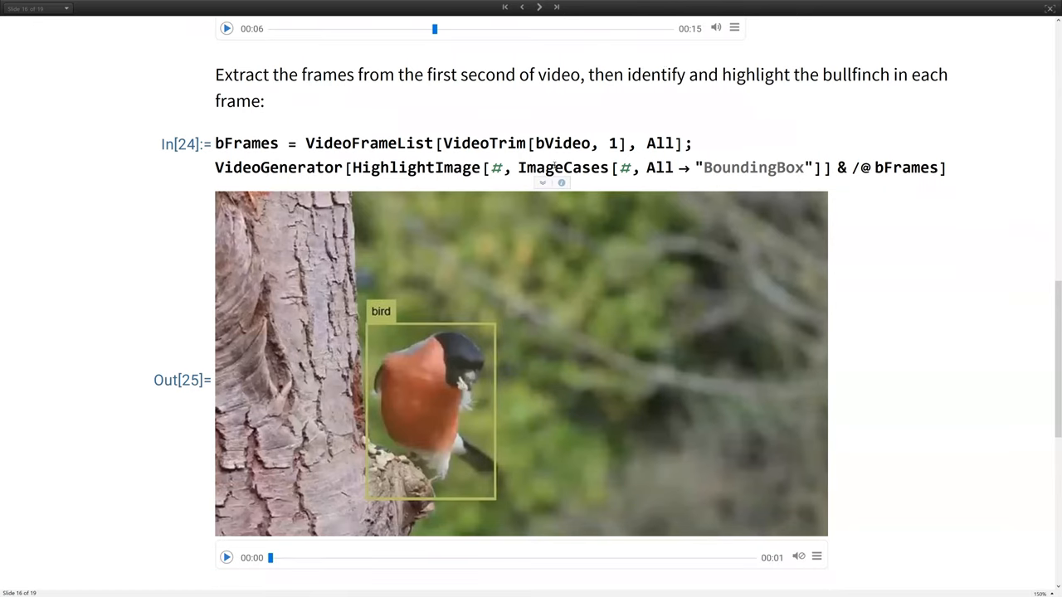
pyautogui.doubleClick(564, 167)
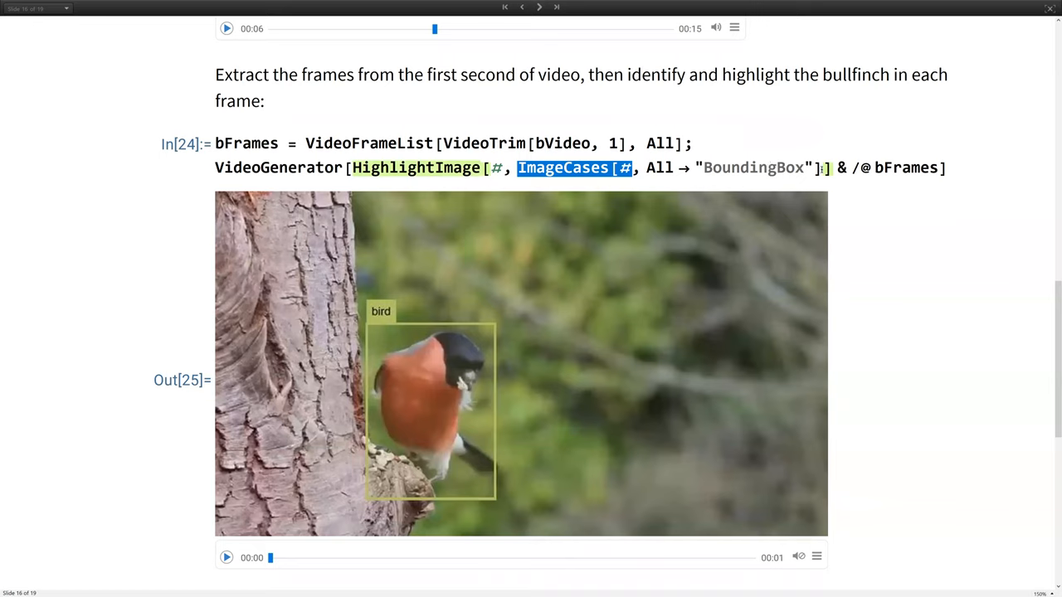
pyautogui.moveTo(702, 280)
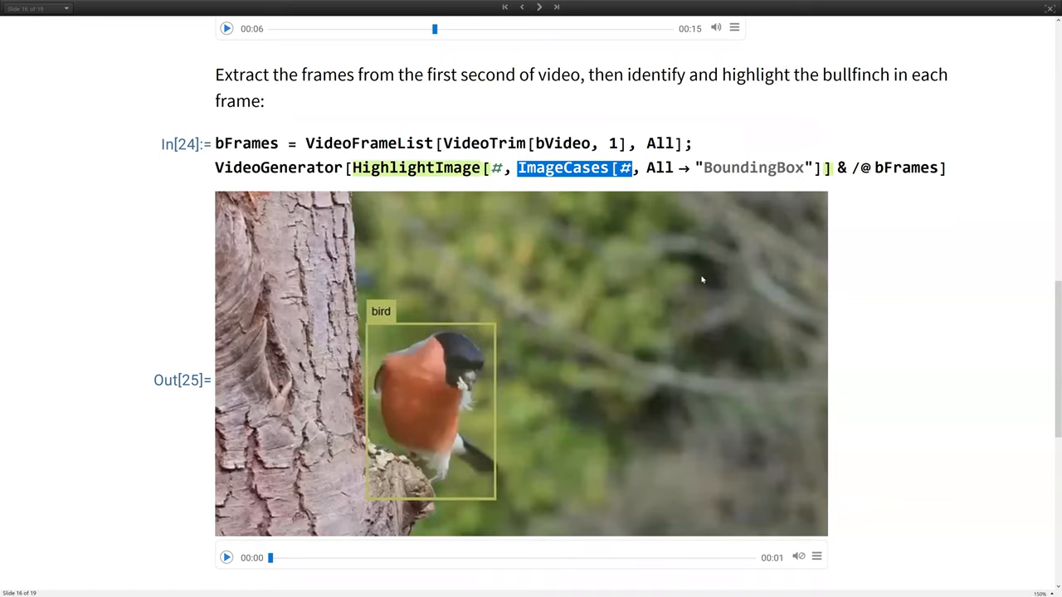
pyautogui.moveTo(504, 351)
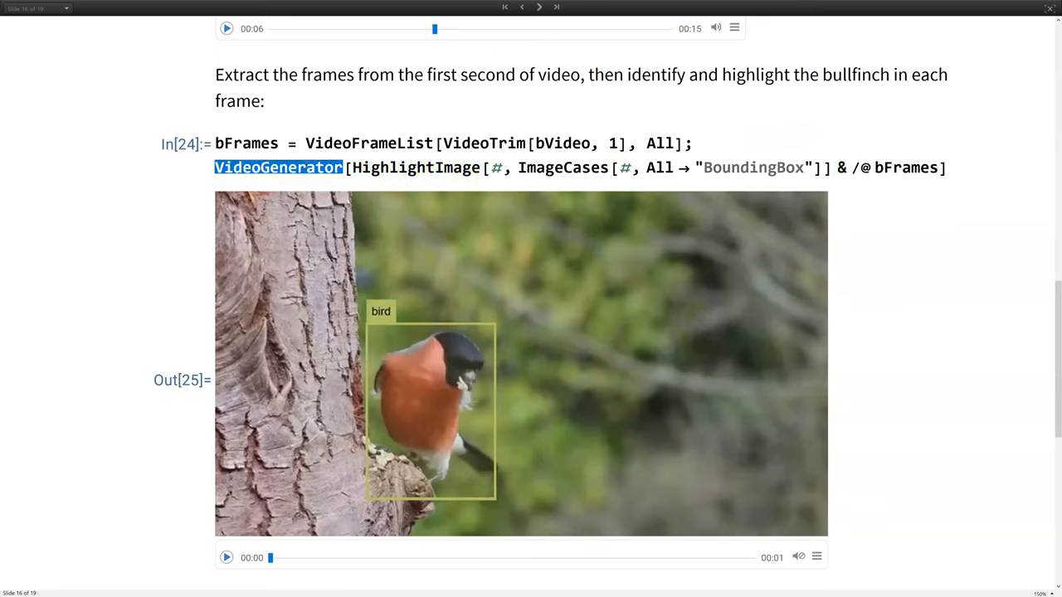
pyautogui.moveTo(490, 313)
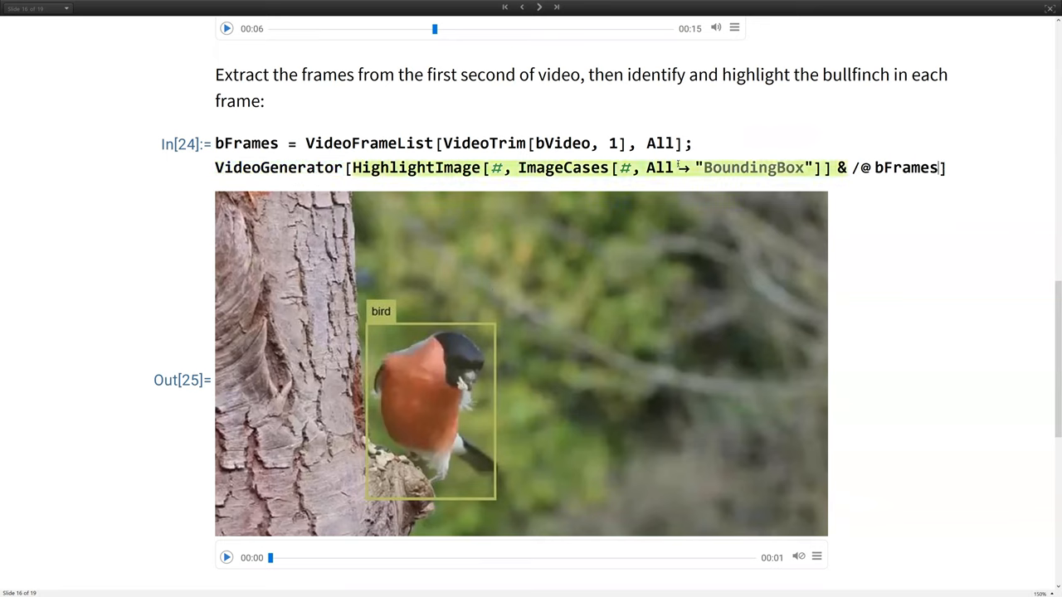
pyautogui.scroll(-3)
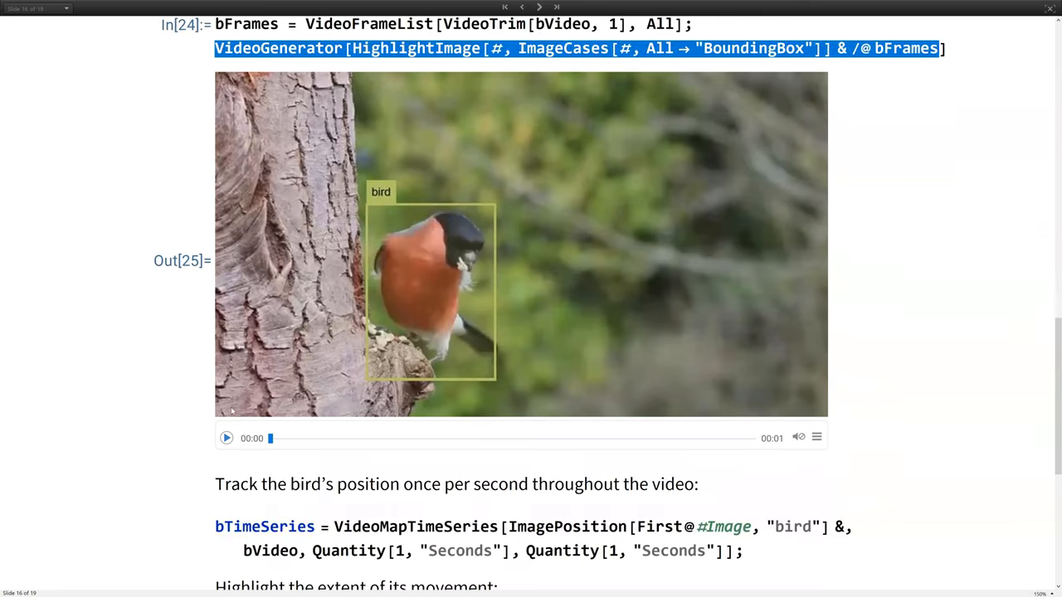
pyautogui.click(227, 437)
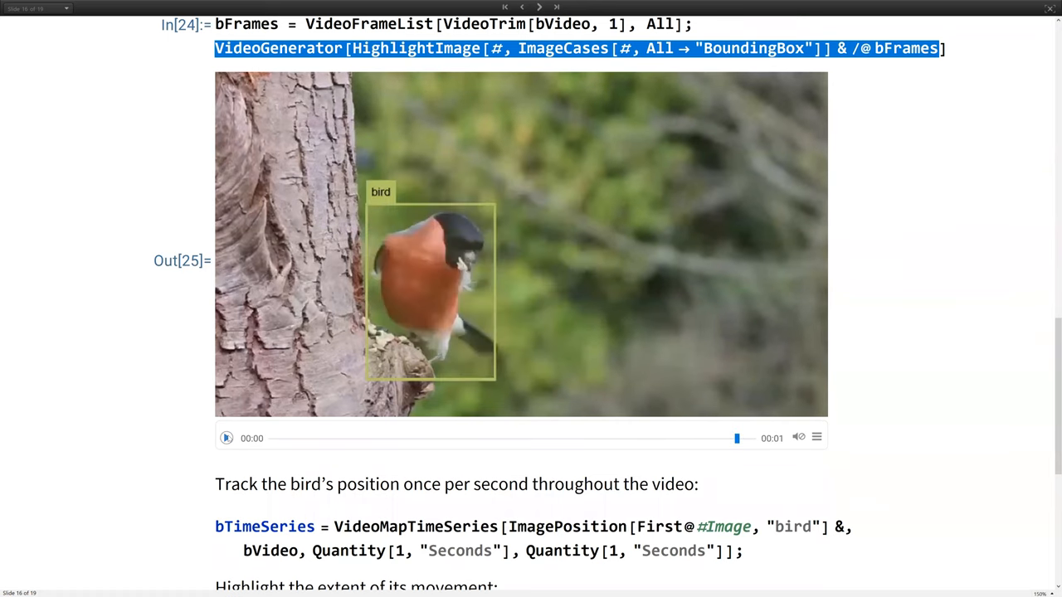
pyautogui.click(226, 438)
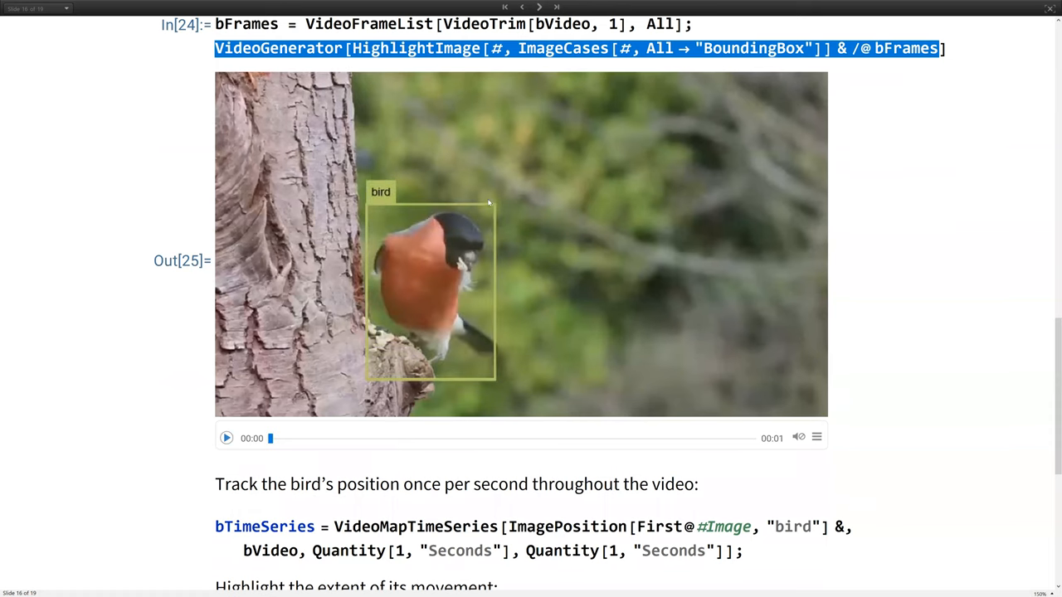
pyautogui.moveTo(404, 263)
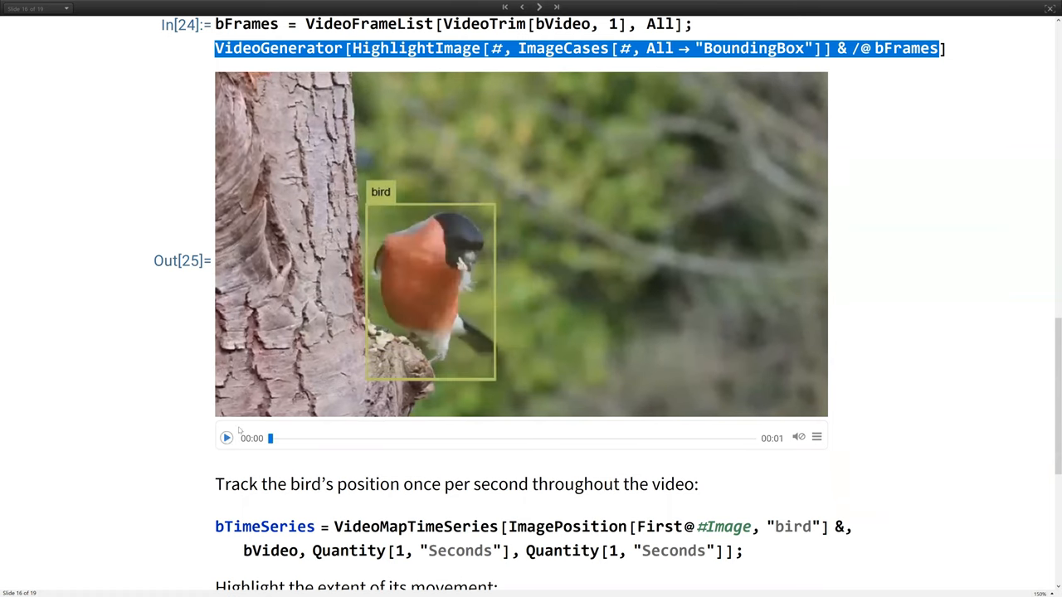
pyautogui.moveTo(226, 438)
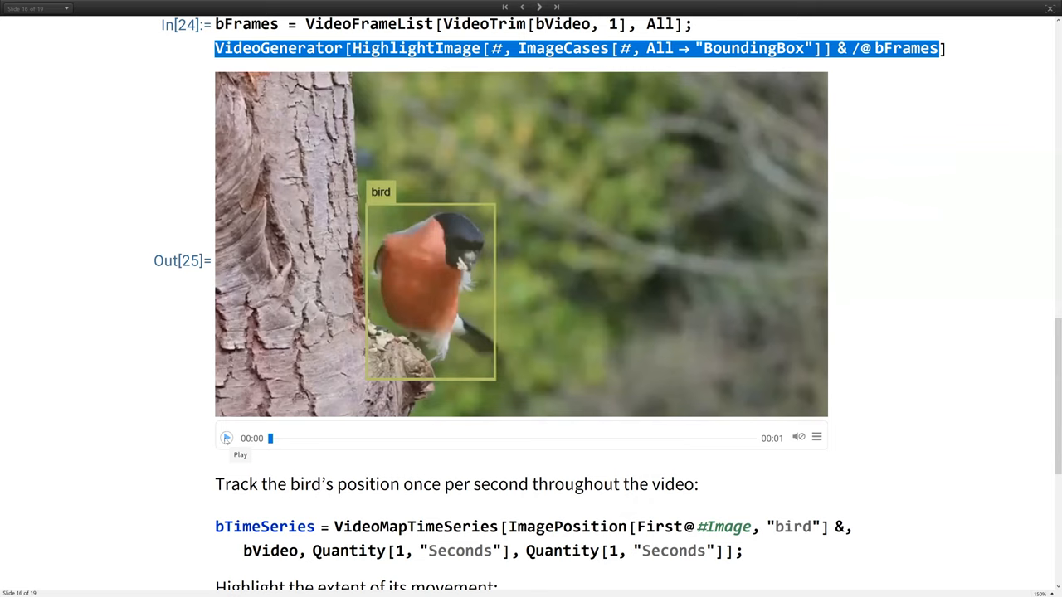
pyautogui.moveTo(445, 265)
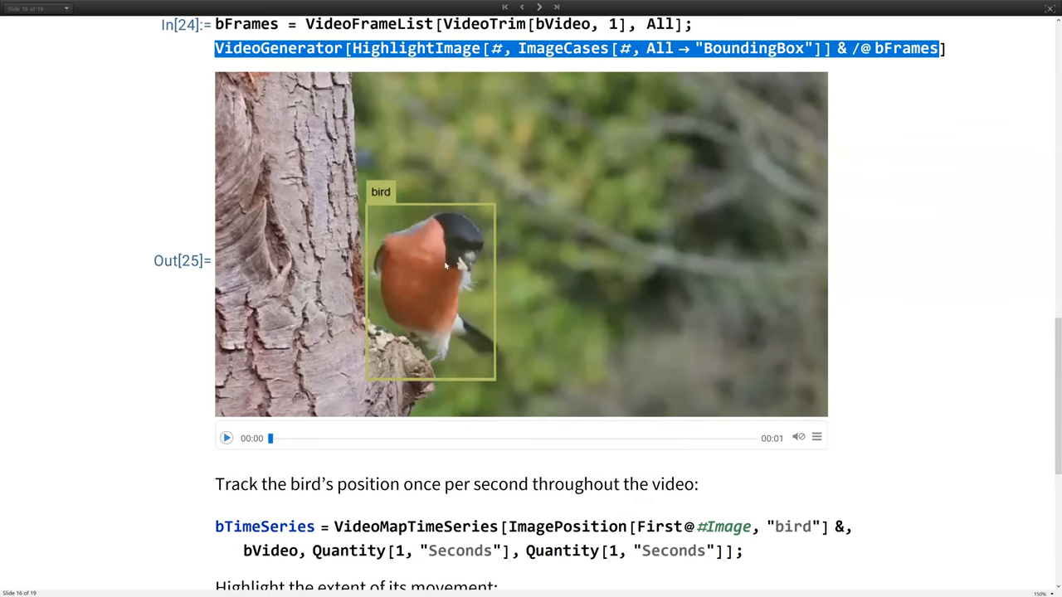
pyautogui.moveTo(428, 273)
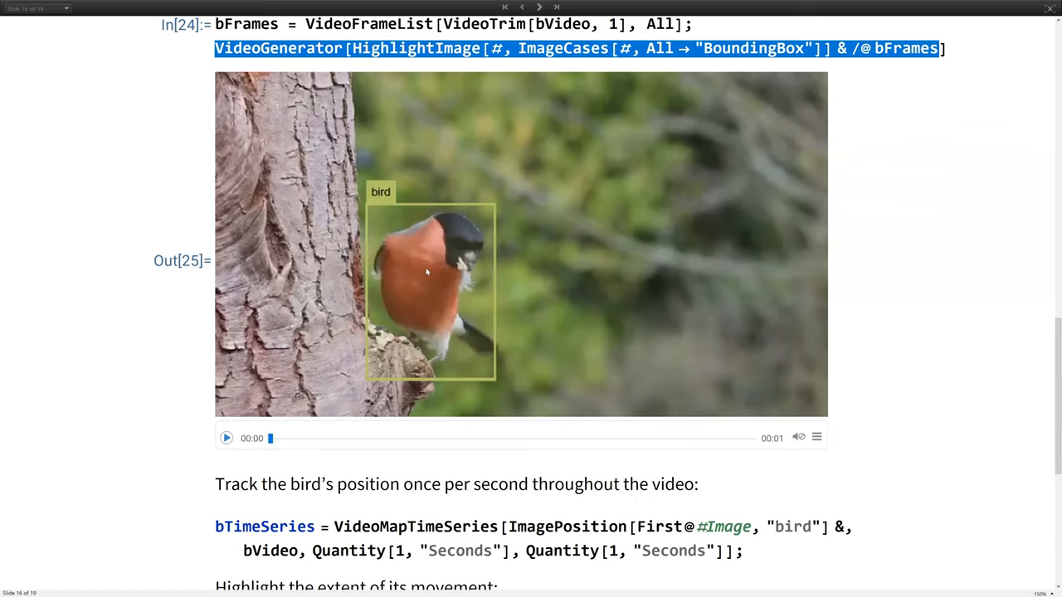
pyautogui.scroll(-3)
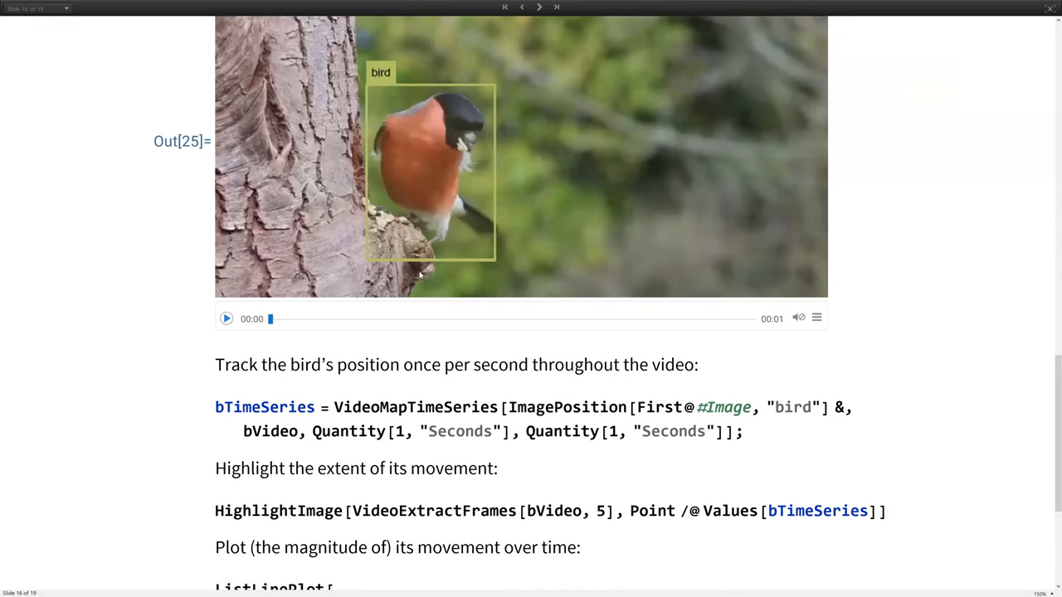
pyautogui.scroll(-3)
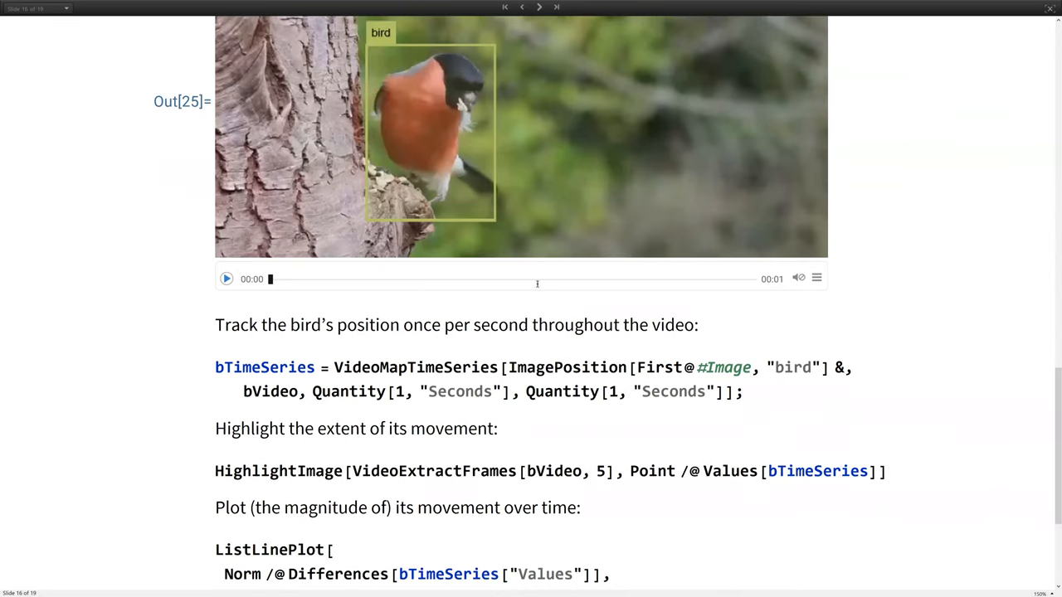
# Step: Run bTimeSeries, HighlightImage and ListLinePlot, showing magenta positions and 14-second displacement
pyautogui.scroll(-3)
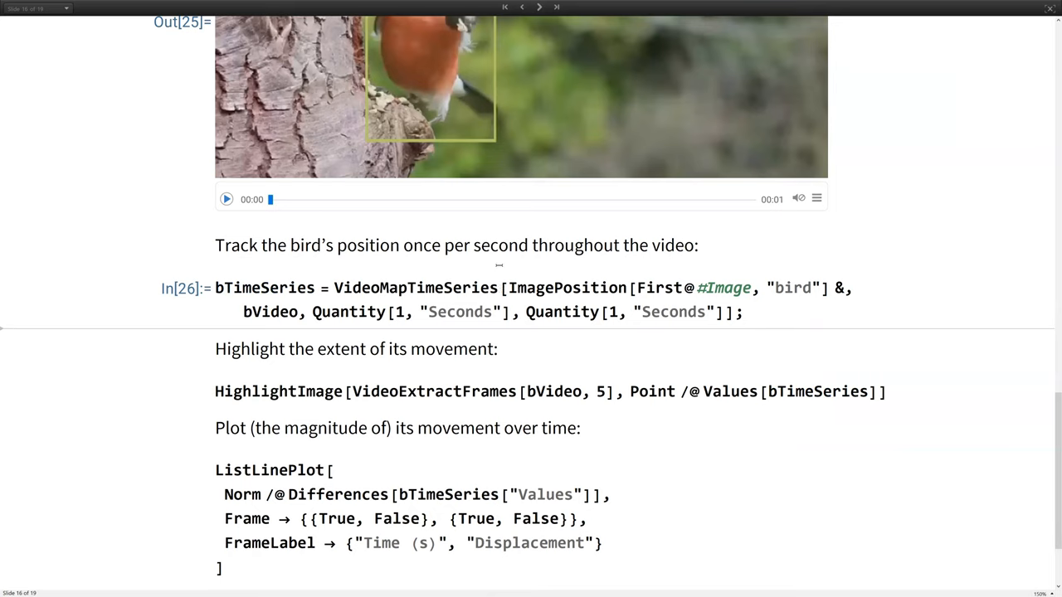
pyautogui.moveTo(506, 308)
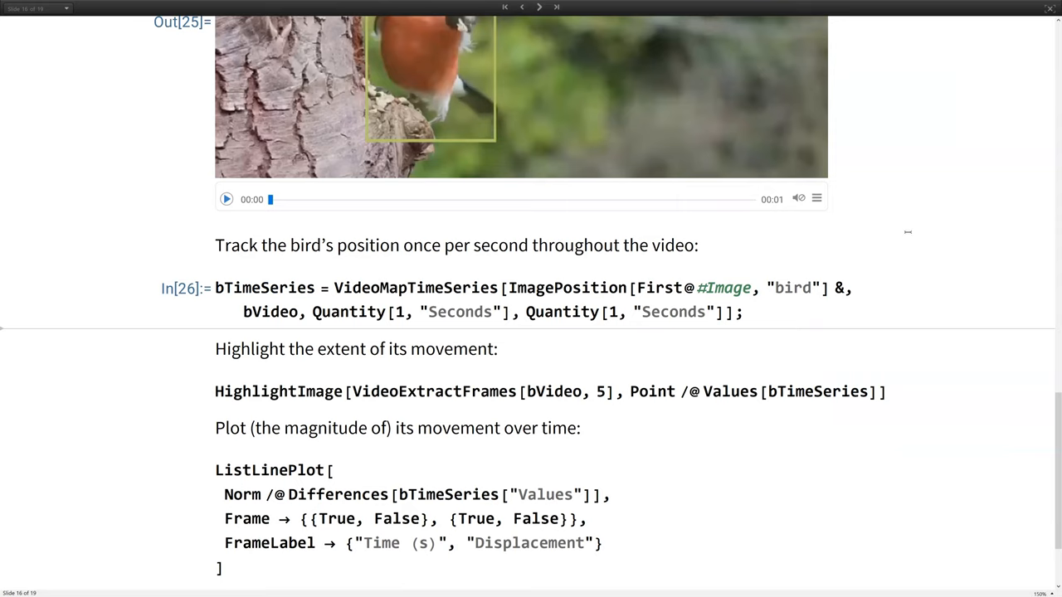
pyautogui.moveTo(349, 359)
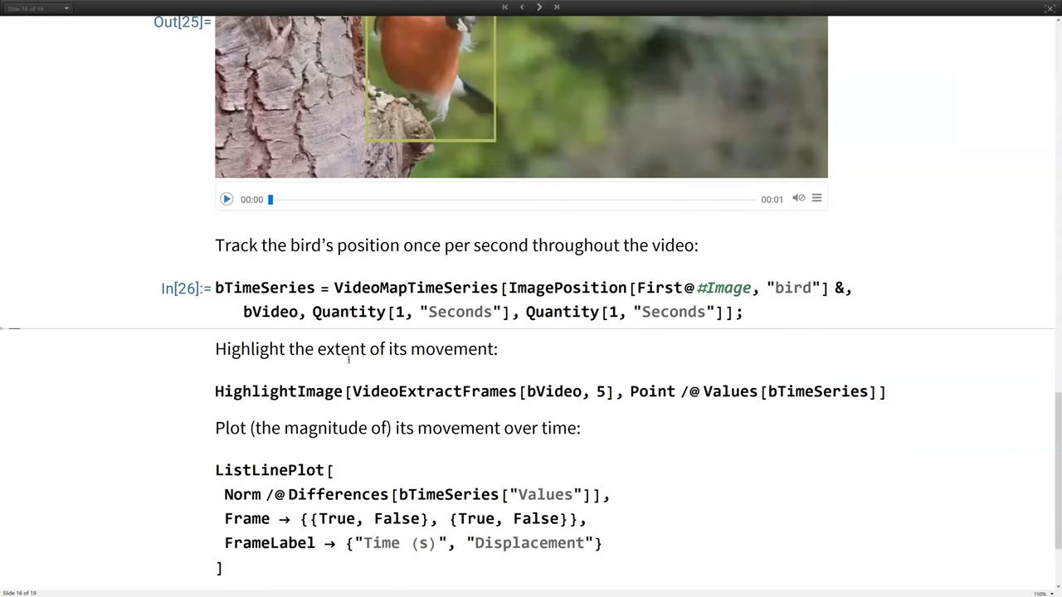
pyautogui.scroll(-3)
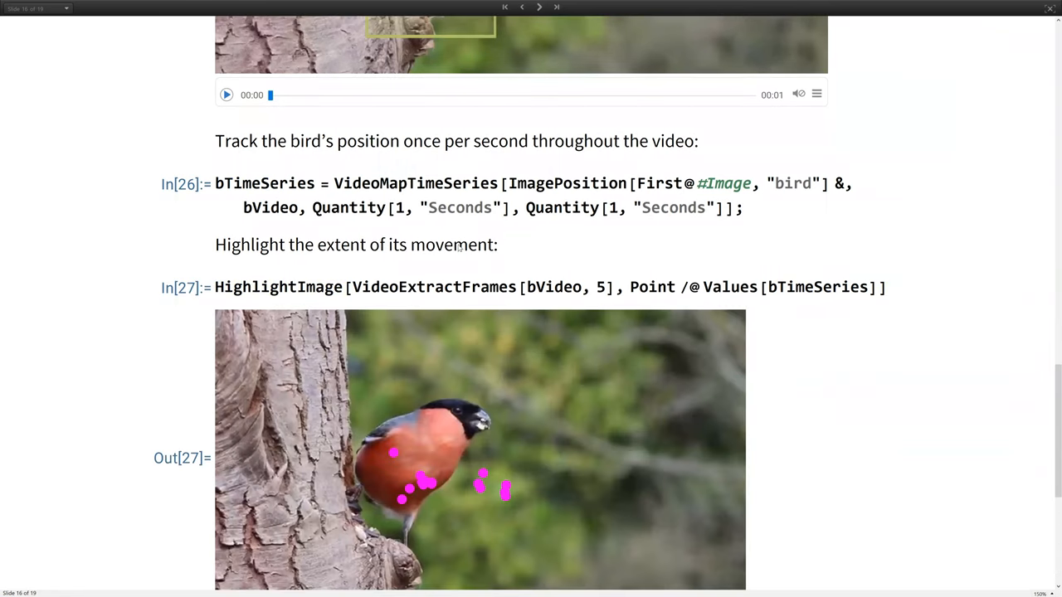
pyautogui.scroll(-3)
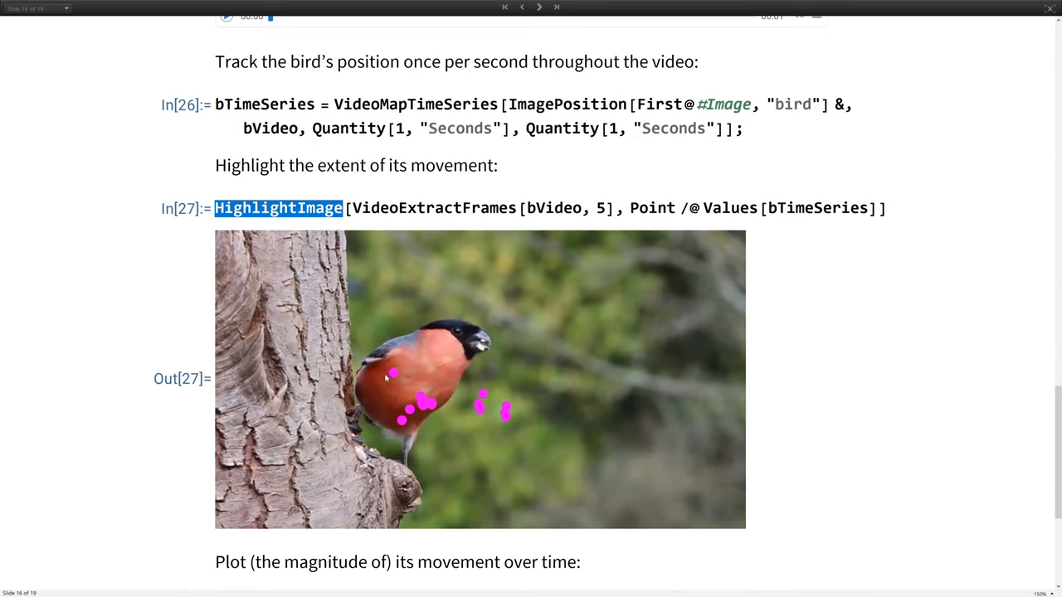
pyautogui.moveTo(407, 423)
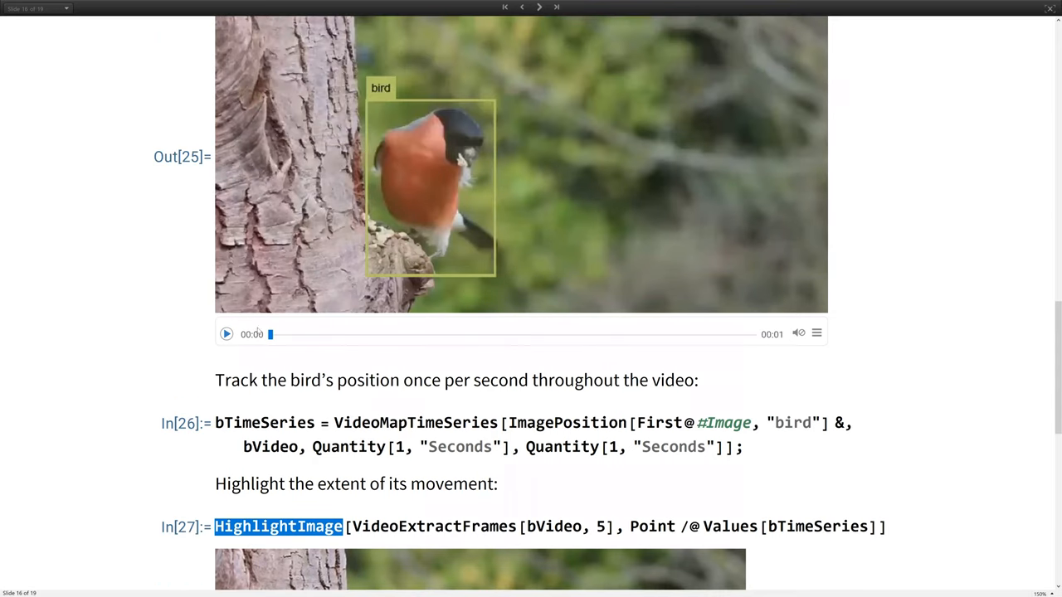
pyautogui.moveTo(464, 351)
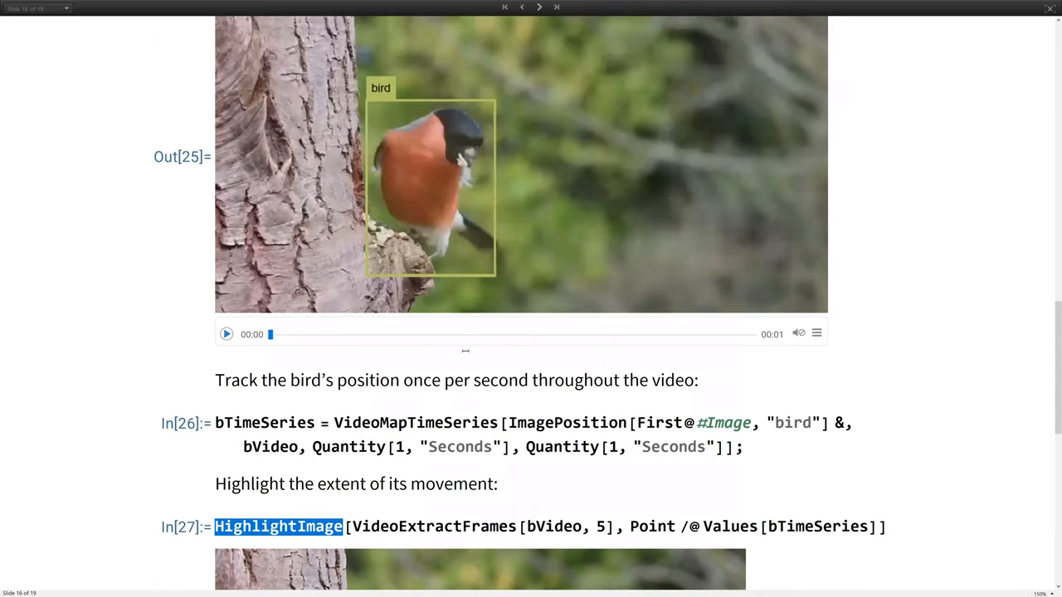
pyautogui.scroll(-3)
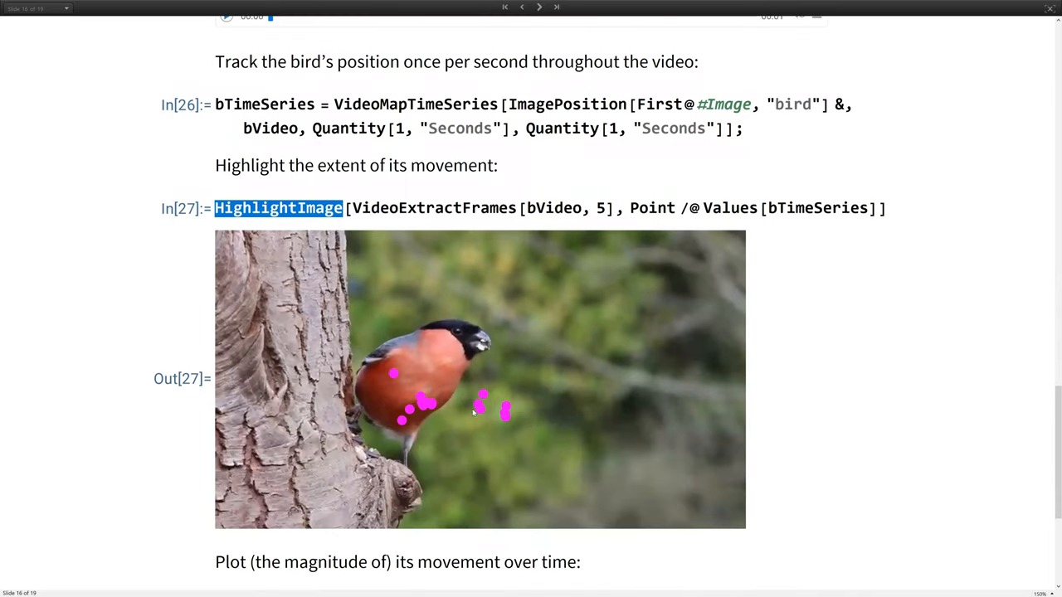
pyautogui.scroll(-3)
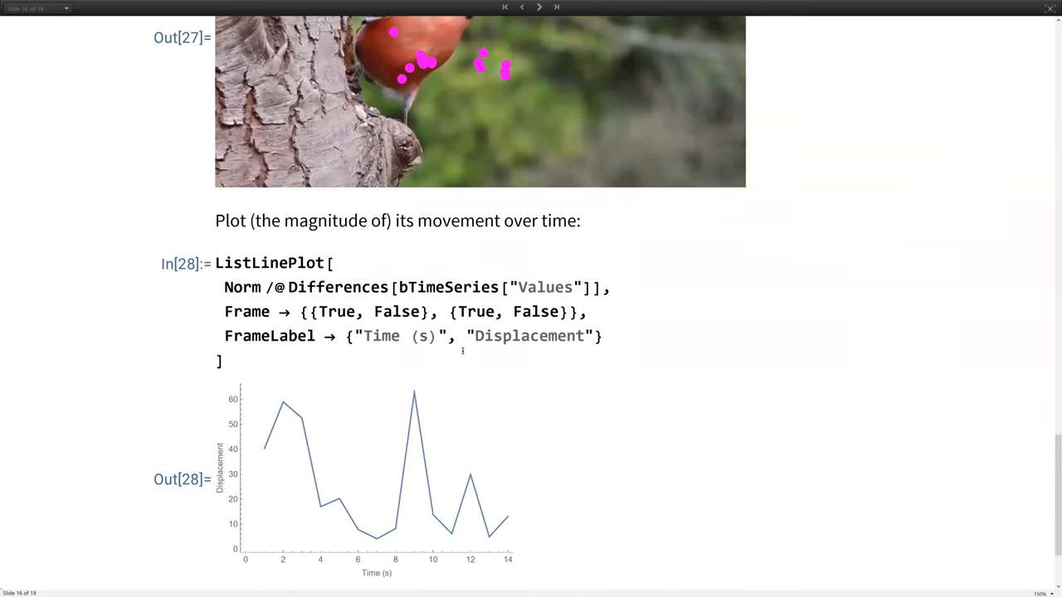
# Step: Leave the ListLinePlot code and advance to slide 17, Conclusion
pyautogui.scroll(-3)
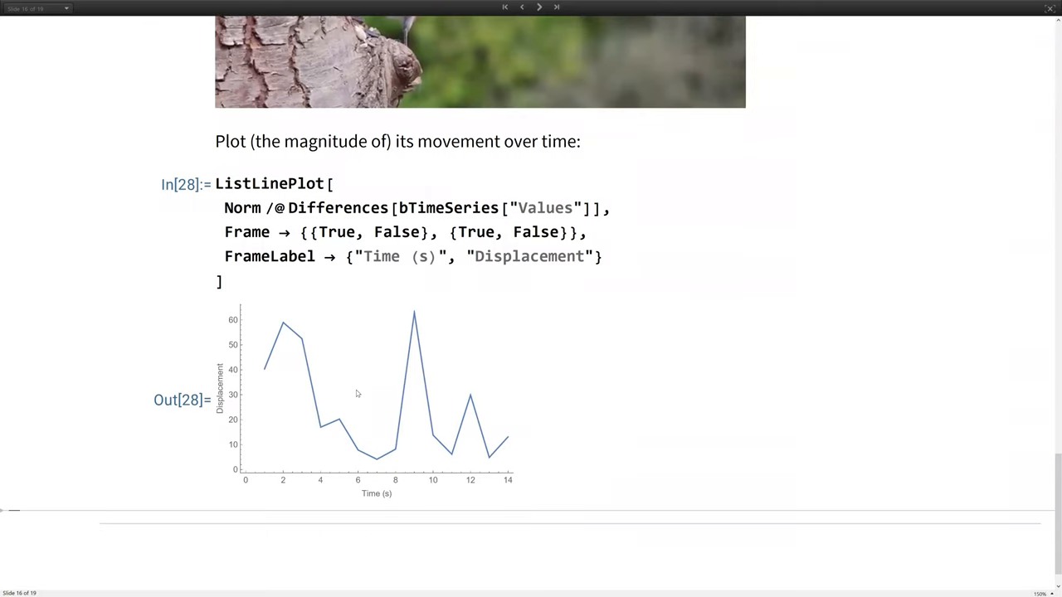
pyautogui.moveTo(379, 311)
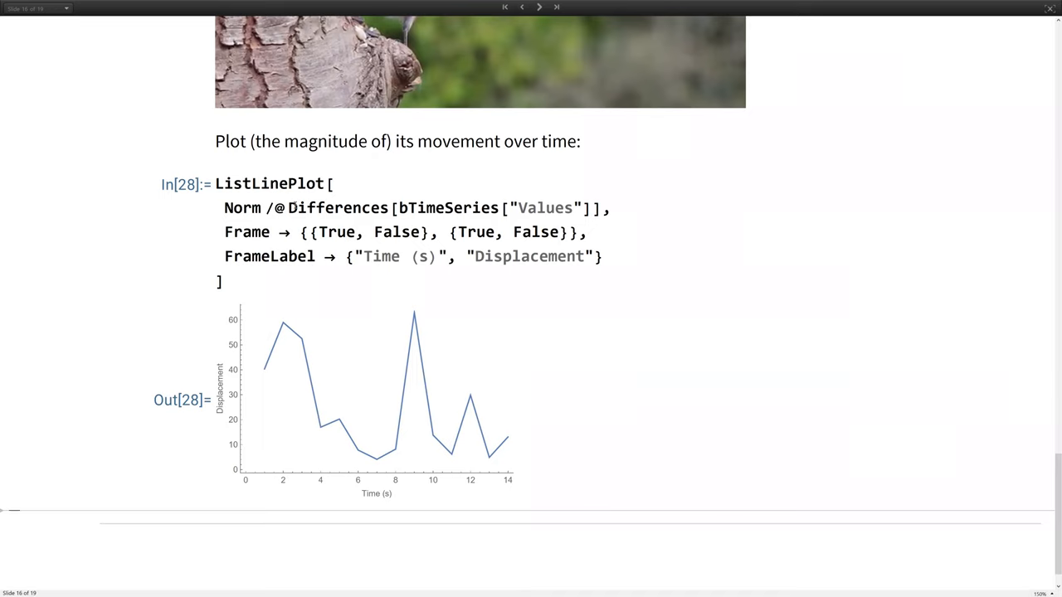
pyautogui.click(575, 232)
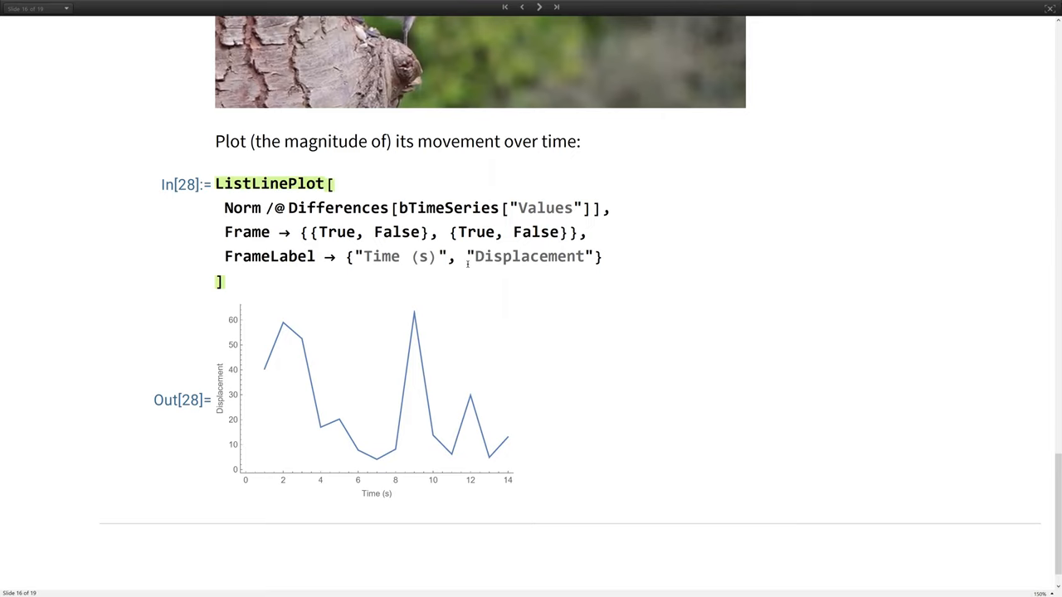
pyautogui.click(539, 7)
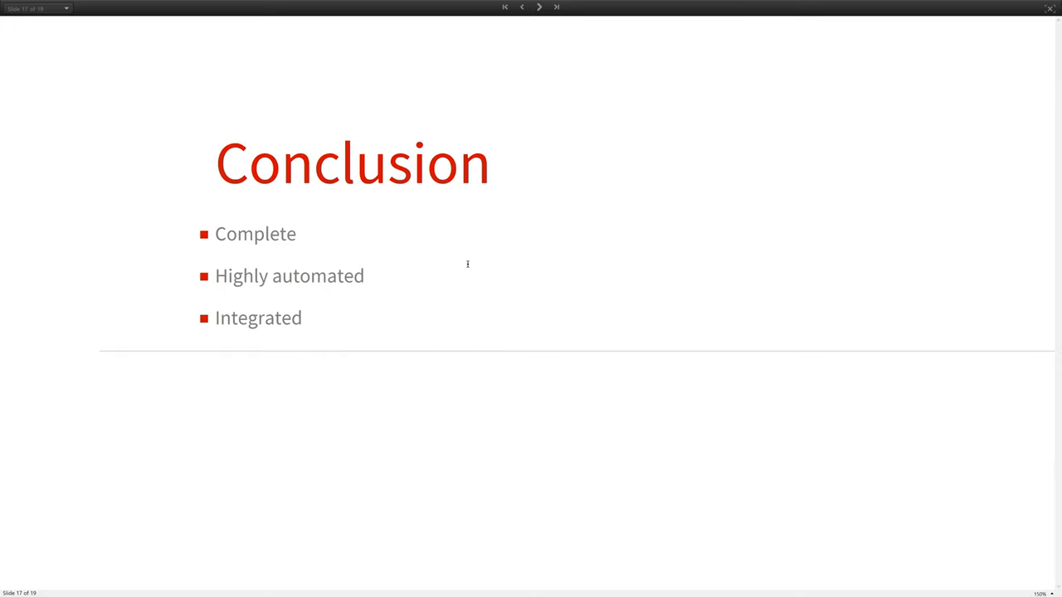
# Step: Advance through slide 18 (Next Steps) to slide 19, the References slide
pyautogui.click(539, 7)
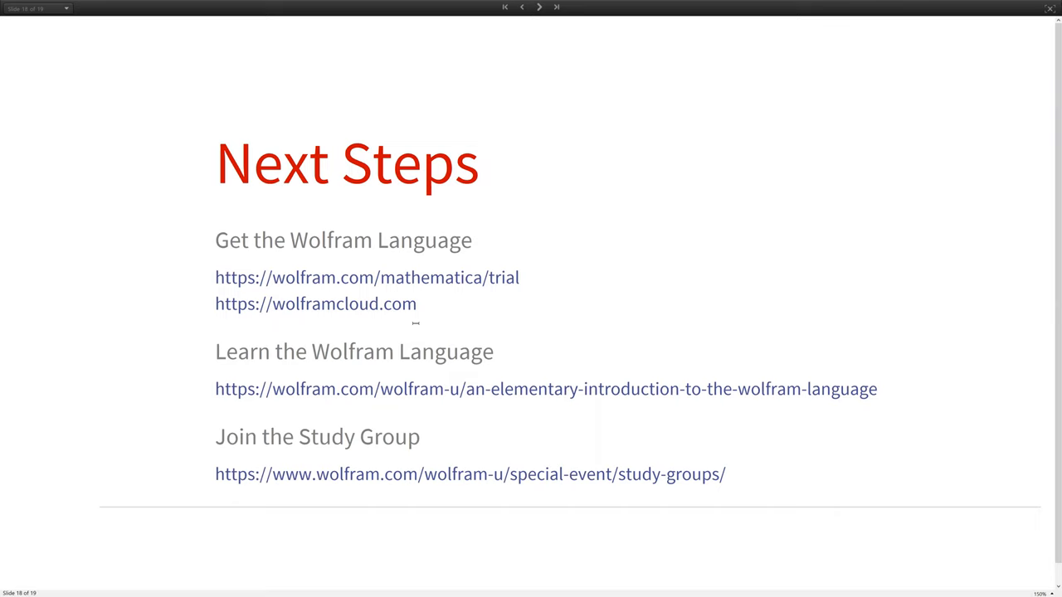
pyautogui.moveTo(411, 361)
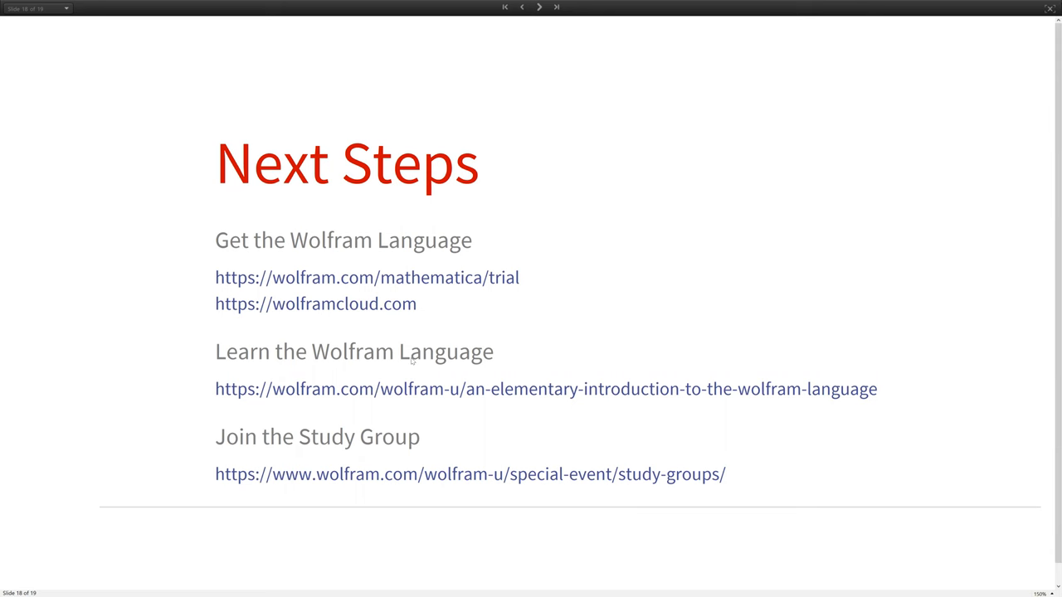
pyautogui.click(538, 7)
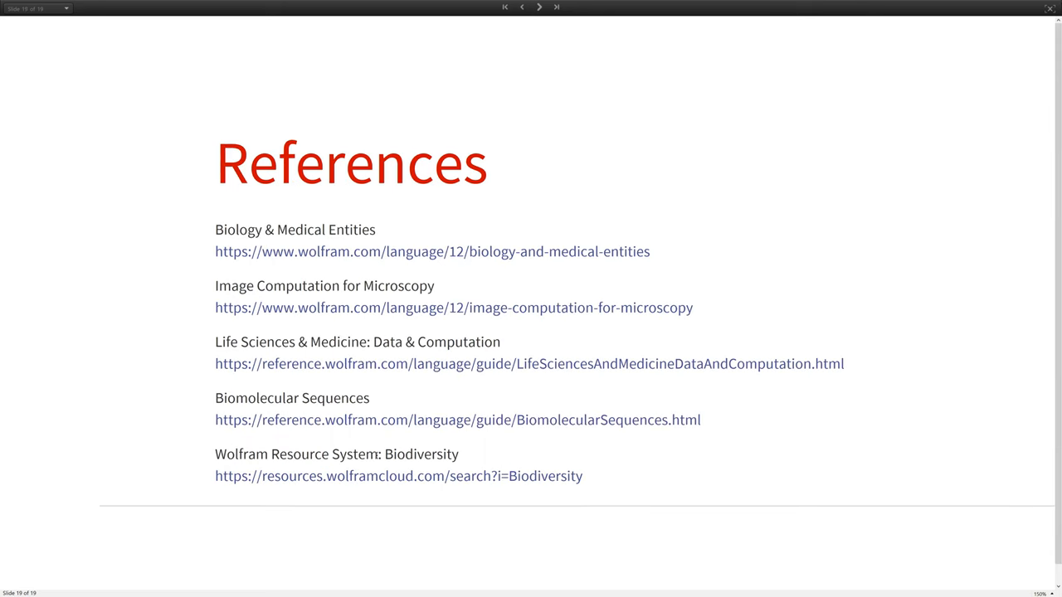
pyautogui.moveTo(529, 316)
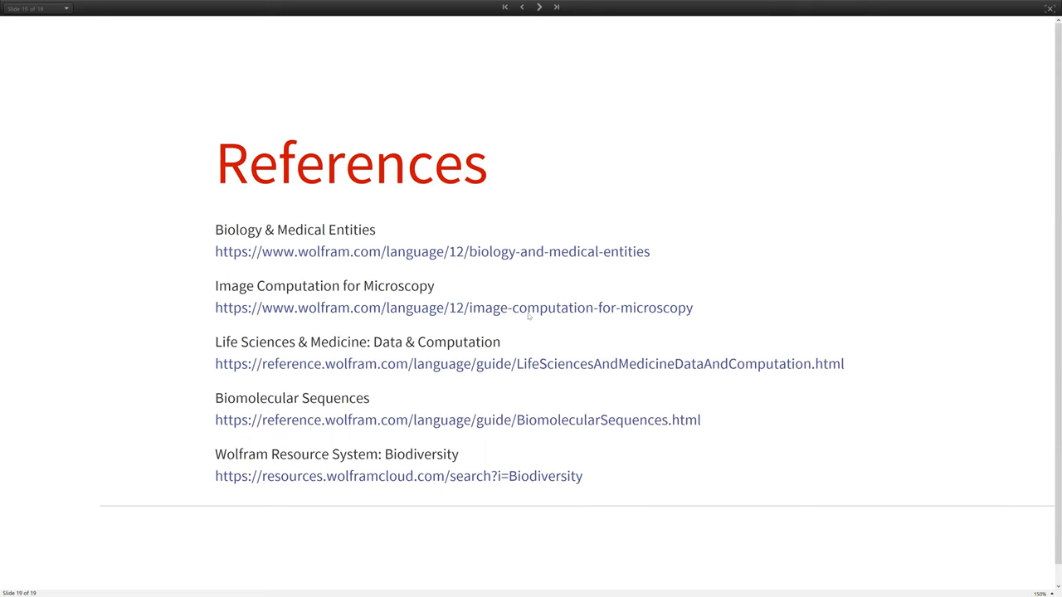